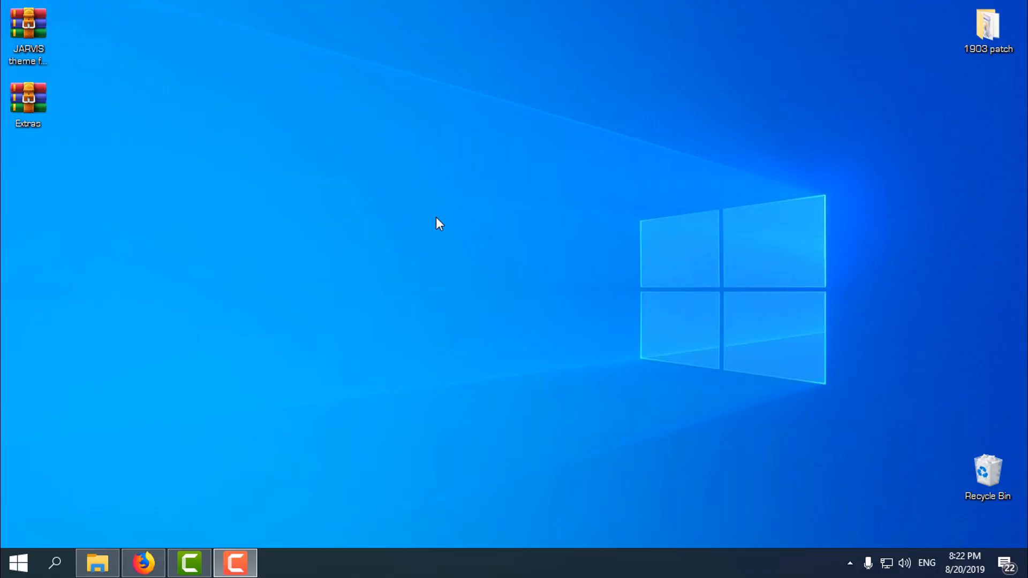
{"action": "mouse_move", "coordinate": [420, 230]}
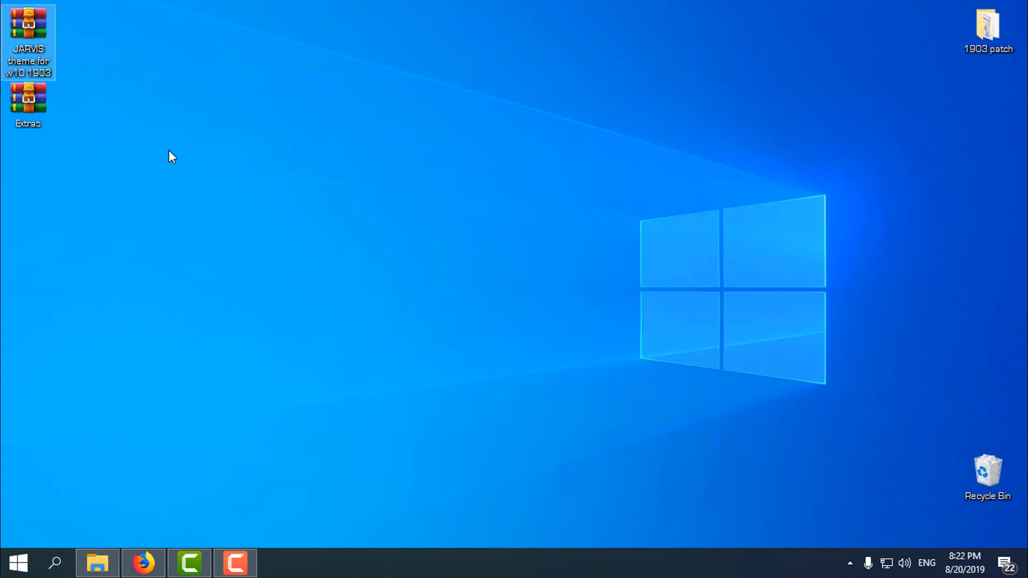
{"action": "mouse_move", "coordinate": [223, 239]}
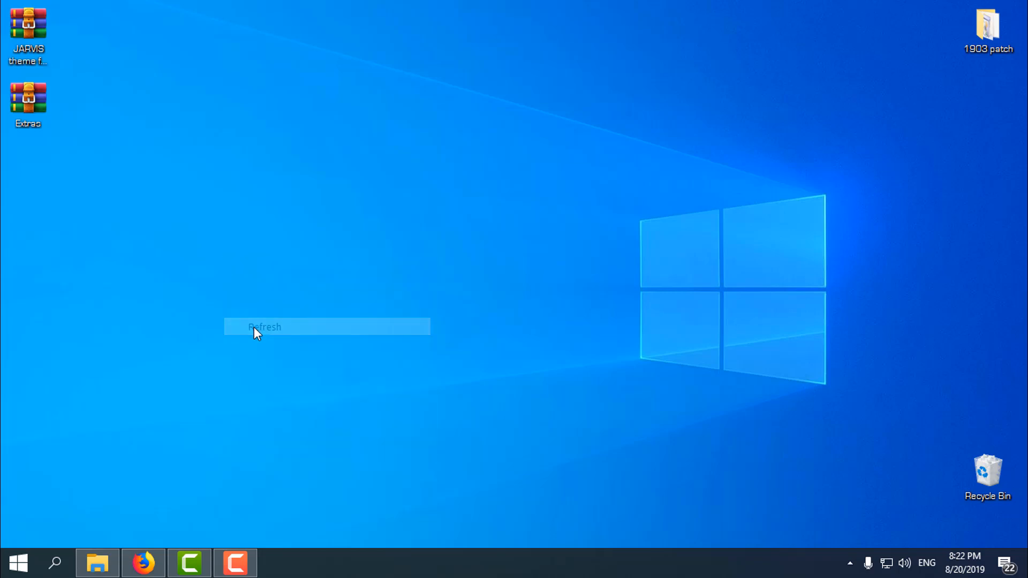
- Return to Firefox and scroll the Windows 10 1903 patch video page's description
{"action": "left_click", "coordinate": [264, 326]}
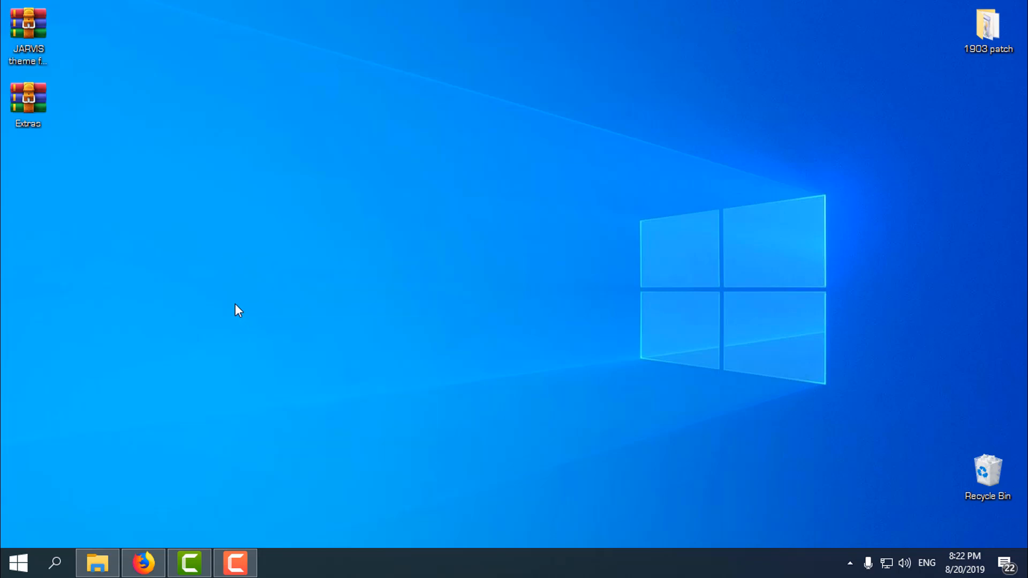
{"action": "mouse_move", "coordinate": [160, 562]}
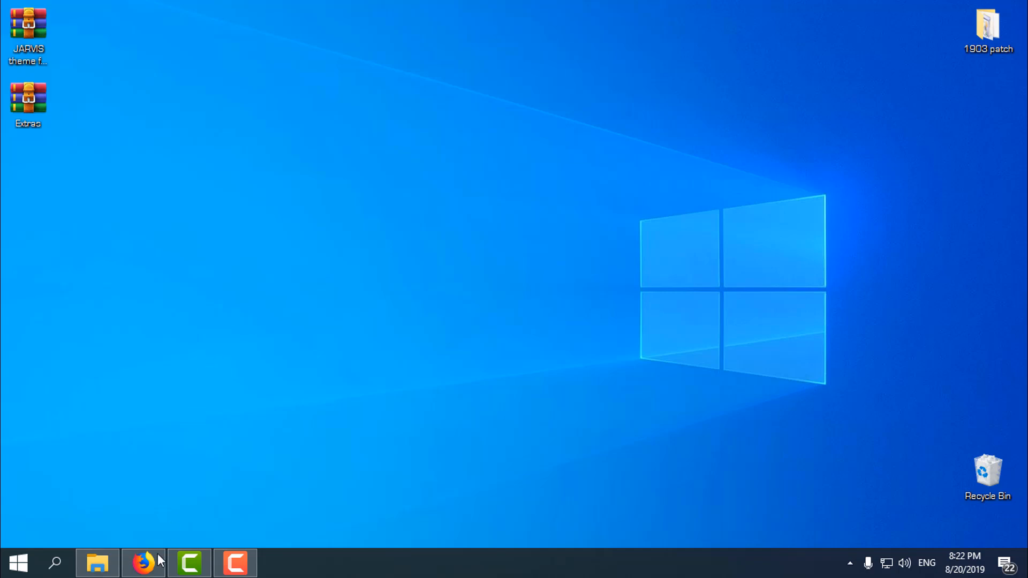
{"action": "left_click", "coordinate": [144, 562]}
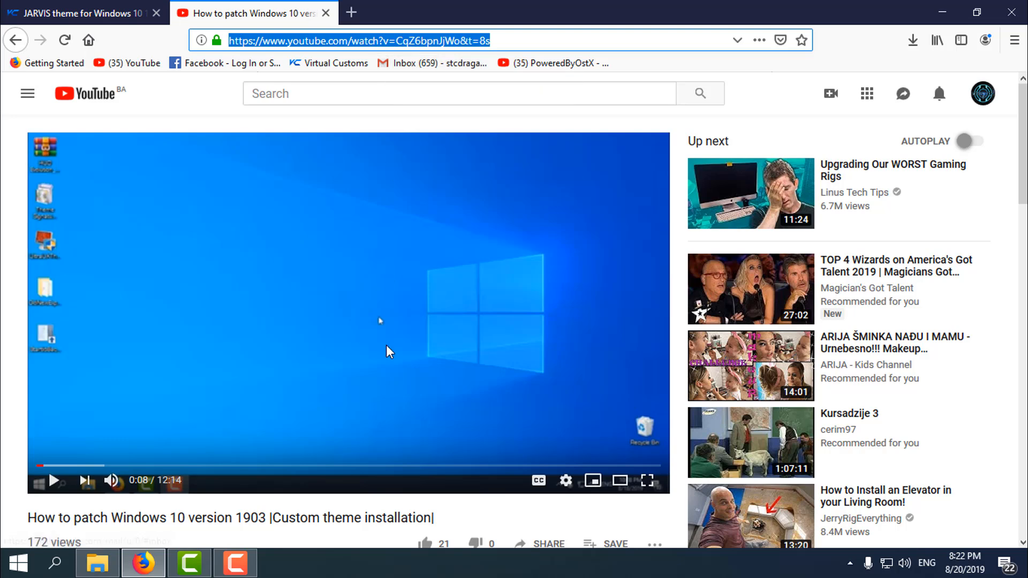
{"action": "mouse_move", "coordinate": [426, 351]}
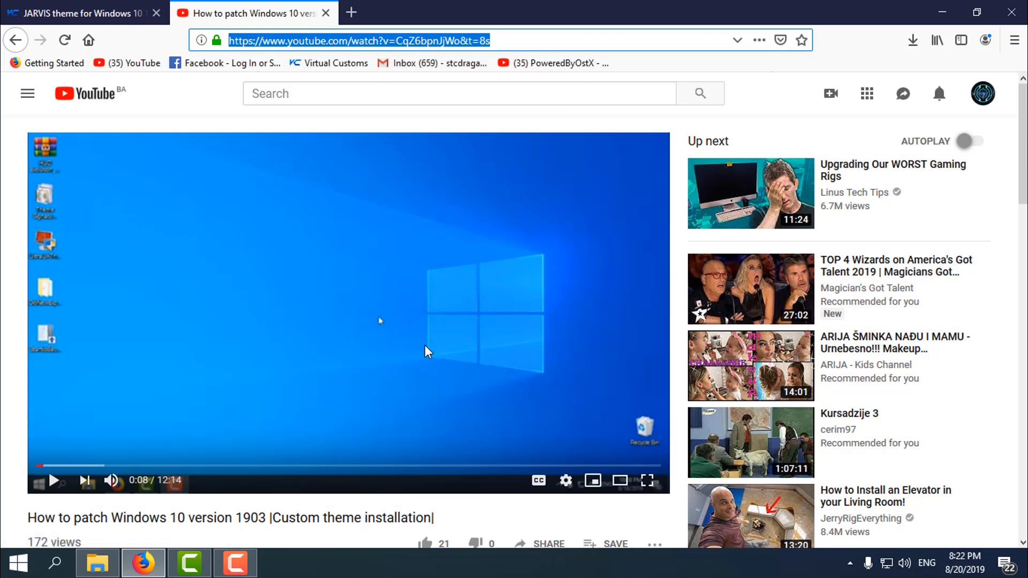
{"action": "scroll", "scroll_direction": "down", "scroll_amount": 3}
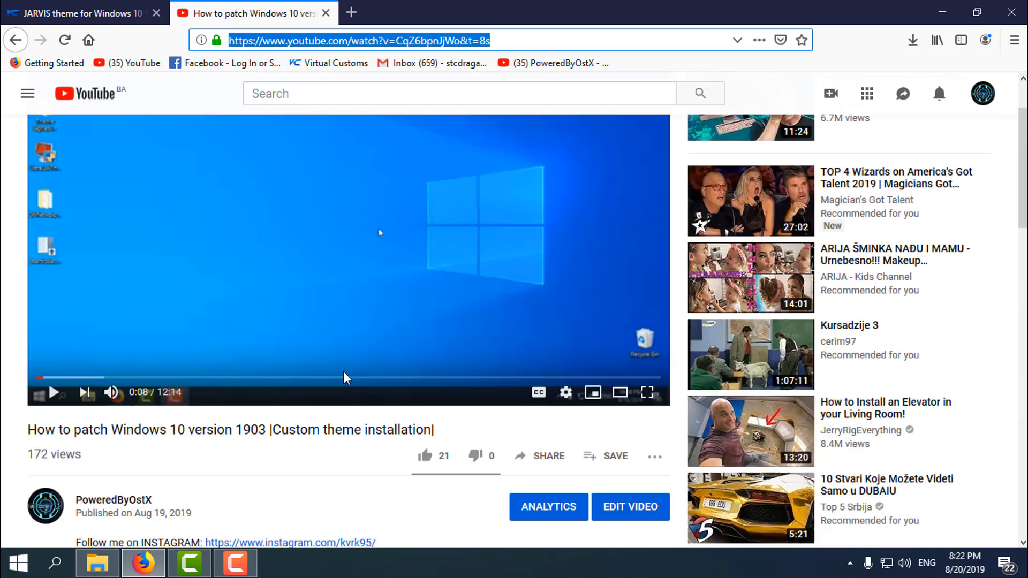
{"action": "scroll", "scroll_direction": "down", "scroll_amount": 3}
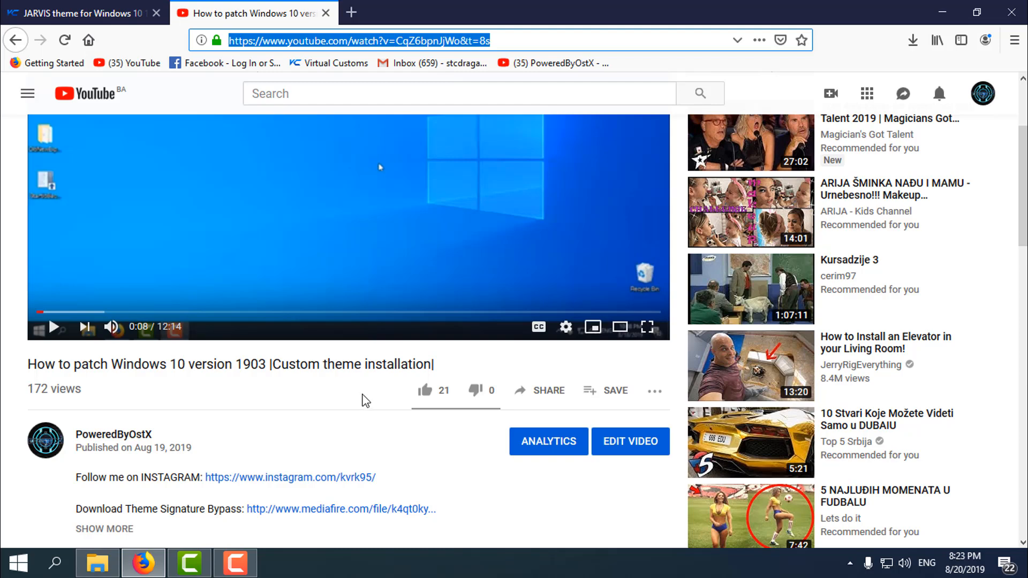
{"action": "mouse_move", "coordinate": [310, 418]}
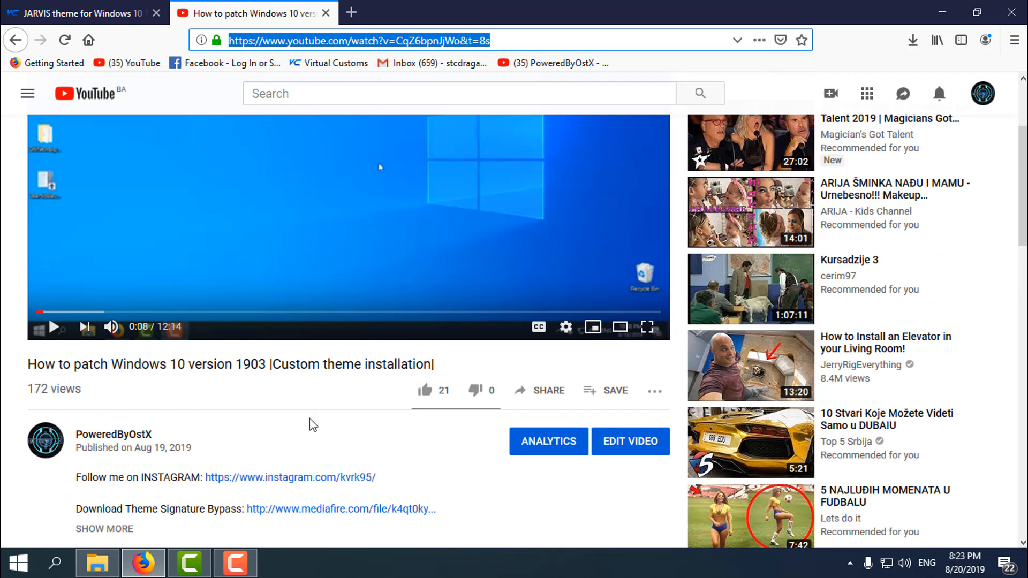
{"action": "mouse_move", "coordinate": [236, 385]}
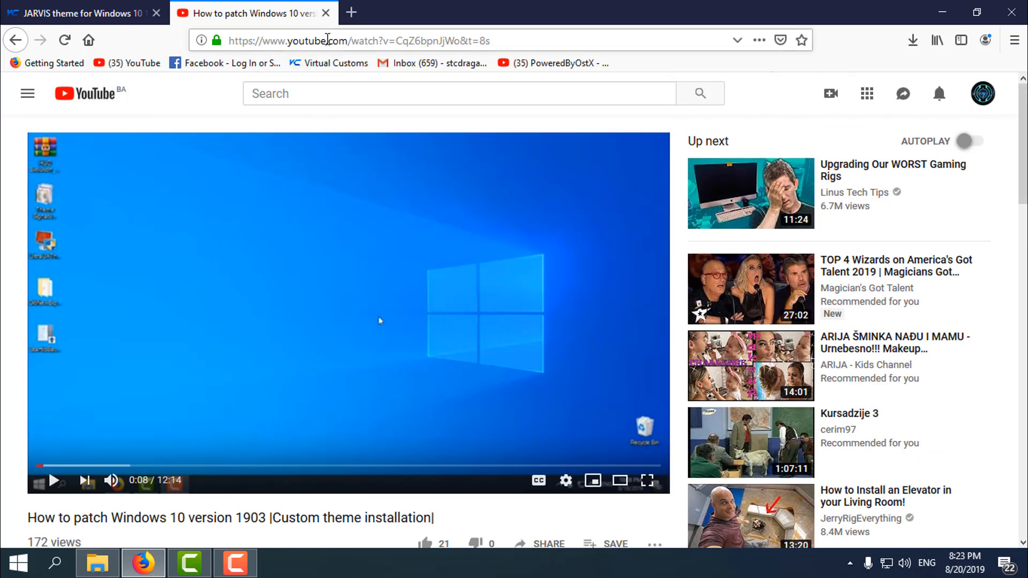
- Browse the Virtual Customs JARVIS theme thread to its attached files and screenshots
{"action": "left_click", "coordinate": [326, 13]}
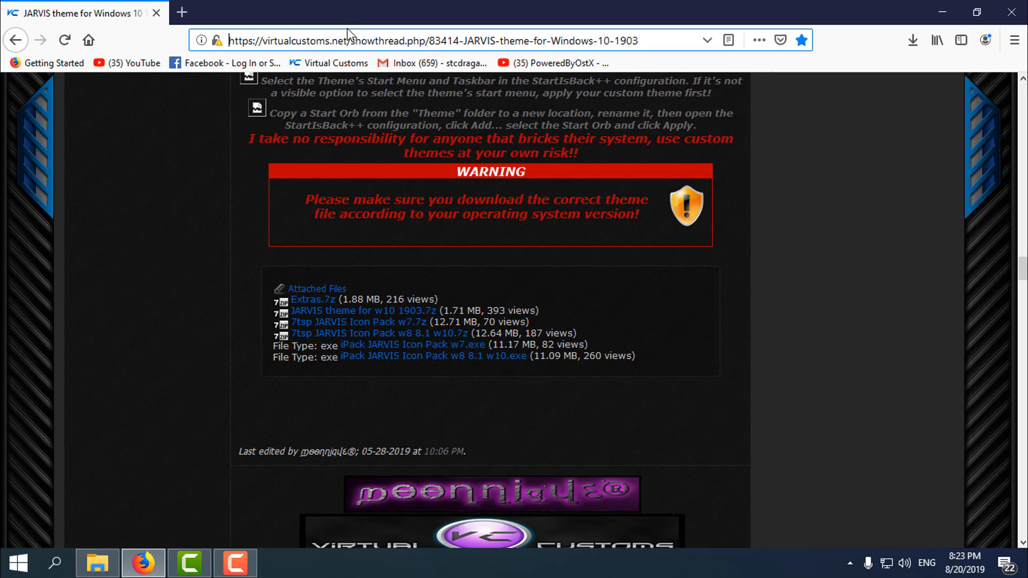
{"action": "double_click", "coordinate": [413, 41]}
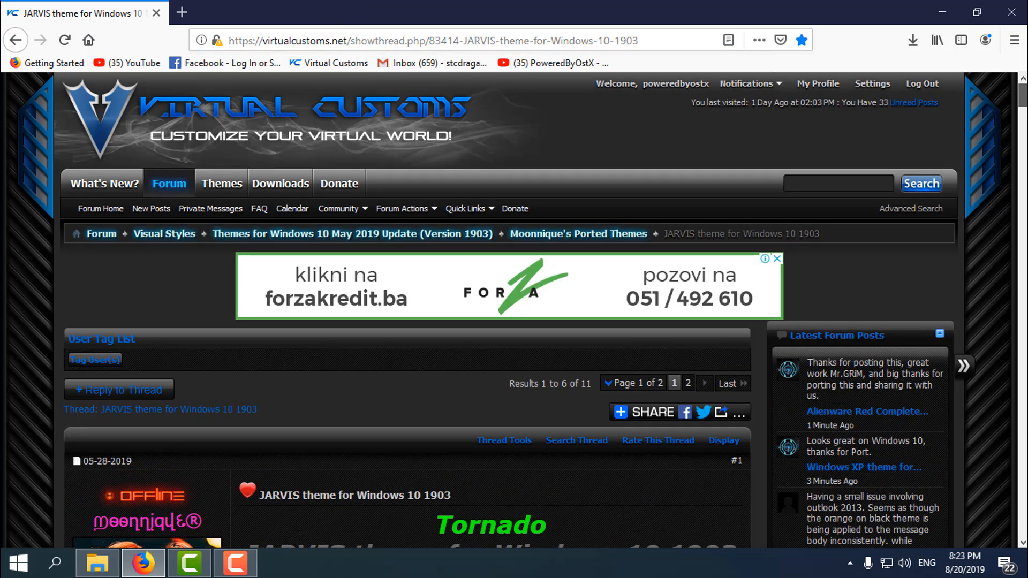
{"action": "mouse_move", "coordinate": [409, 341]}
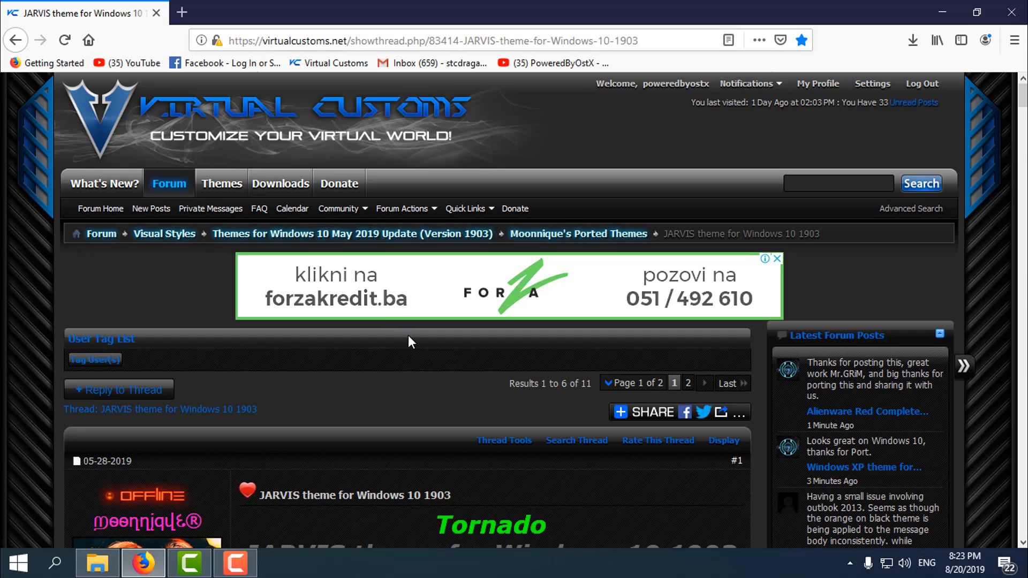
{"action": "scroll", "scroll_direction": "down", "scroll_amount": 3}
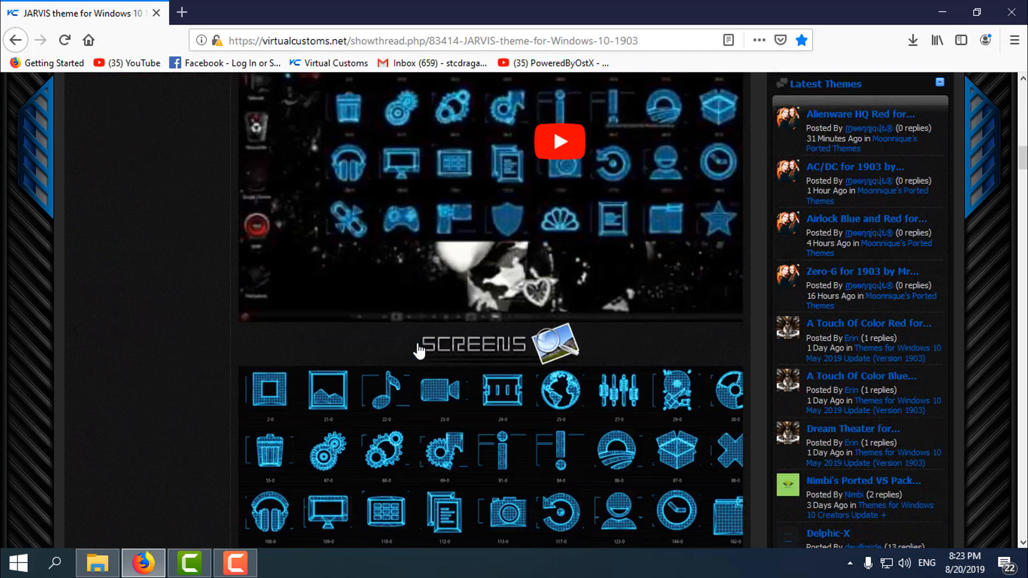
{"action": "scroll", "scroll_direction": "down", "scroll_amount": 3}
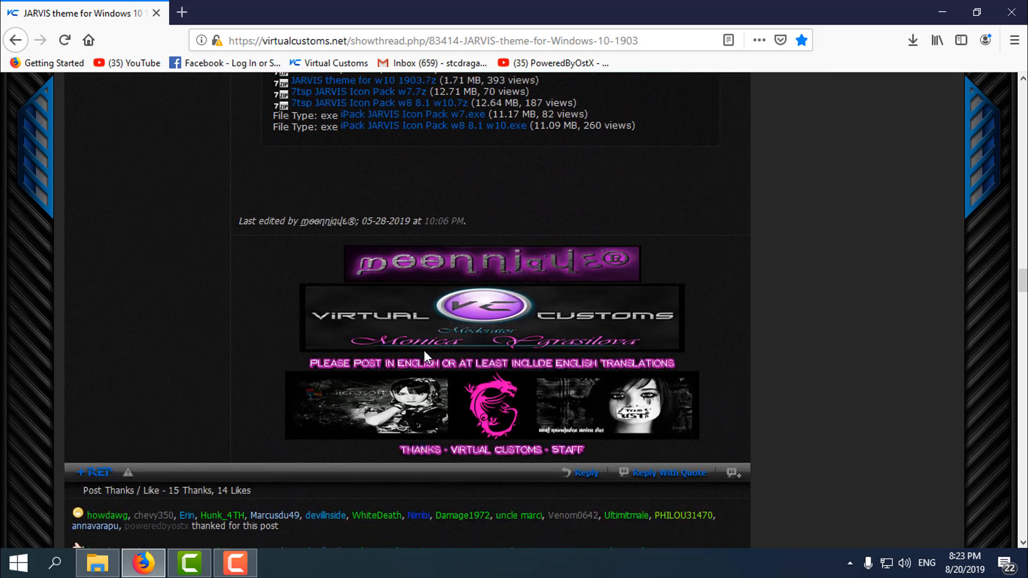
{"action": "scroll", "scroll_direction": "up", "scroll_amount": 3}
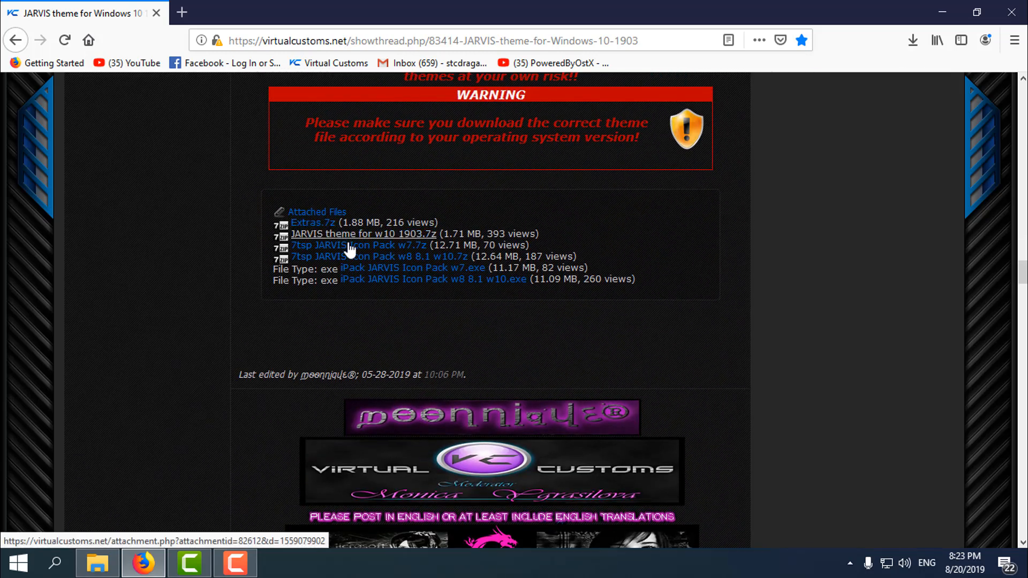
{"action": "mouse_move", "coordinate": [312, 222]}
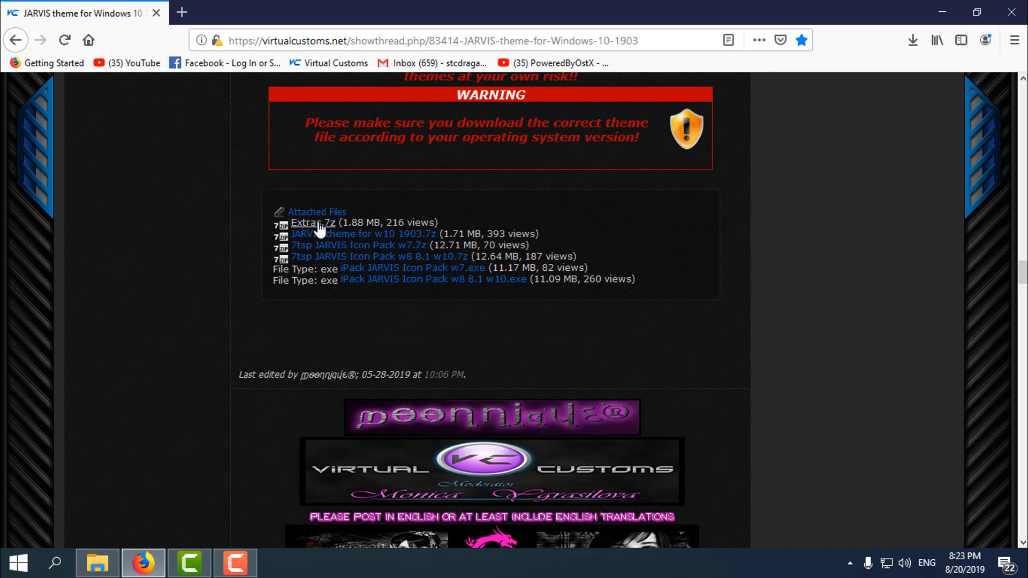
{"action": "mouse_move", "coordinate": [433, 279]}
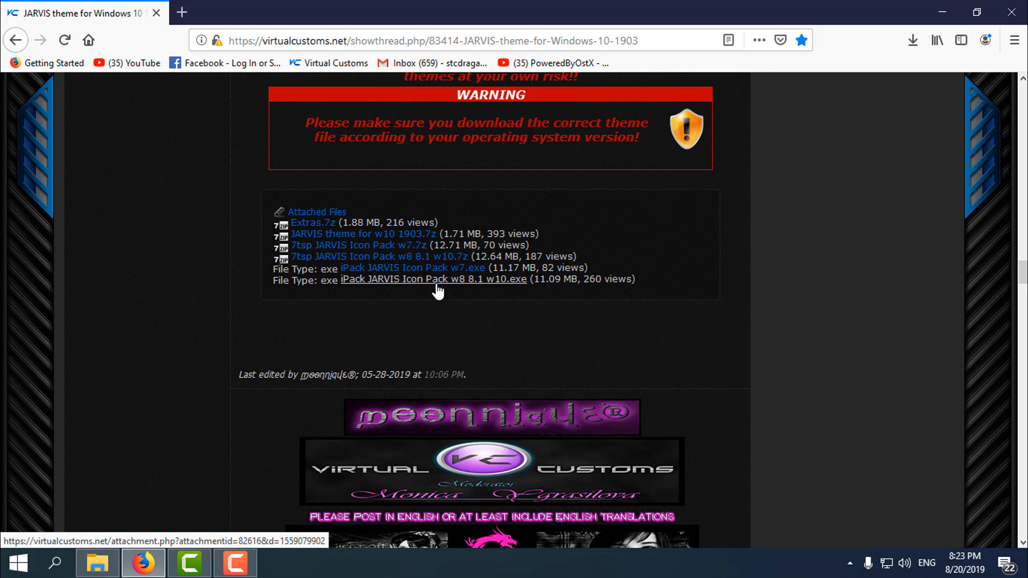
{"action": "mouse_move", "coordinate": [446, 323]}
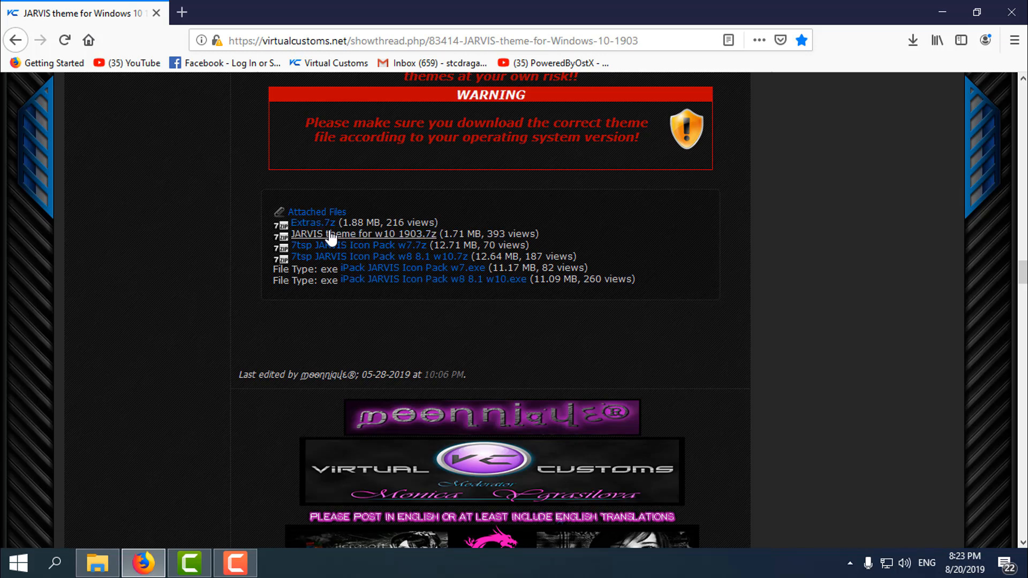
{"action": "mouse_move", "coordinate": [361, 233]}
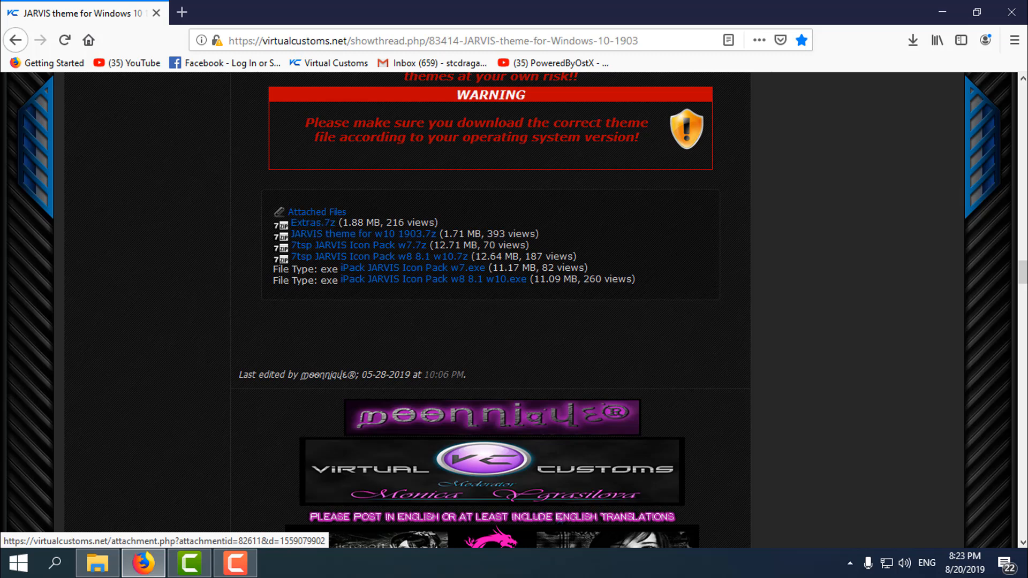
{"action": "mouse_move", "coordinate": [351, 234]}
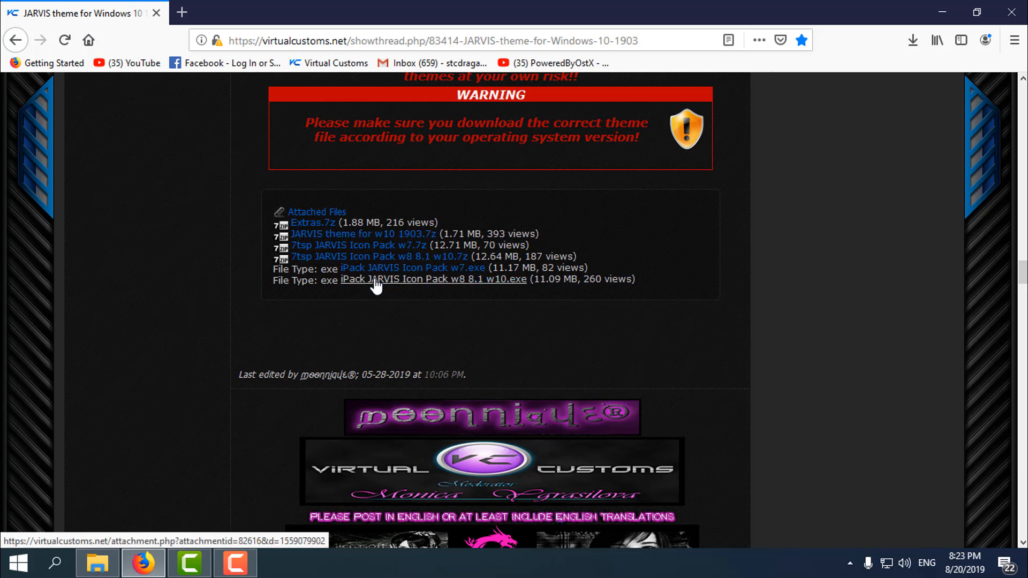
{"action": "mouse_move", "coordinate": [518, 287]}
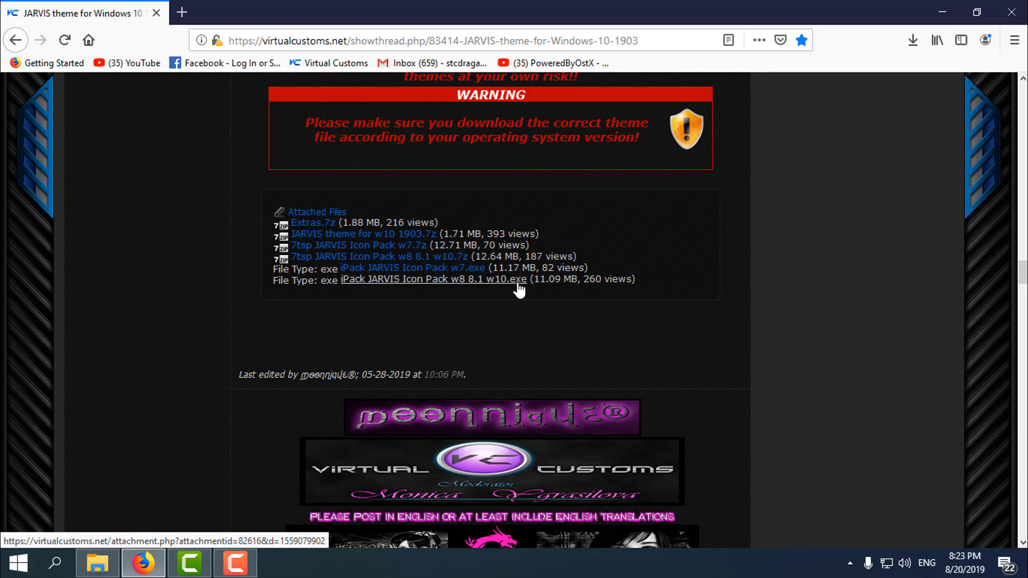
{"action": "mouse_move", "coordinate": [441, 289]}
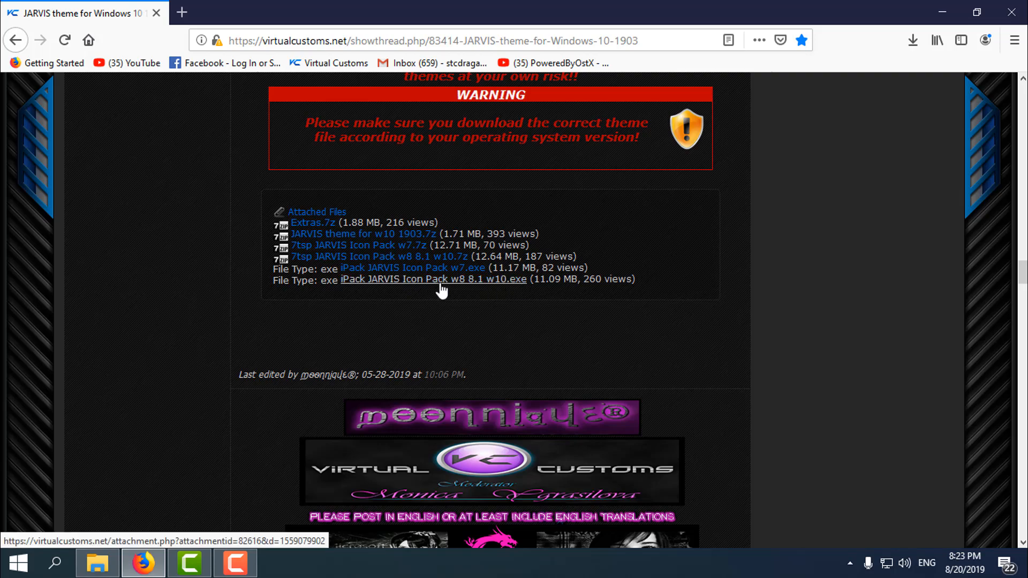
{"action": "scroll", "scroll_direction": "down", "scroll_amount": 3}
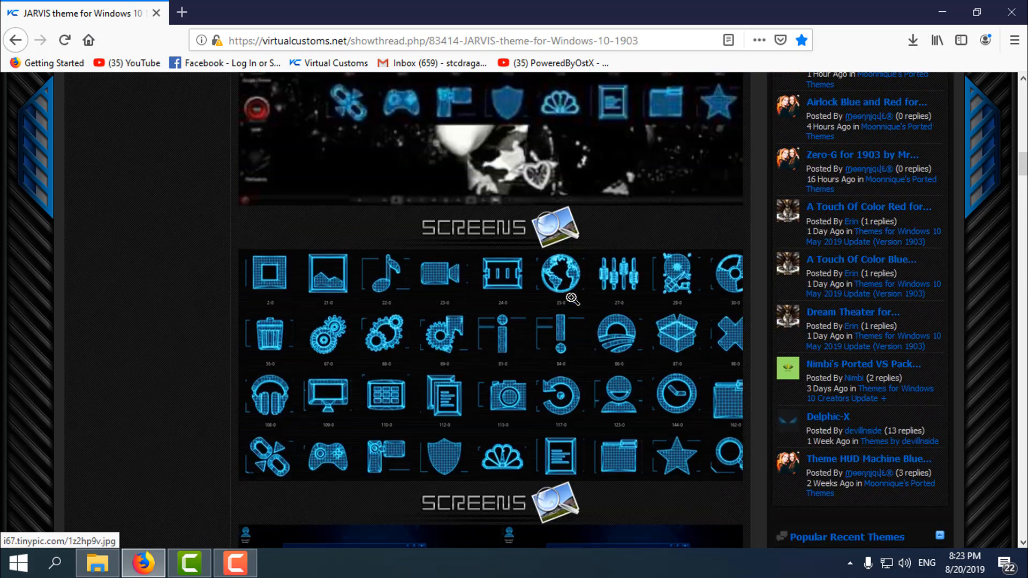
{"action": "scroll", "scroll_direction": "up", "scroll_amount": 3}
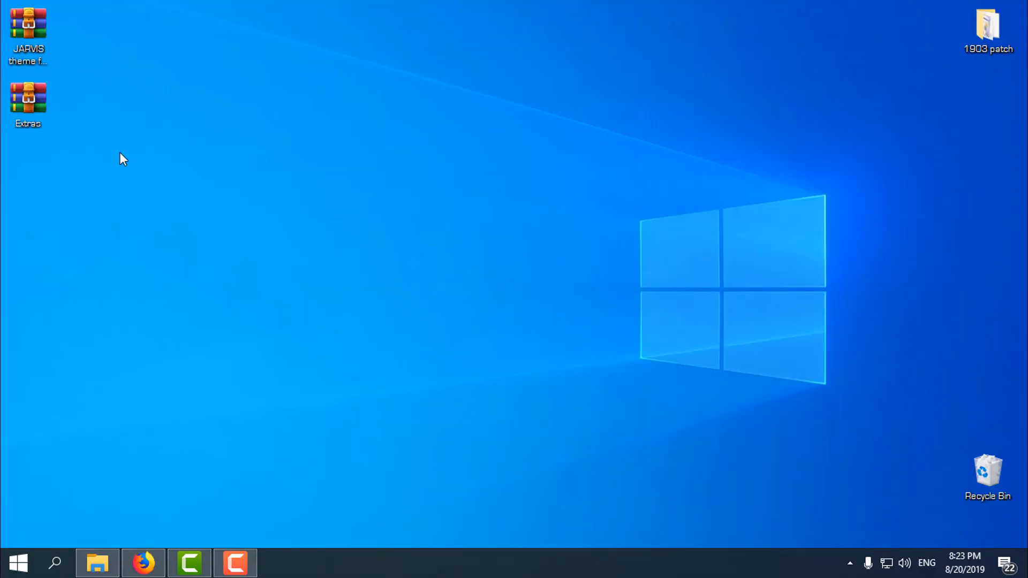
- Bring up extraction options for the JARVIS theme and Extras archives
{"action": "right_click", "coordinate": [27, 26]}
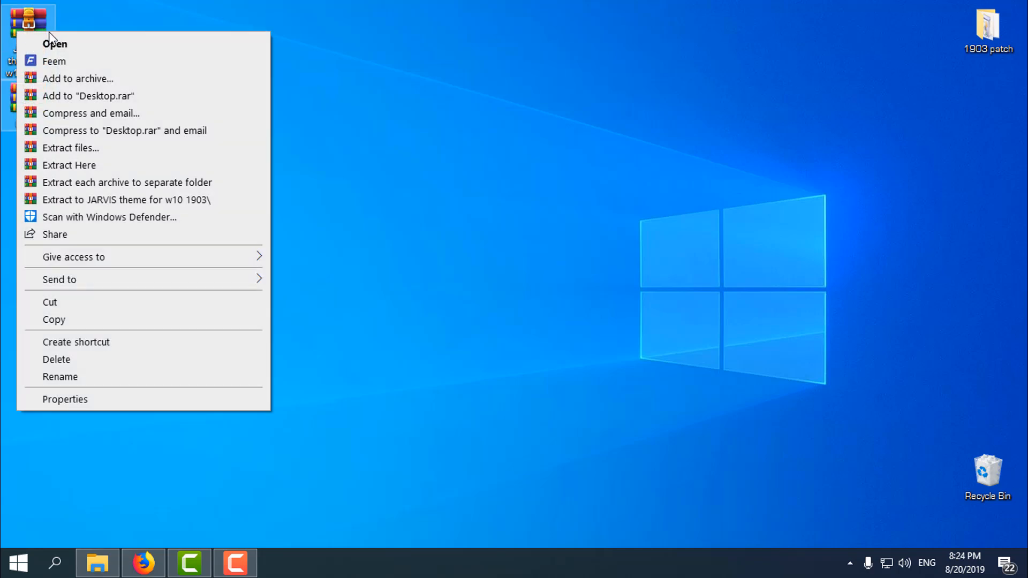
{"action": "mouse_move", "coordinate": [170, 182]}
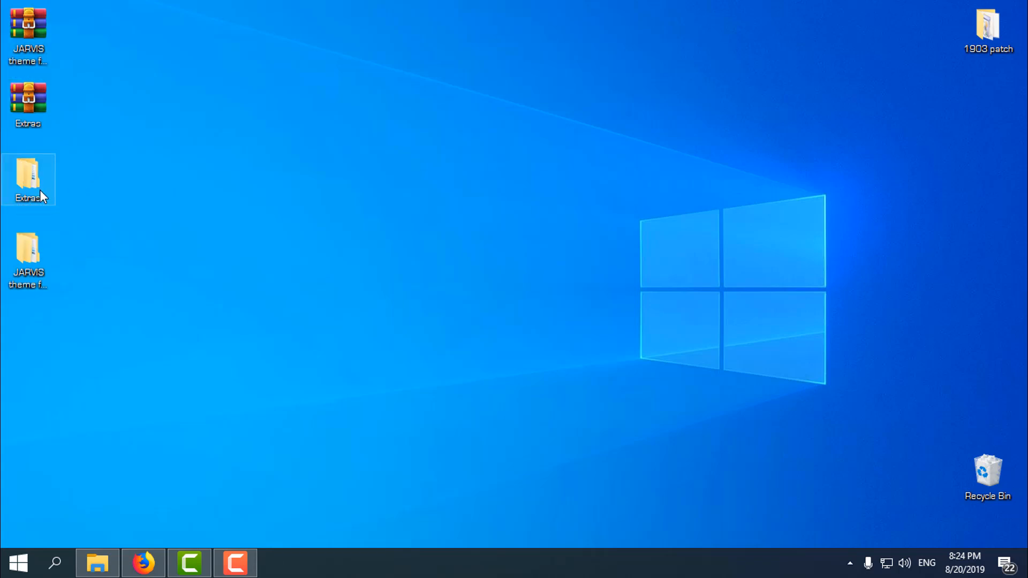
- Open the extracted Extras folder maximized, view Fonts, and select System Metrics
{"action": "double_click", "coordinate": [27, 179]}
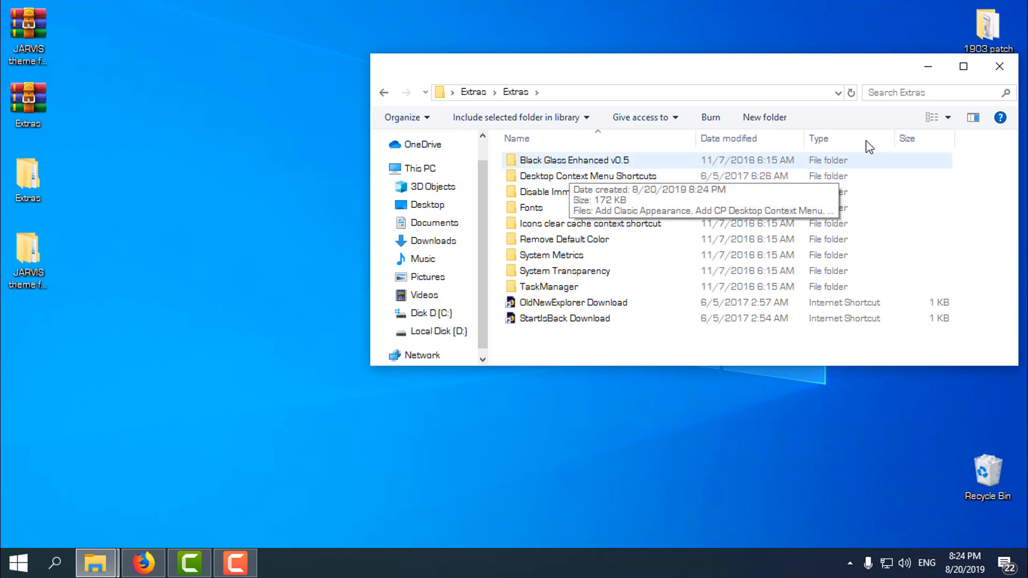
{"action": "left_click", "coordinate": [963, 67]}
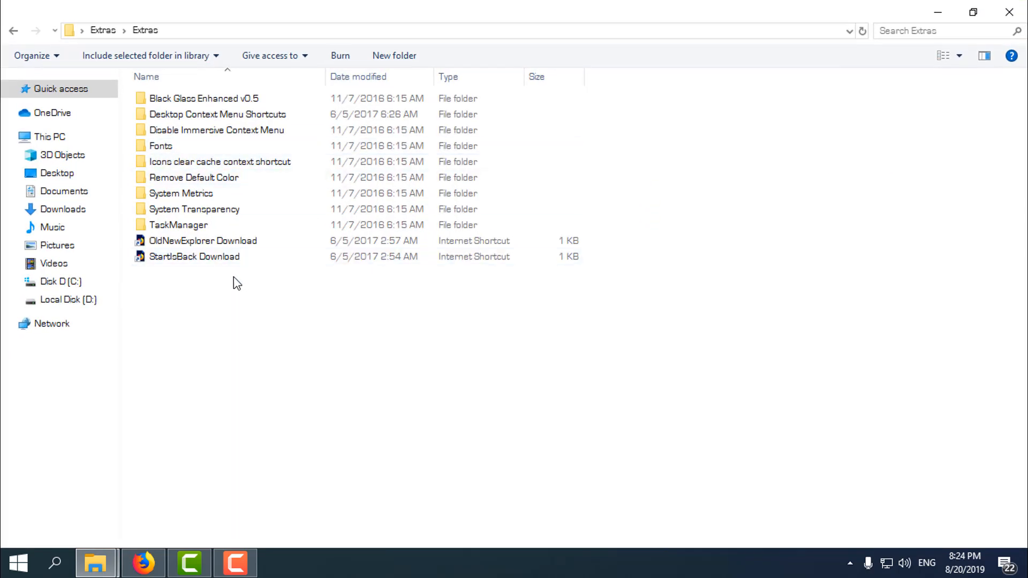
{"action": "left_click", "coordinate": [161, 146]}
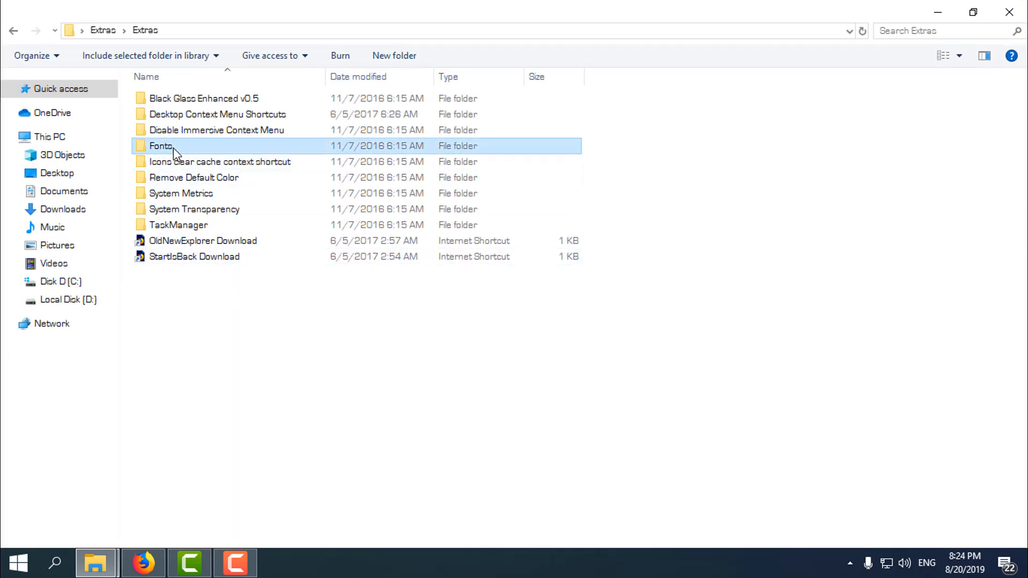
{"action": "double_click", "coordinate": [160, 145]}
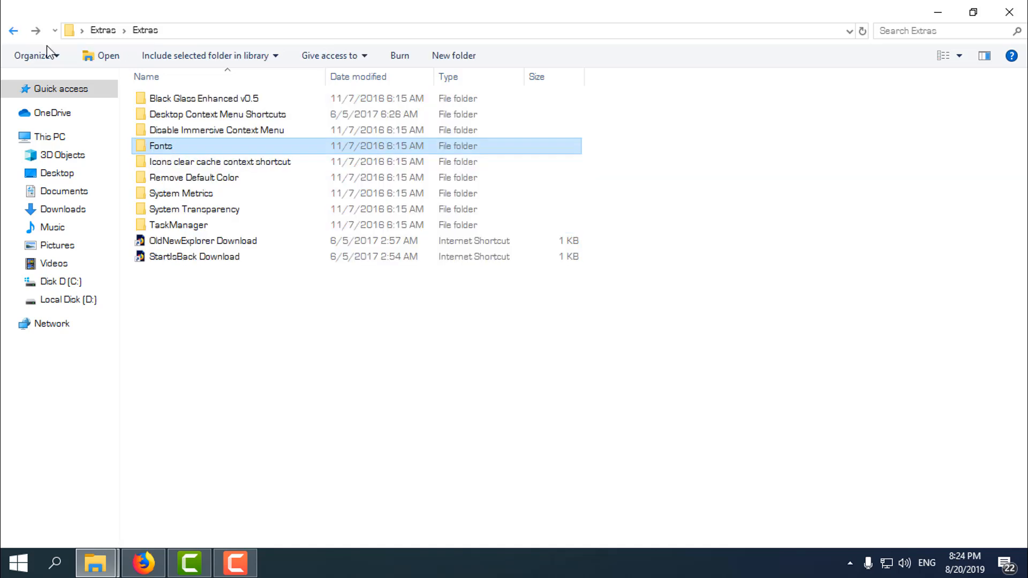
{"action": "left_click", "coordinate": [181, 192]}
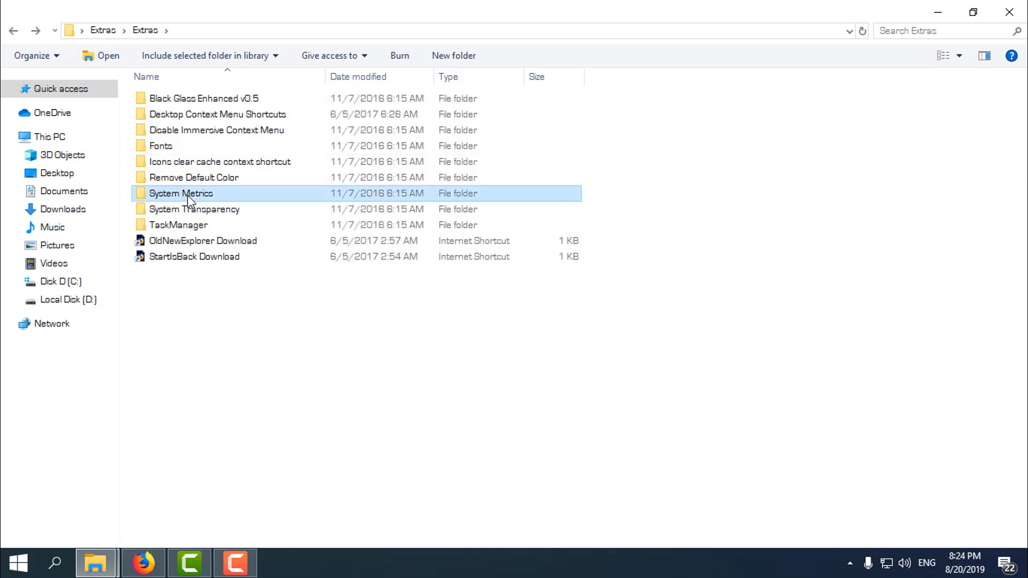
- Merge Jarvis System Metrics.reg into the registry, confirming the UAC and Registry Editor prompts
{"action": "double_click", "coordinate": [181, 193]}
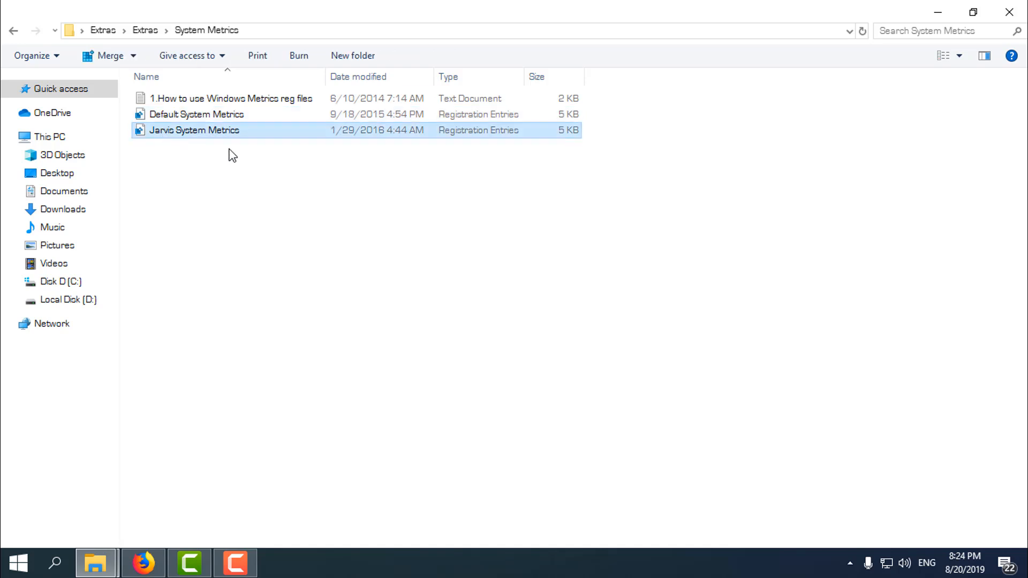
{"action": "mouse_move", "coordinate": [199, 147]}
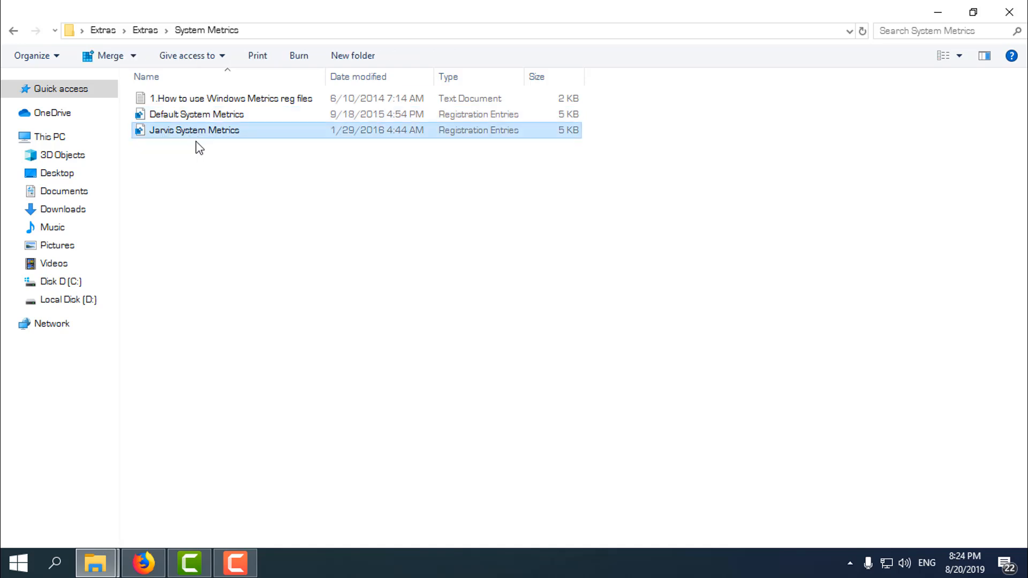
{"action": "right_click", "coordinate": [194, 129]}
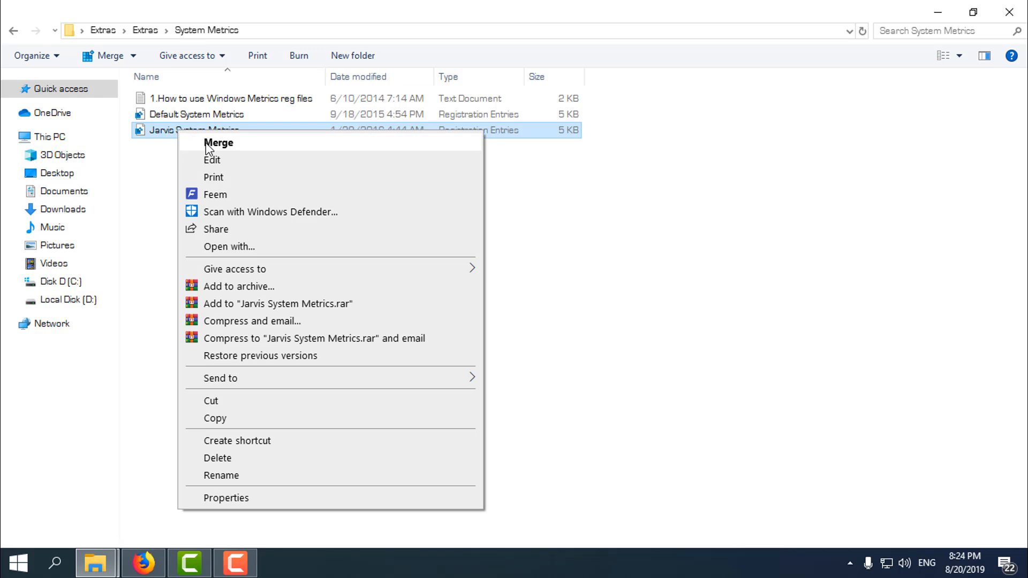
{"action": "left_click", "coordinate": [218, 142]}
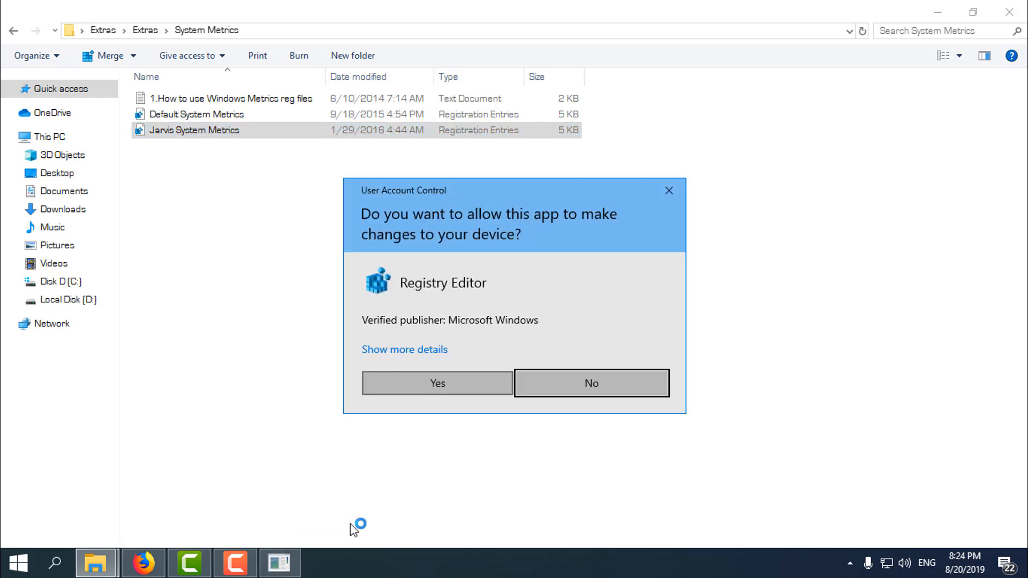
{"action": "left_click", "coordinate": [437, 383]}
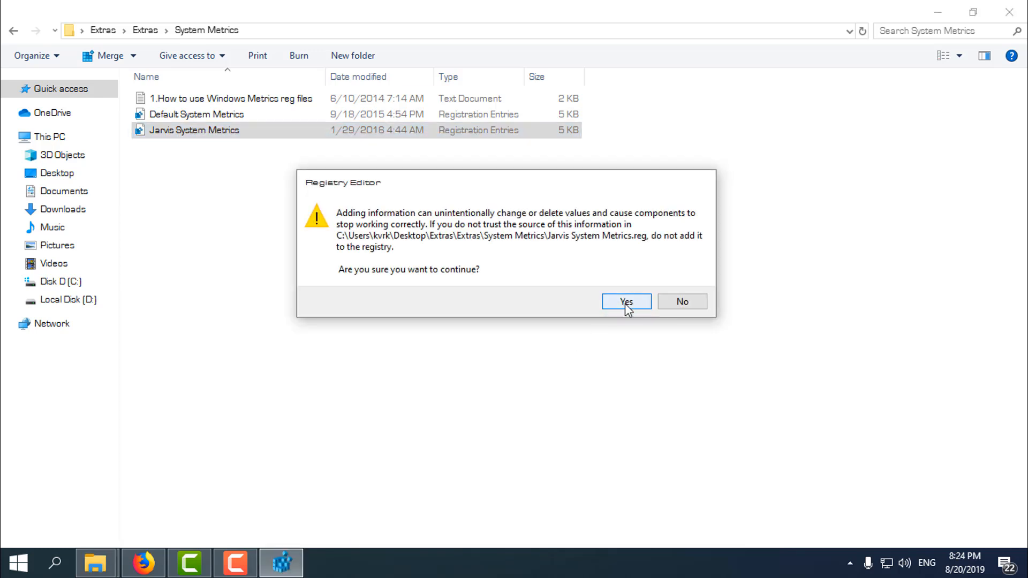
{"action": "left_click", "coordinate": [625, 302]}
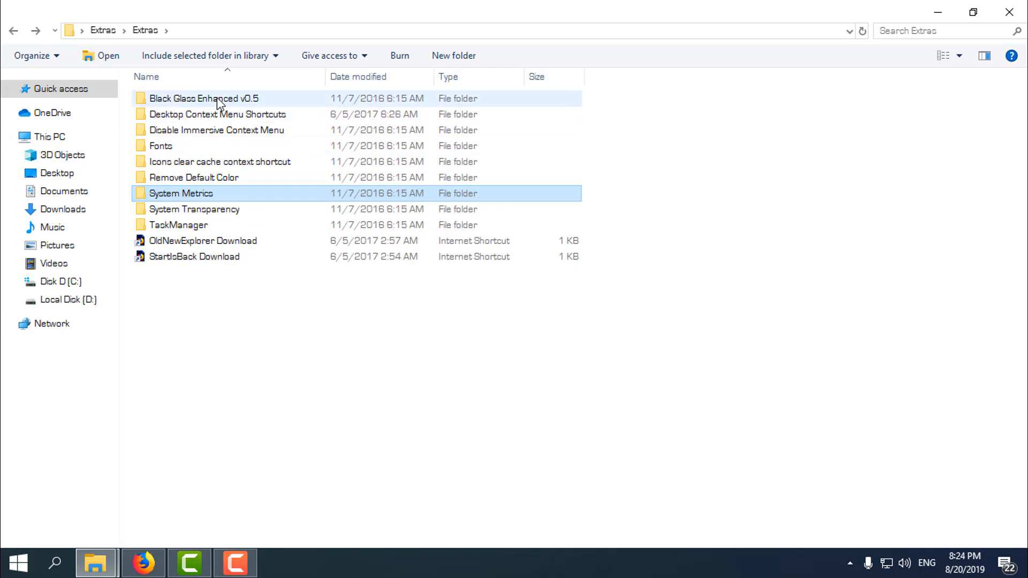
{"action": "mouse_move", "coordinate": [190, 187]}
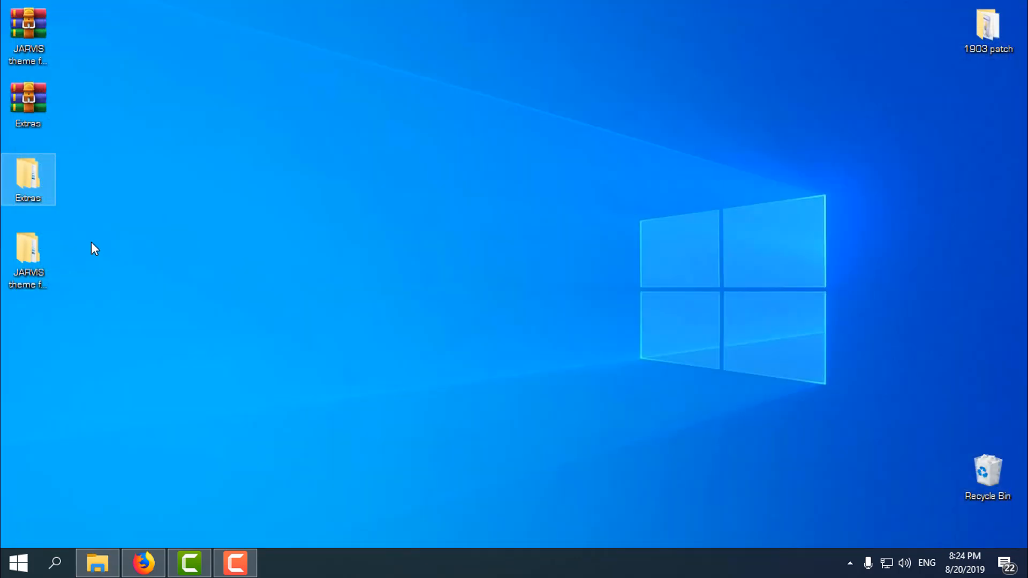
- Copy the Jarvis folder and Jarvis.theme into Windows Themes, granting admin permission for all
{"action": "double_click", "coordinate": [28, 256]}
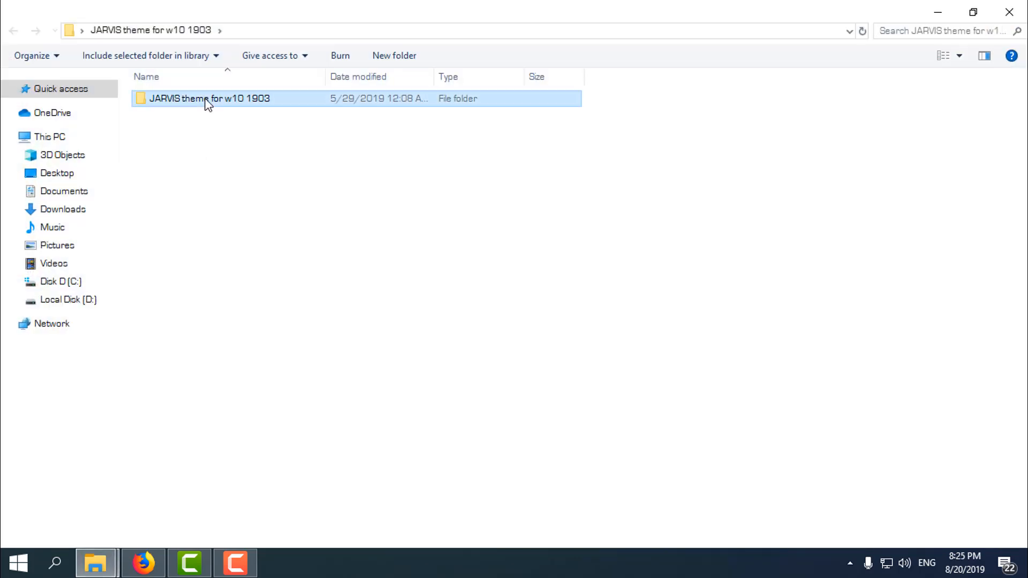
{"action": "double_click", "coordinate": [208, 98]}
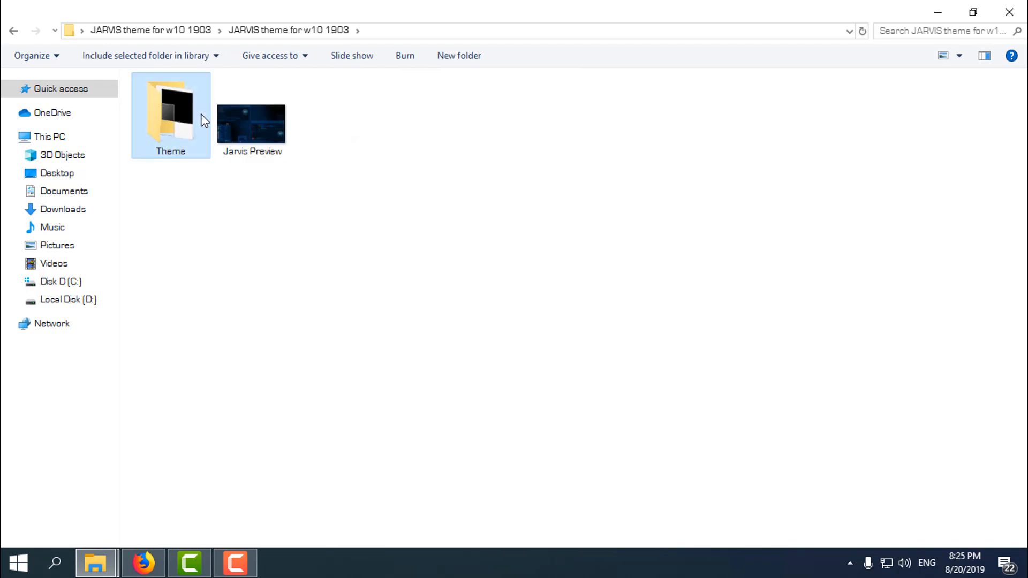
{"action": "double_click", "coordinate": [170, 115]}
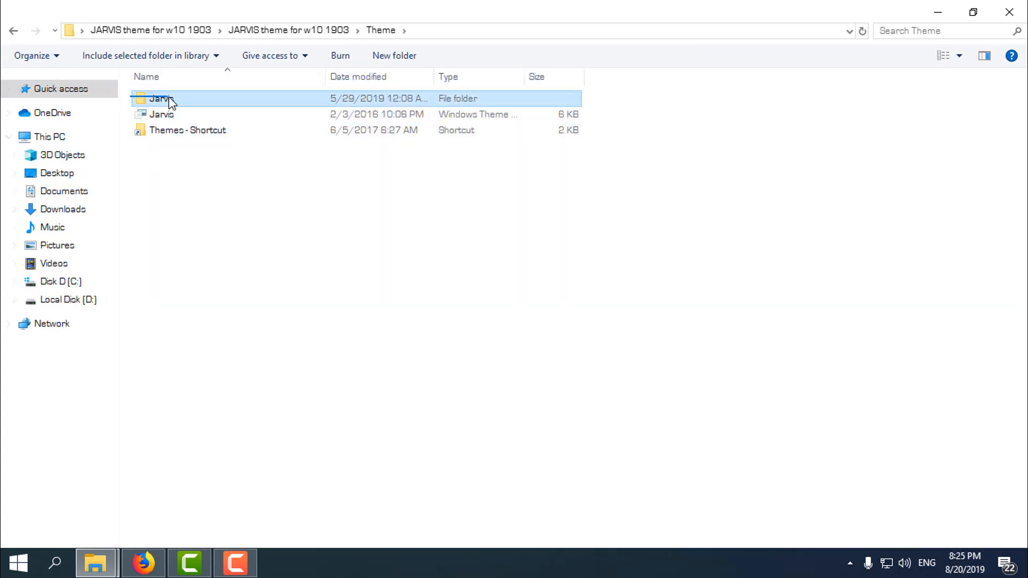
{"action": "left_click", "coordinate": [161, 114]}
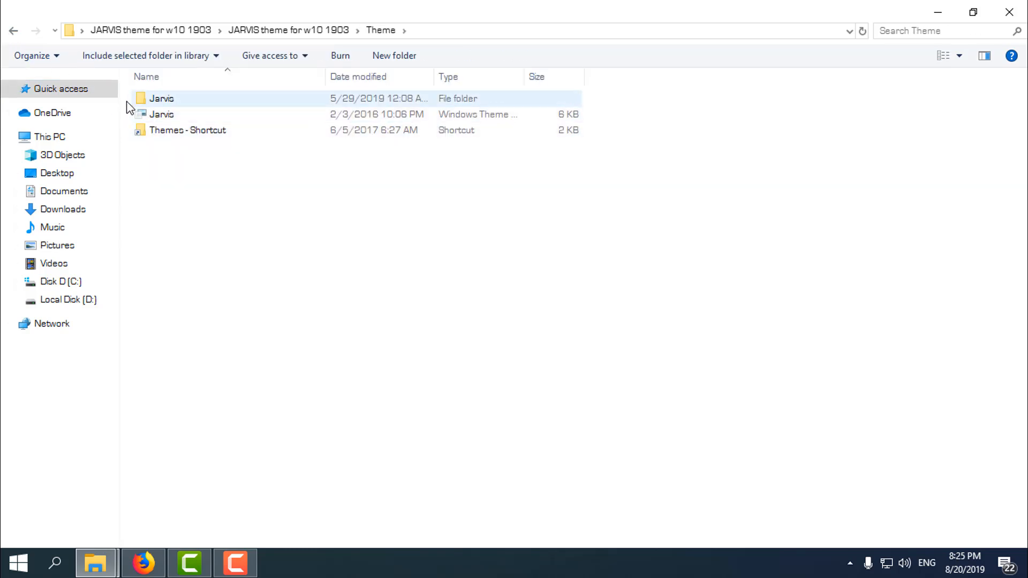
{"action": "right_click", "coordinate": [161, 114]}
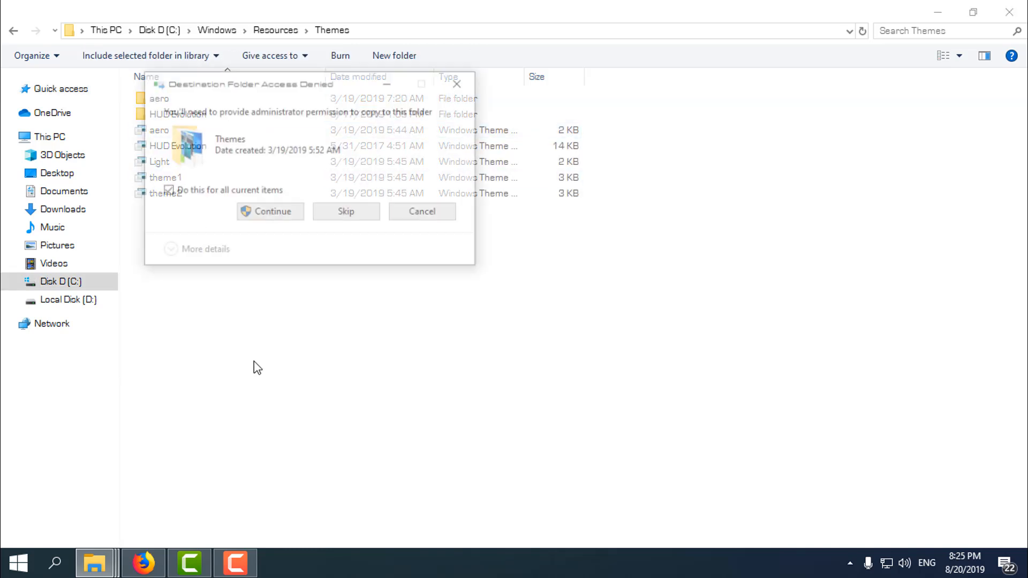
{"action": "left_click", "coordinate": [269, 211]}
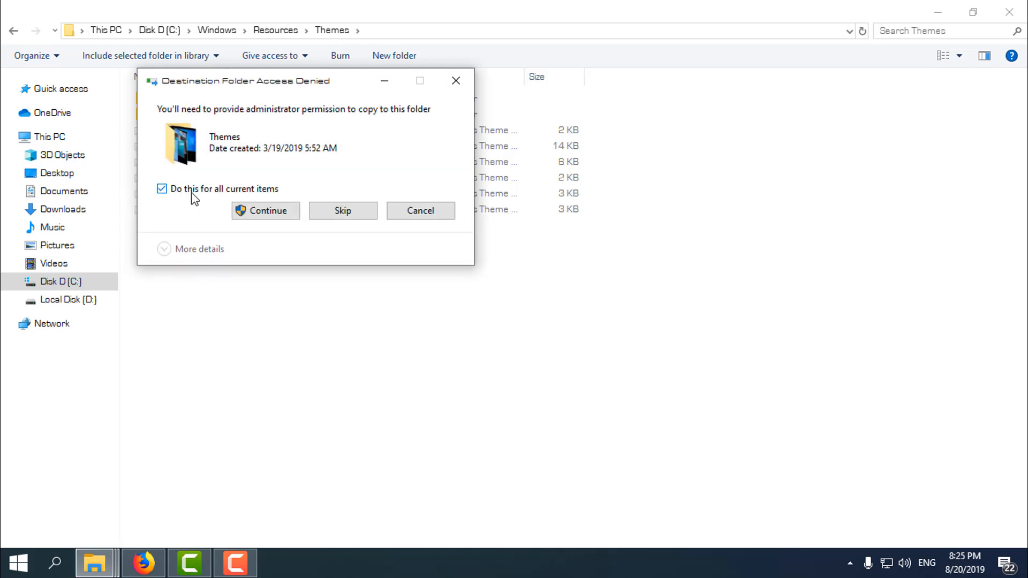
{"action": "left_click", "coordinate": [265, 210]}
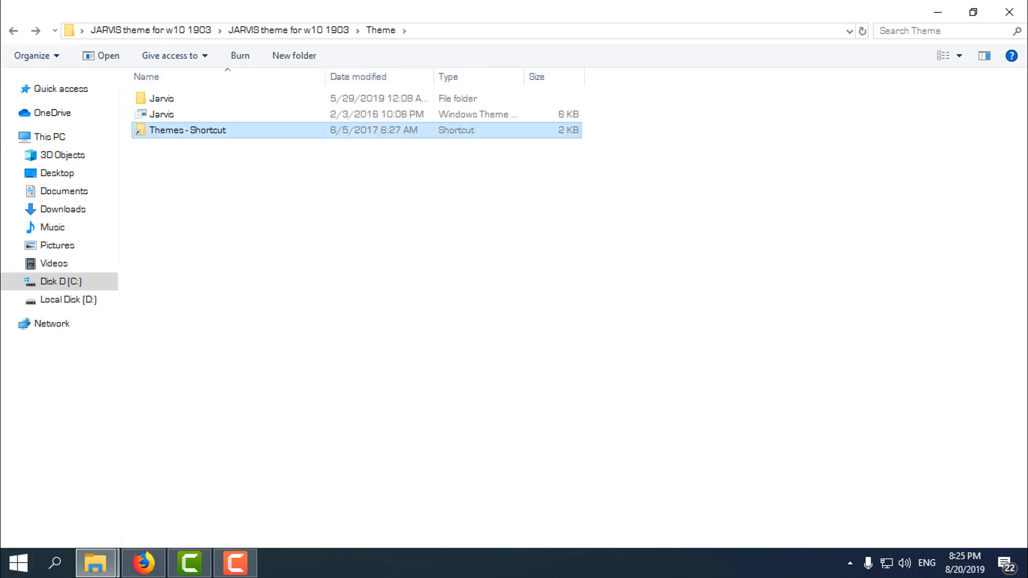
- Go to Personalize > Themes and scroll to the Jarvis theme
{"action": "right_click", "coordinate": [432, 233]}
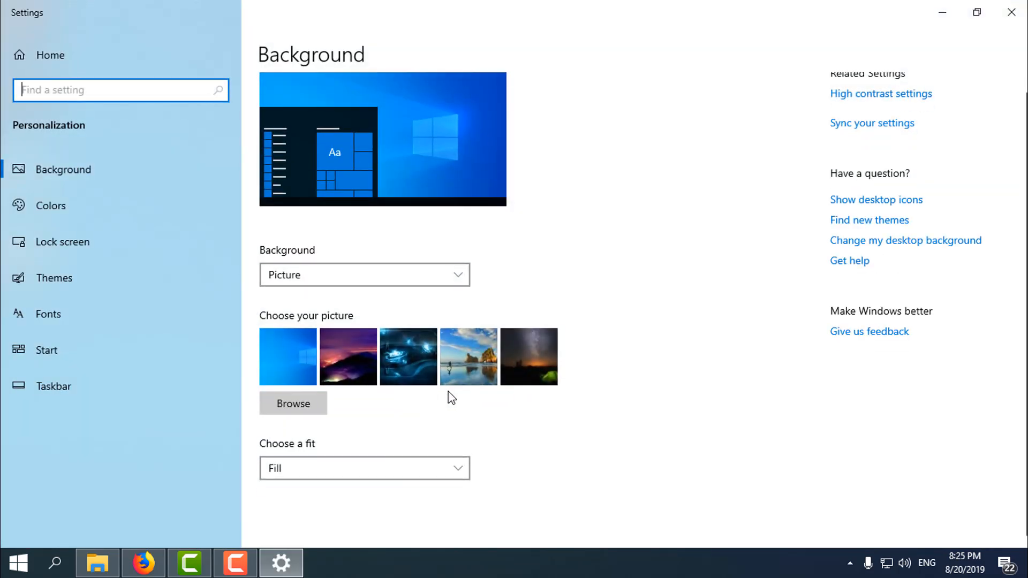
{"action": "left_click", "coordinate": [54, 277]}
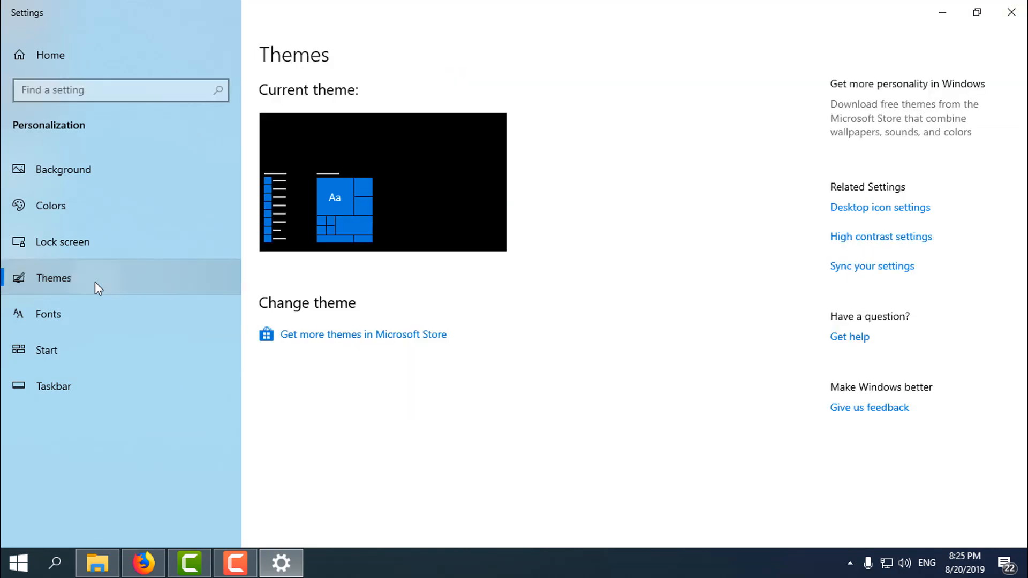
{"action": "scroll", "scroll_direction": "down", "scroll_amount": 3}
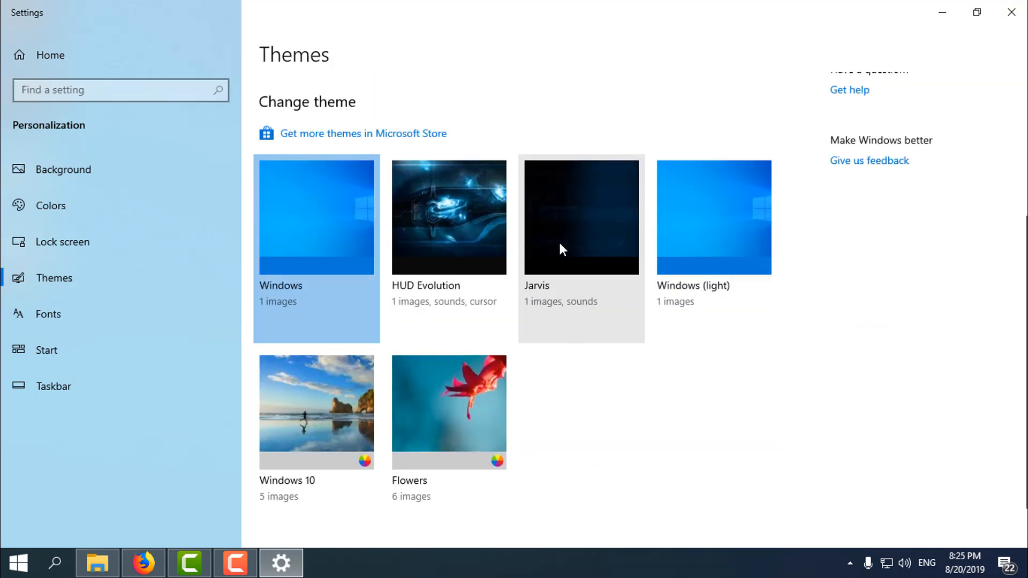
{"action": "mouse_move", "coordinate": [511, 127]}
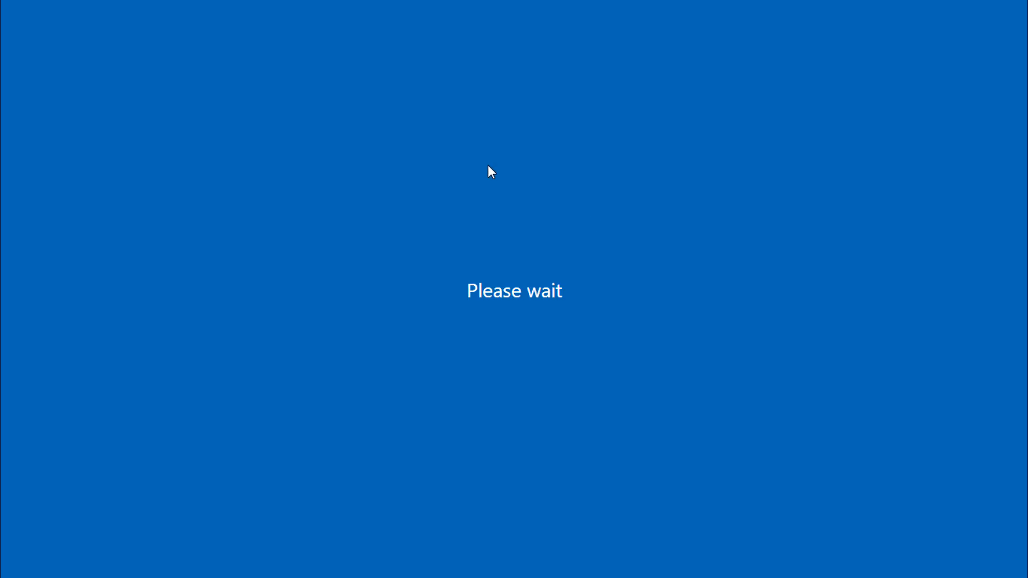
{"action": "mouse_move", "coordinate": [551, 165]}
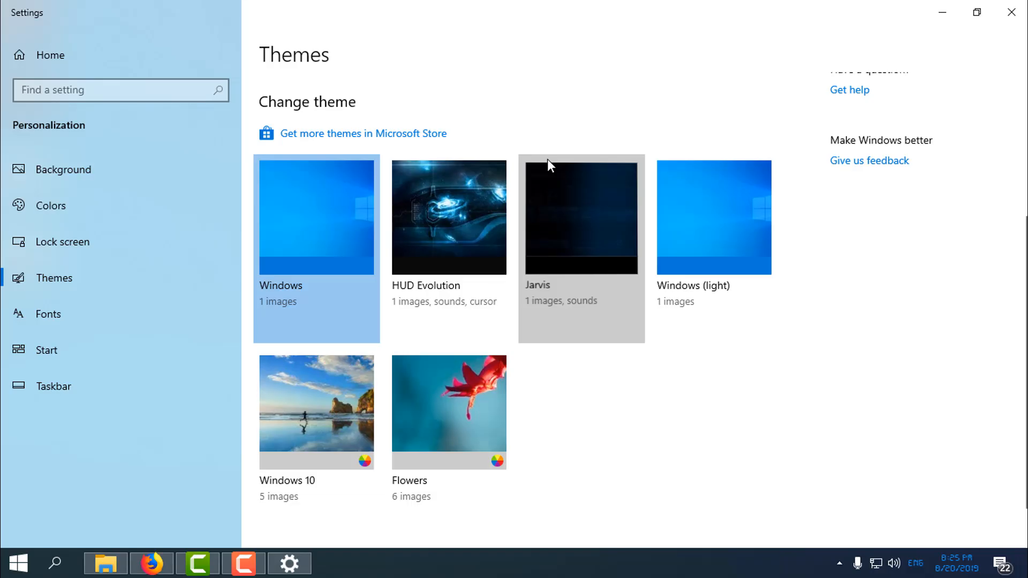
{"action": "mouse_move", "coordinate": [1021, 6]}
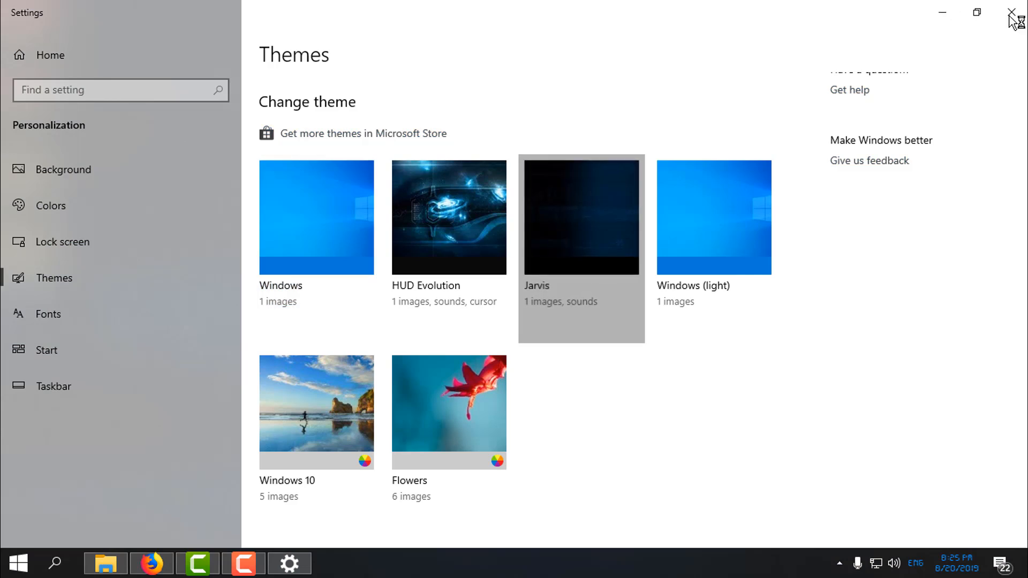
- Close Settings, refresh the Jarvis-themed desktop, and bring up the Start menu's options
{"action": "left_click", "coordinate": [1012, 11]}
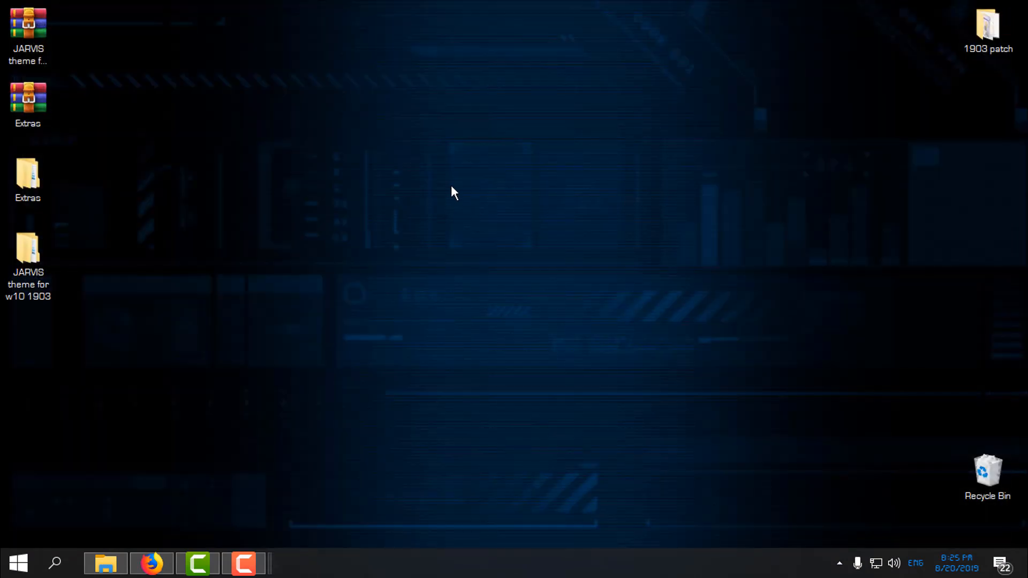
{"action": "right_click", "coordinate": [452, 193]}
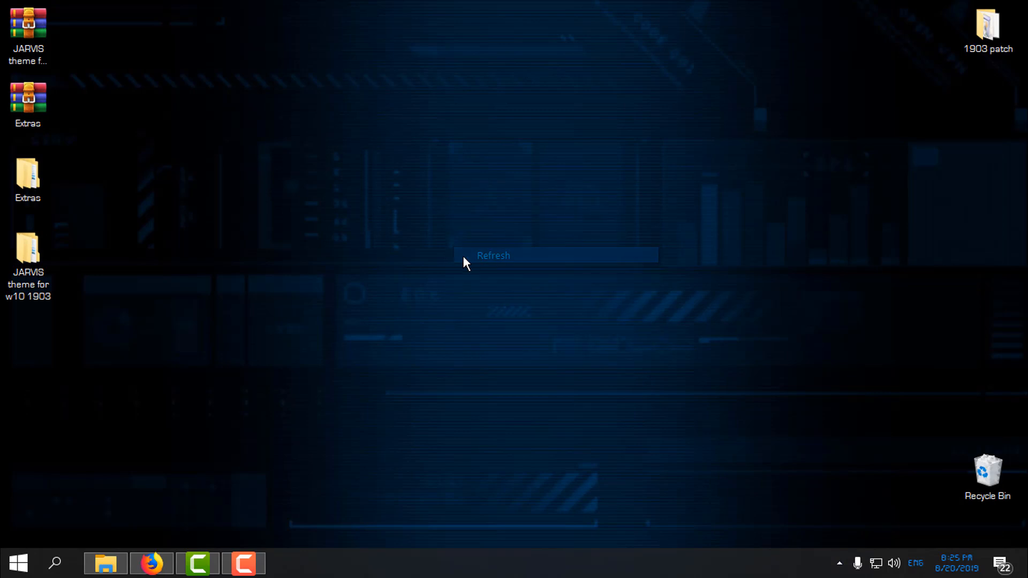
{"action": "left_click", "coordinate": [18, 563]}
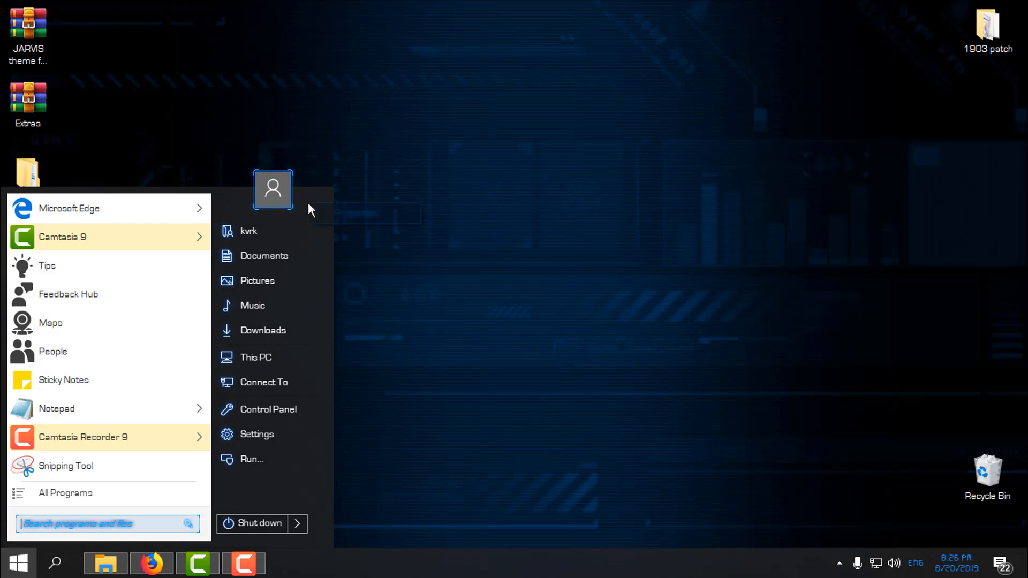
{"action": "right_click", "coordinate": [272, 189]}
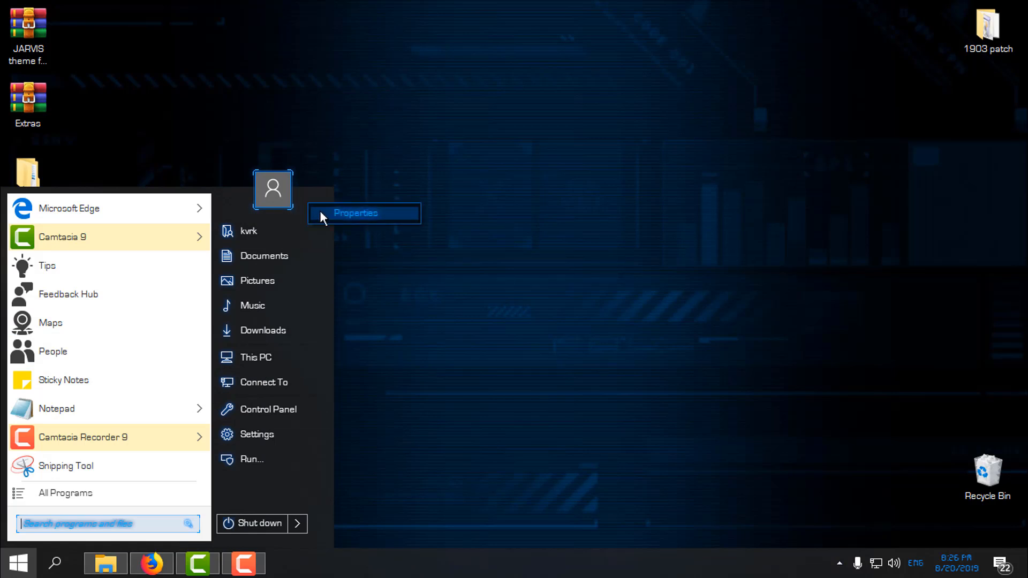
{"action": "mouse_move", "coordinate": [310, 223]}
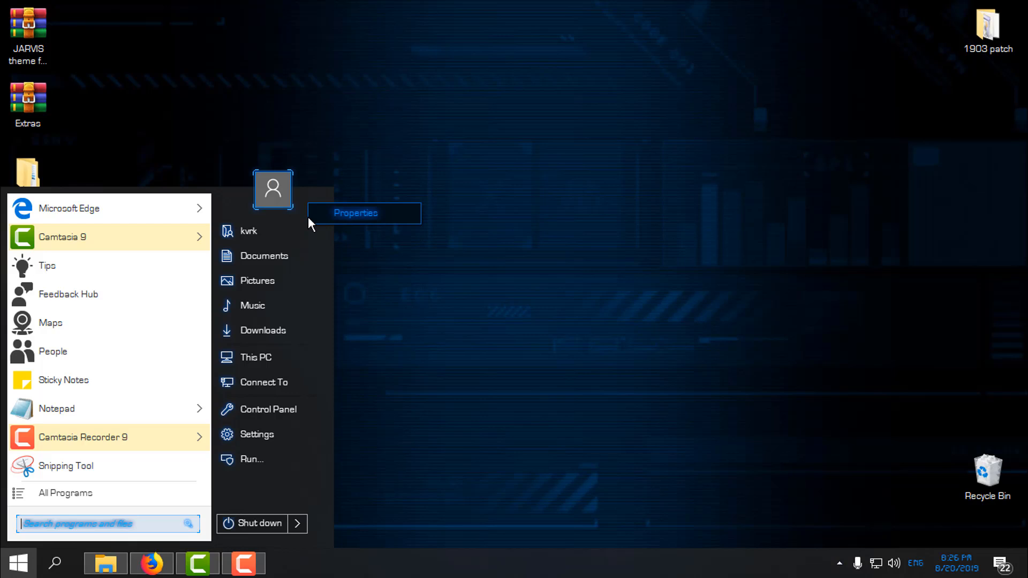
{"action": "mouse_move", "coordinate": [479, 368]}
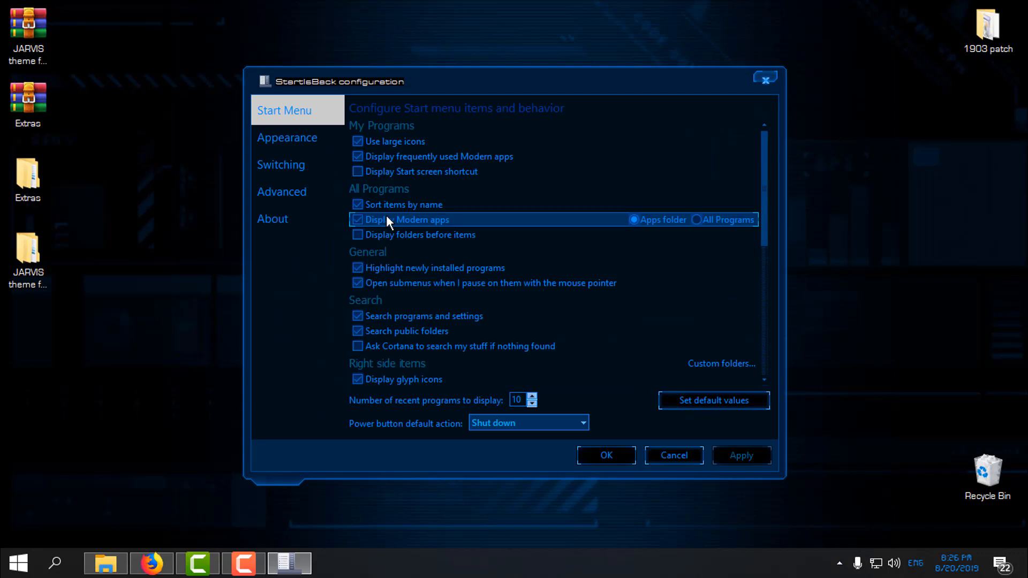
{"action": "mouse_move", "coordinate": [383, 216]}
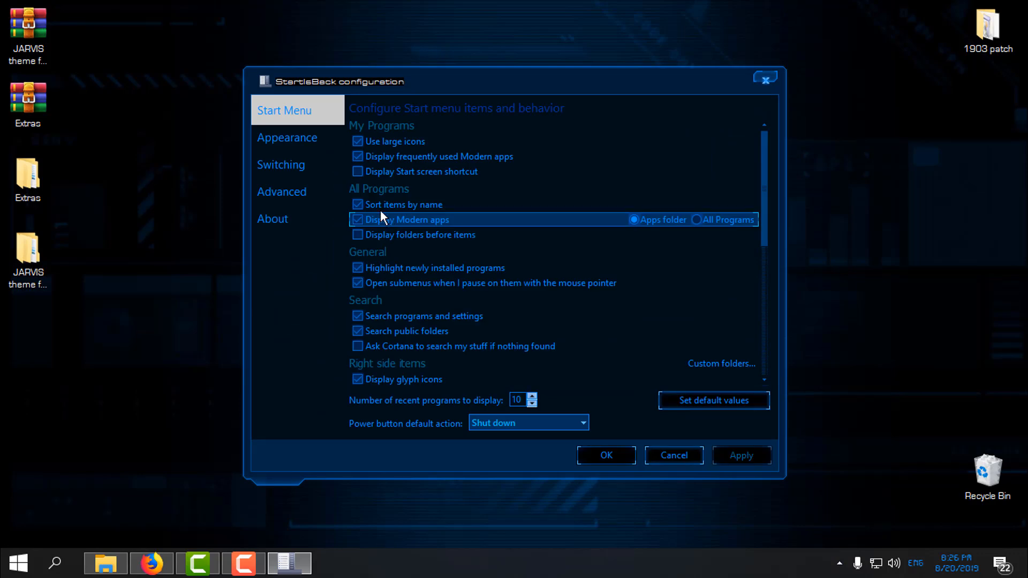
{"action": "mouse_move", "coordinate": [293, 207]}
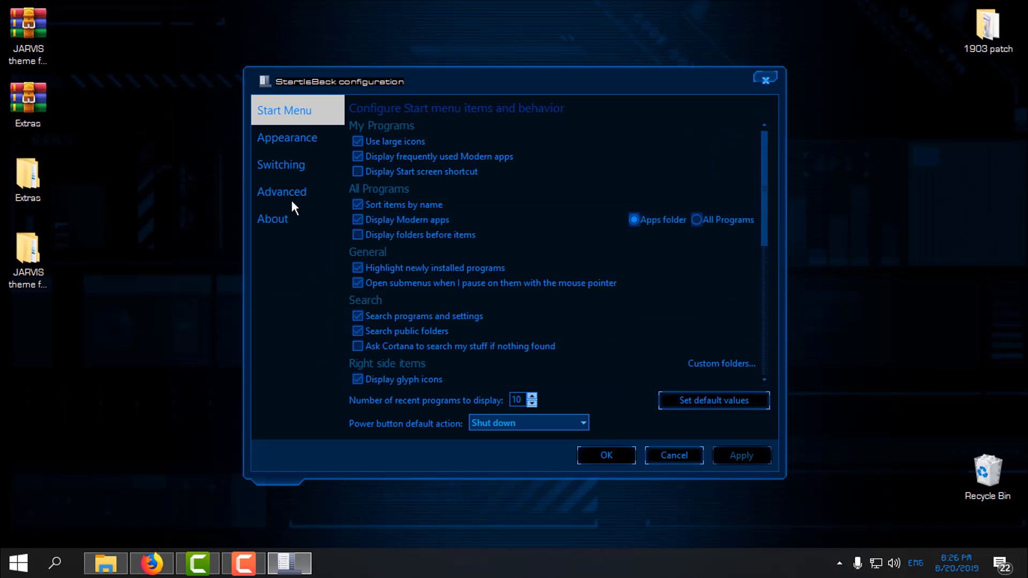
- Apply the Jarvis visual style in StartIsBack Appearance and check the restyled Start menu
{"action": "left_click", "coordinate": [286, 137]}
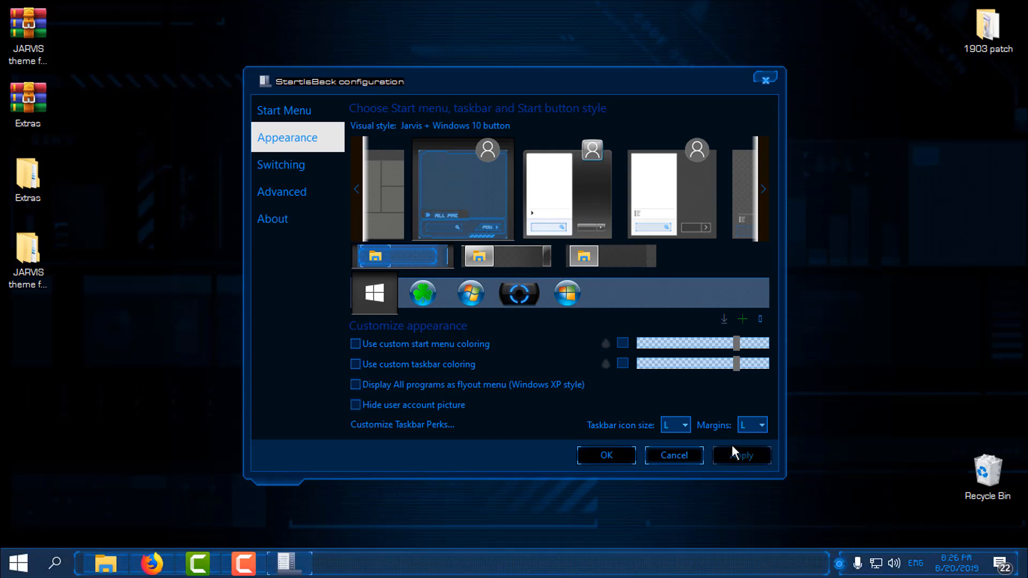
{"action": "left_click", "coordinate": [17, 562]}
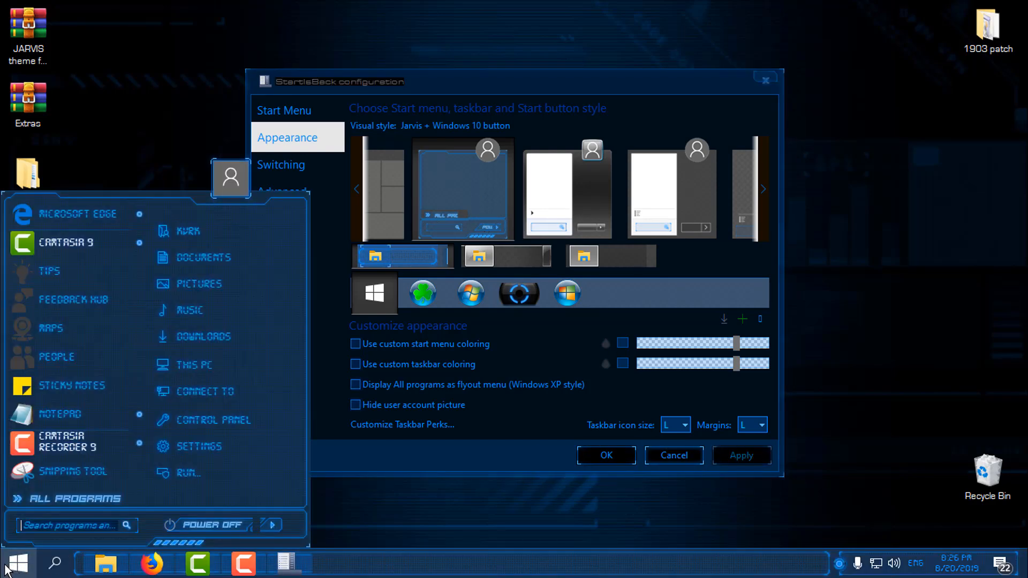
{"action": "left_click", "coordinate": [16, 563]}
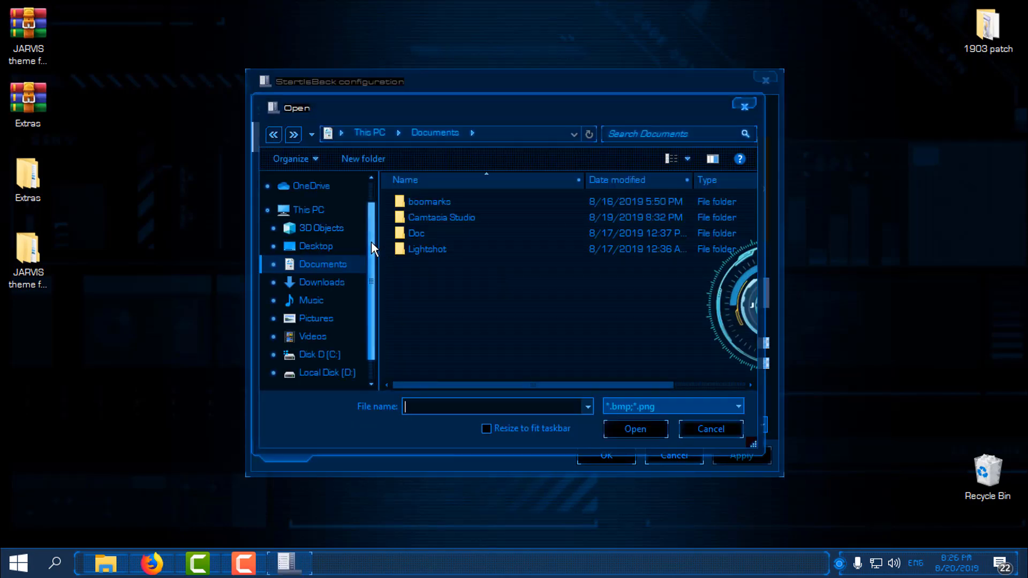
- Use 6801.png from the JARVIS theme's Start Orb folder as the Start button
{"action": "scroll", "scroll_direction": "up", "scroll_amount": 3}
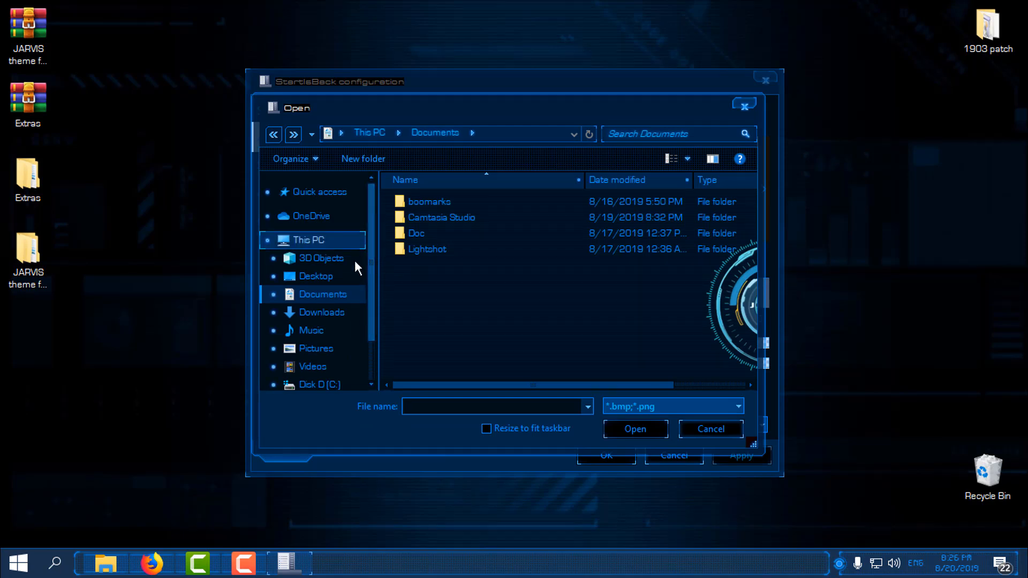
{"action": "left_click", "coordinate": [315, 276]}
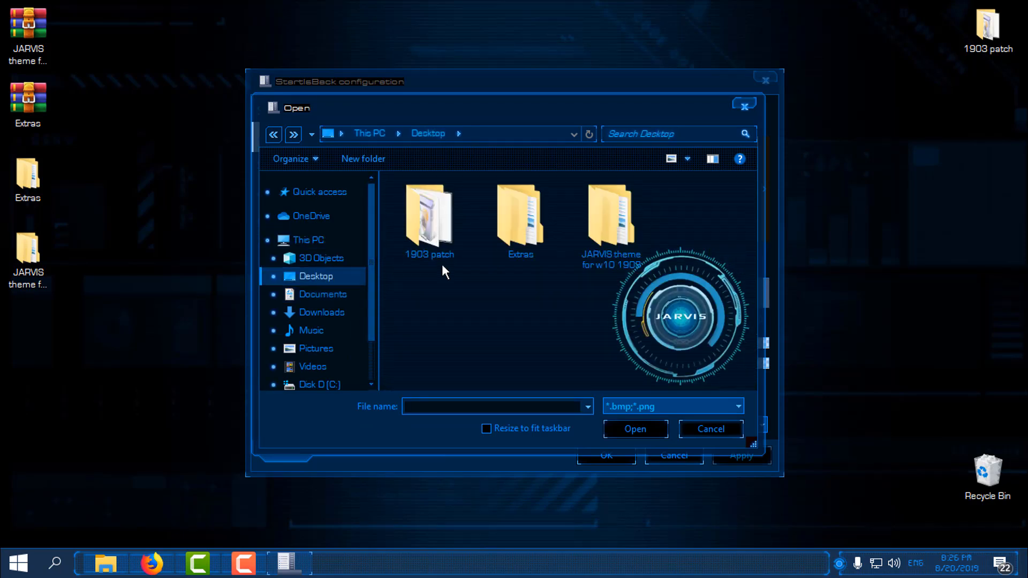
{"action": "double_click", "coordinate": [610, 223]}
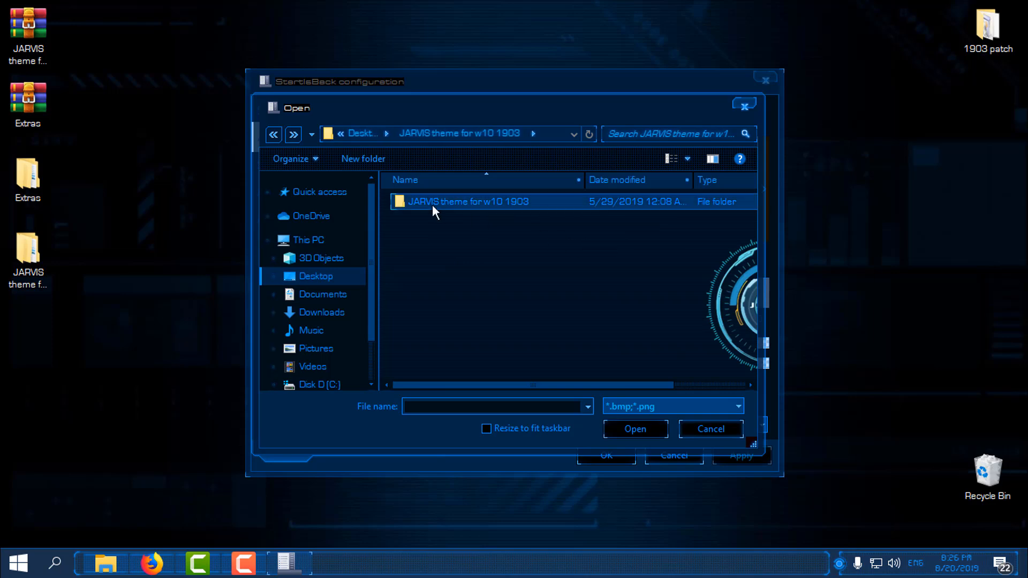
{"action": "double_click", "coordinate": [468, 201]}
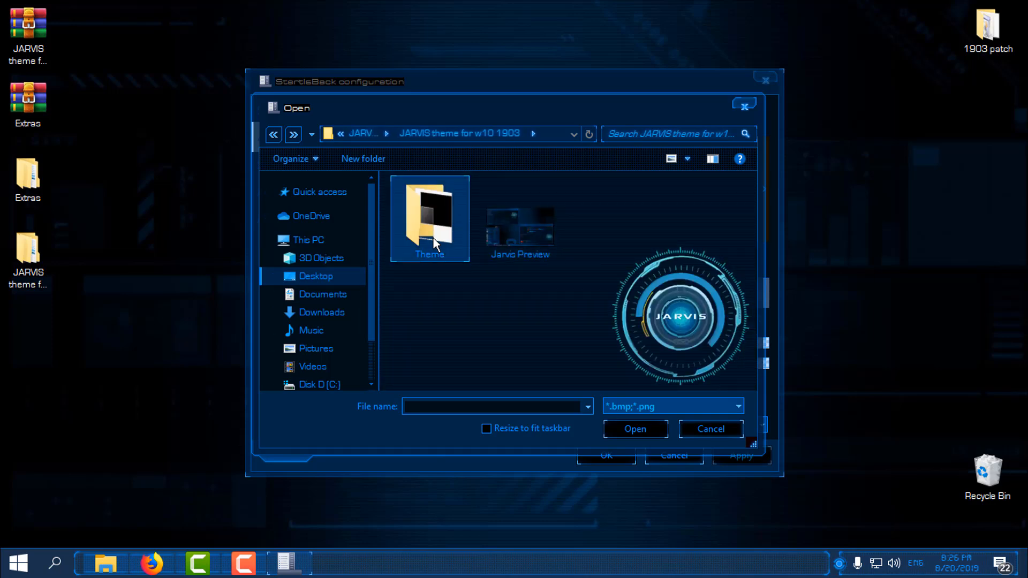
{"action": "double_click", "coordinate": [429, 218]}
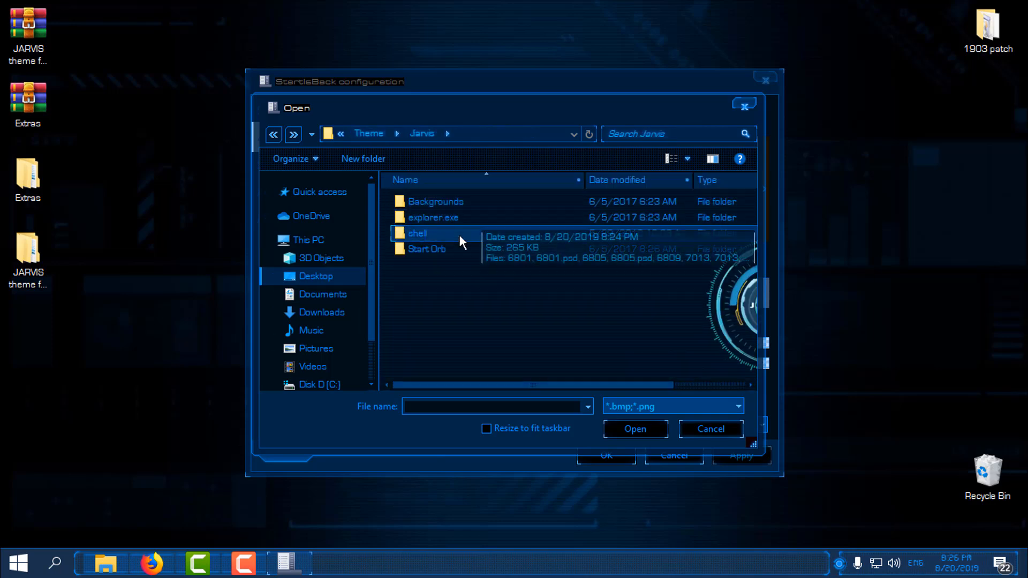
{"action": "double_click", "coordinate": [426, 248]}
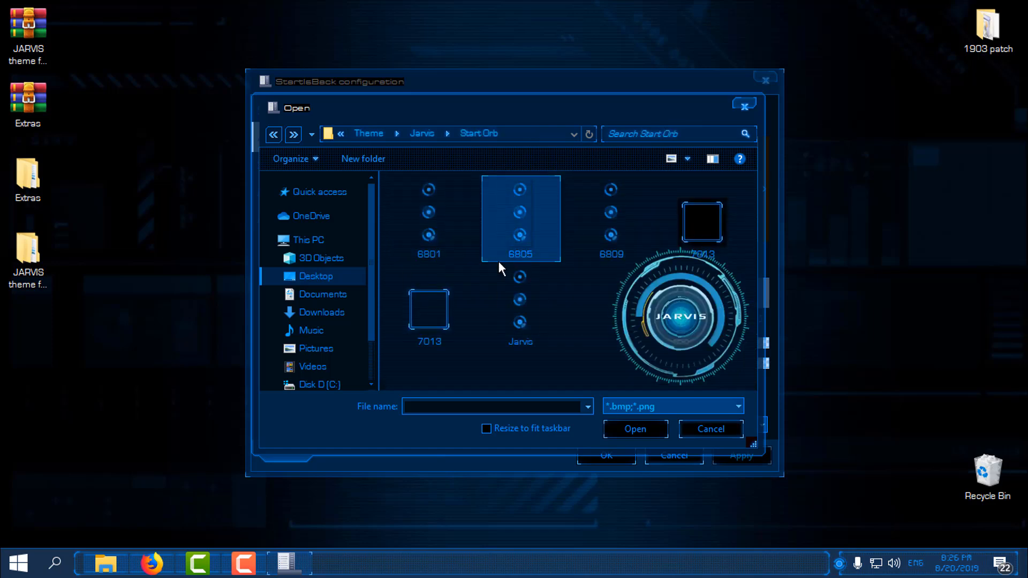
{"action": "left_click", "coordinate": [428, 218]}
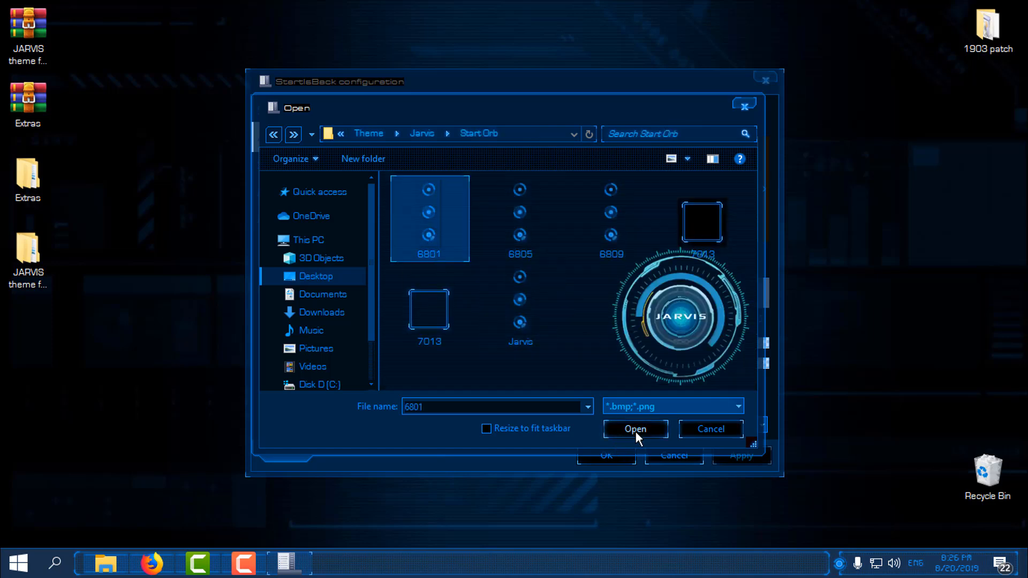
{"action": "left_click", "coordinate": [633, 428]}
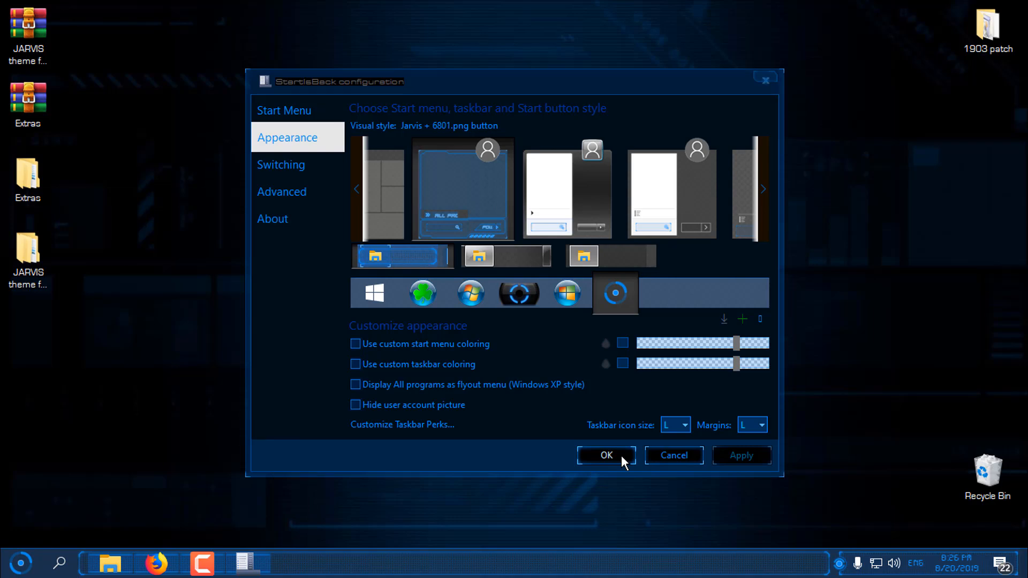
- Save the Start button change and open This PC from the Start menu
{"action": "left_click", "coordinate": [604, 454]}
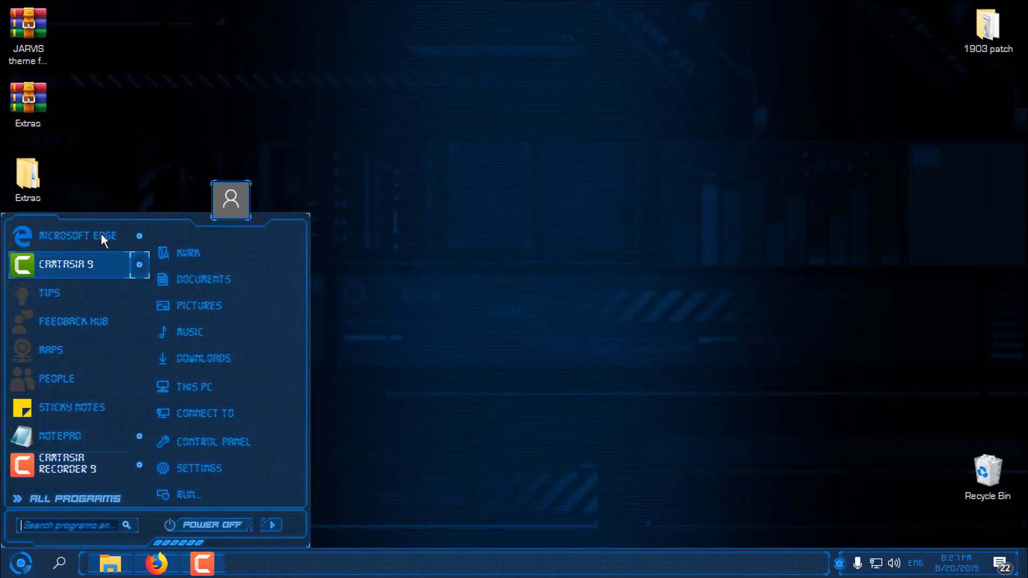
{"action": "mouse_move", "coordinate": [426, 146]}
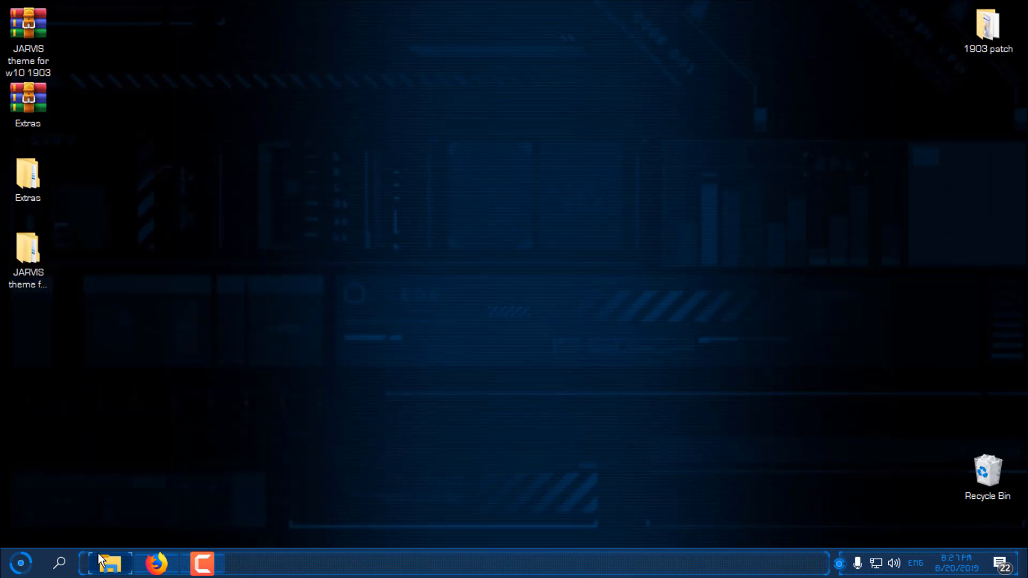
{"action": "left_click", "coordinate": [20, 562]}
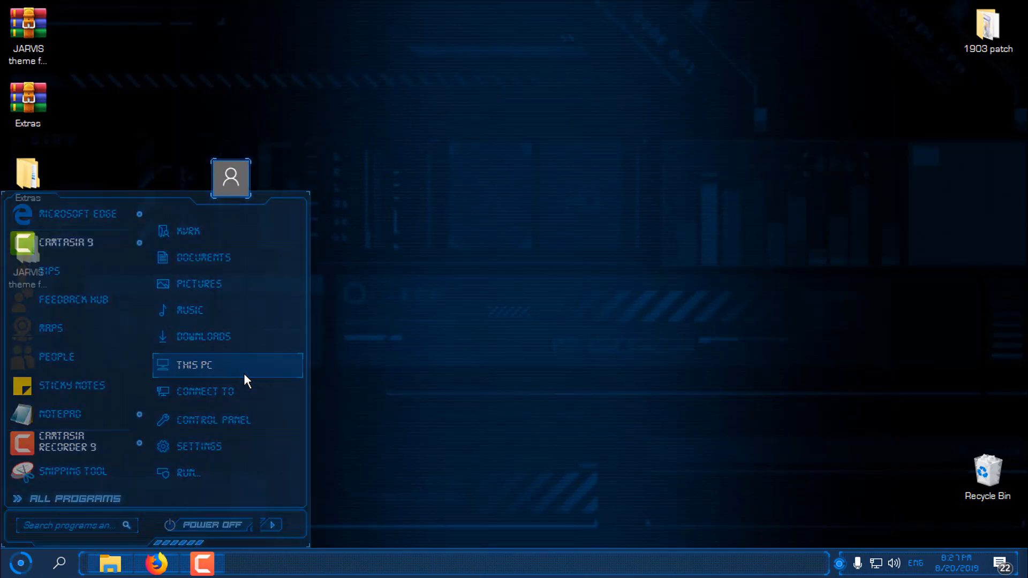
{"action": "left_click", "coordinate": [193, 365]}
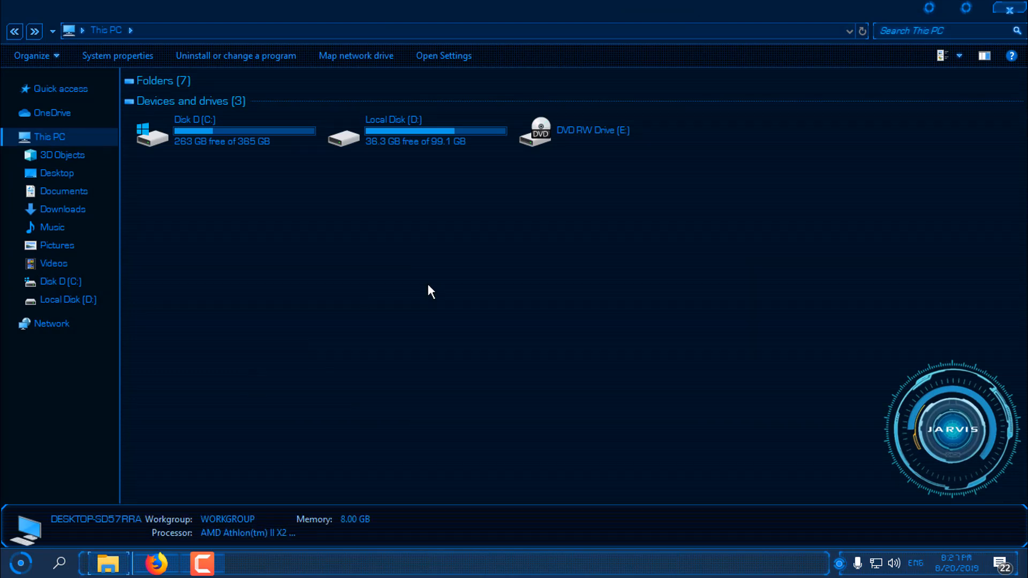
{"action": "mouse_move", "coordinate": [921, 410]}
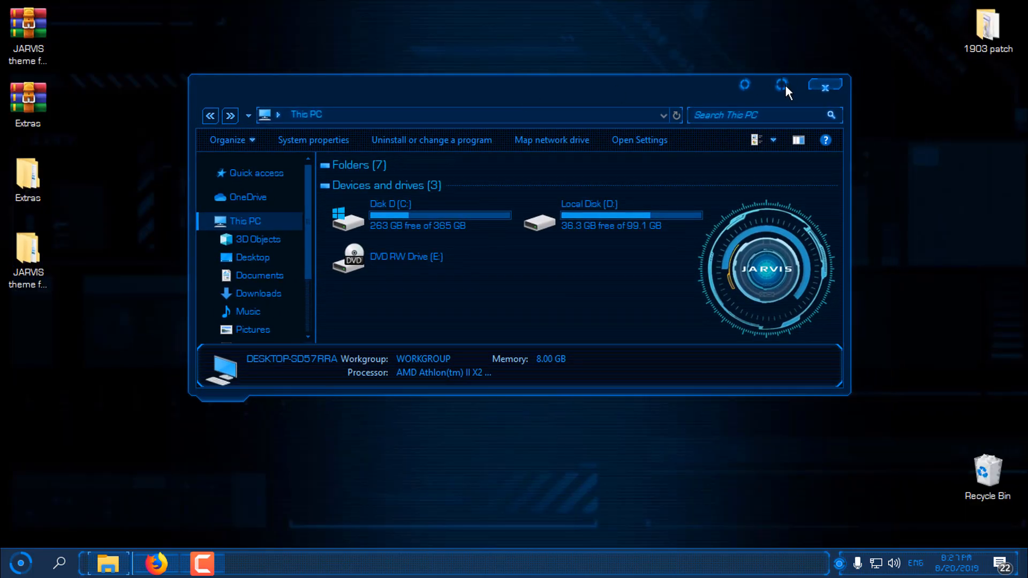
{"action": "left_click", "coordinate": [781, 85]}
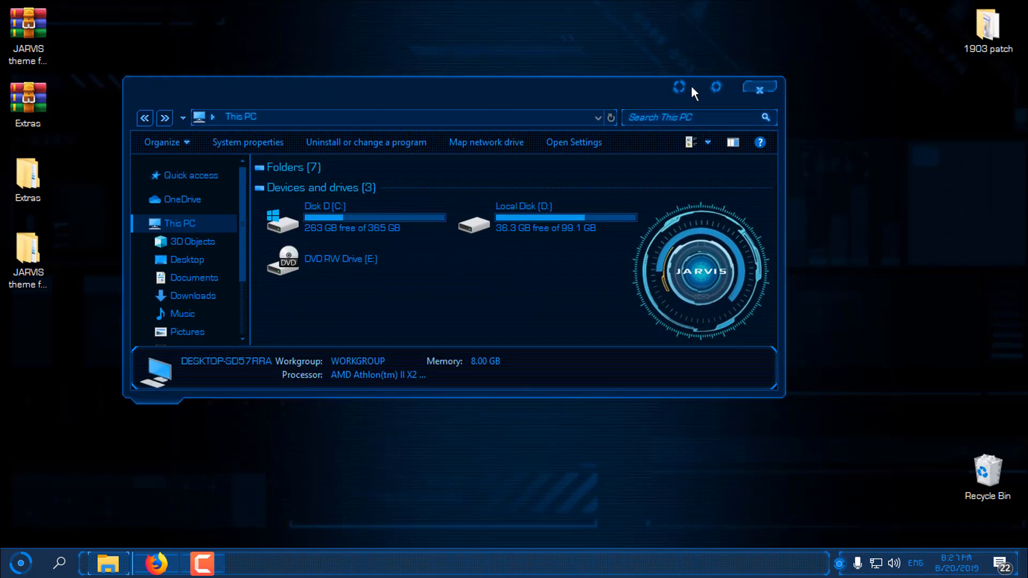
- Preview Disk D (C:), close the This PC window, and open the desktop Extras folder
{"action": "left_click", "coordinate": [356, 217]}
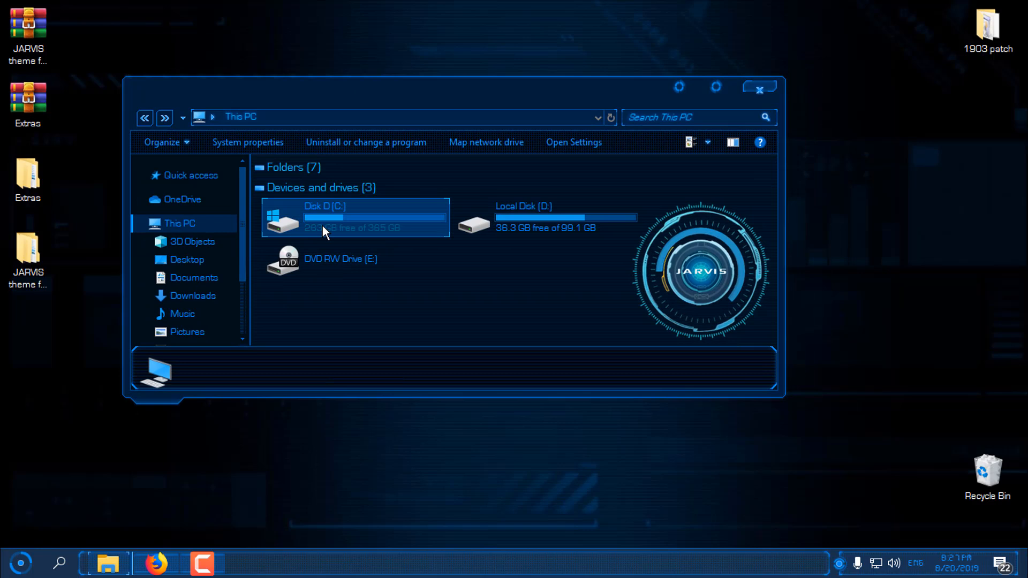
{"action": "double_click", "coordinate": [324, 216]}
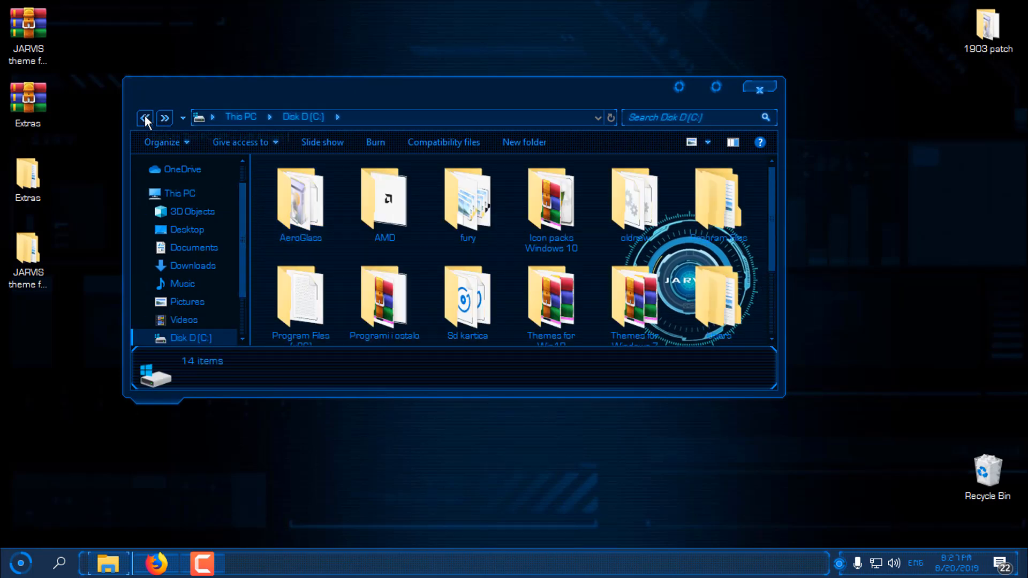
{"action": "mouse_move", "coordinate": [145, 117]}
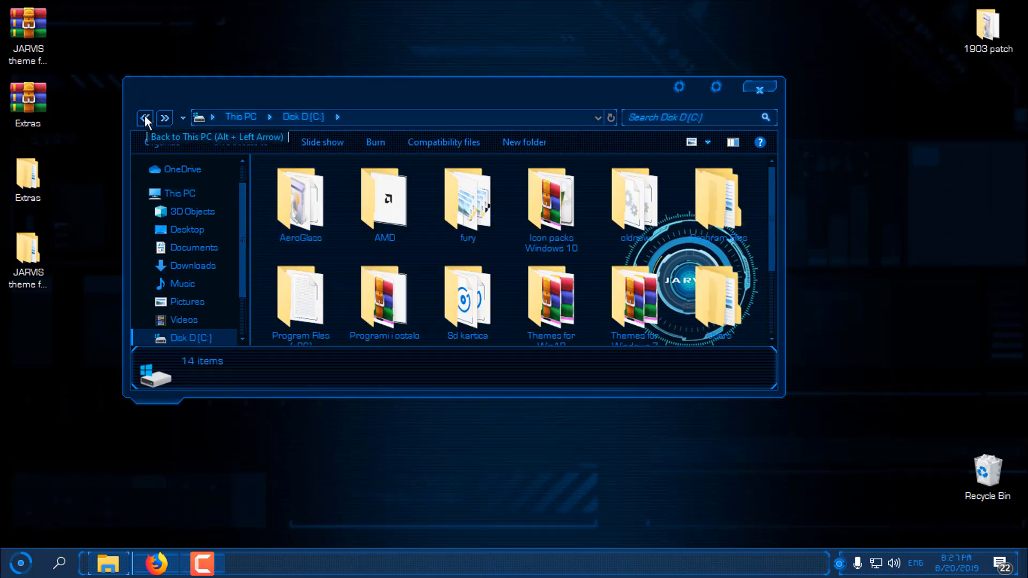
{"action": "left_click", "coordinate": [145, 117]}
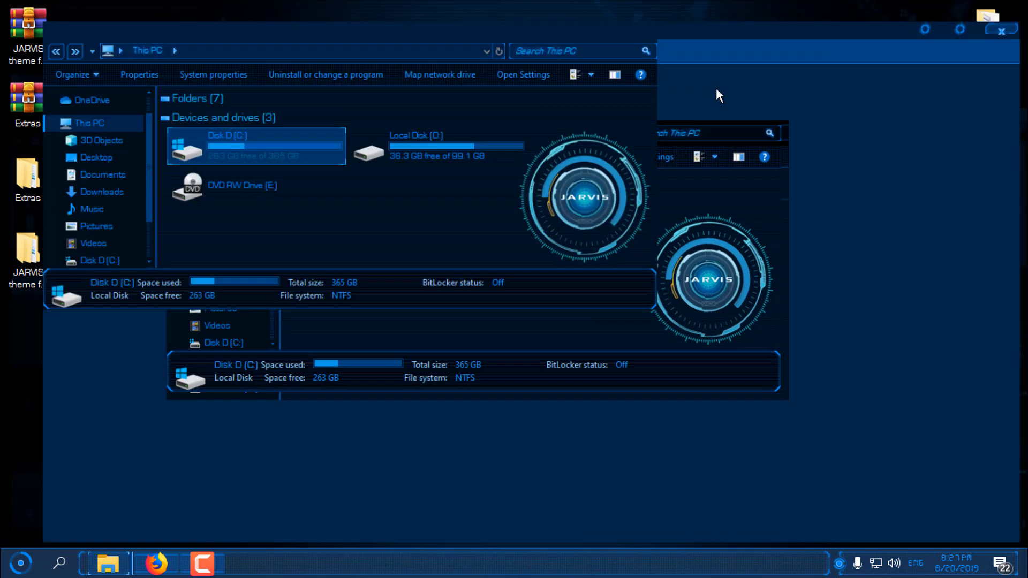
{"action": "left_click", "coordinate": [986, 14]}
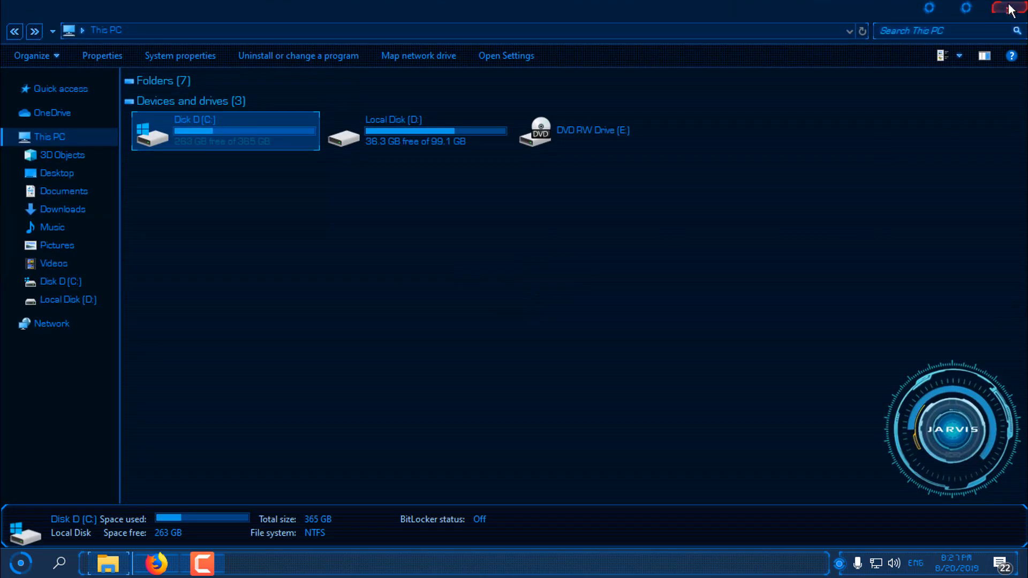
{"action": "left_click", "coordinate": [1011, 8]}
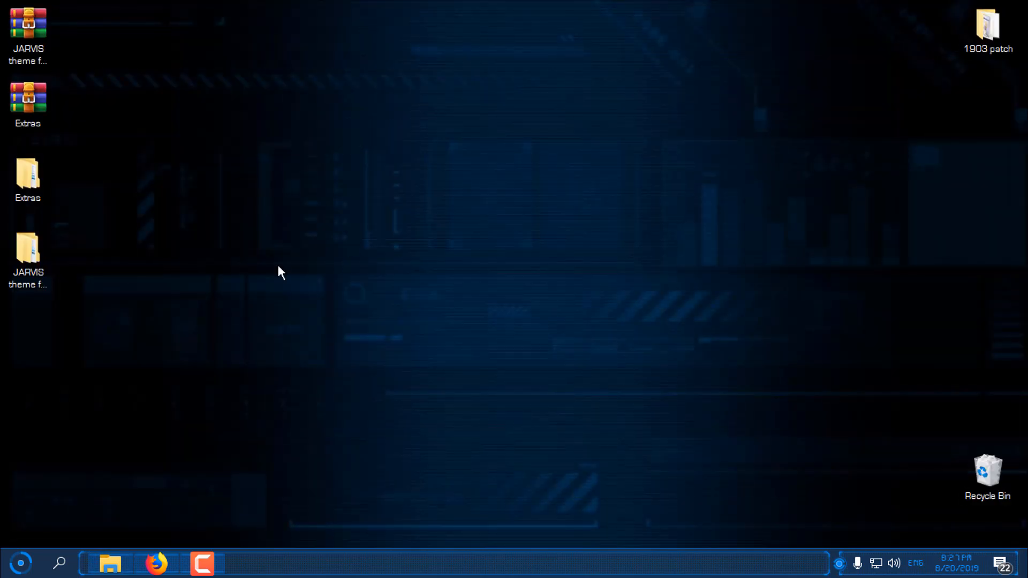
{"action": "double_click", "coordinate": [27, 177]}
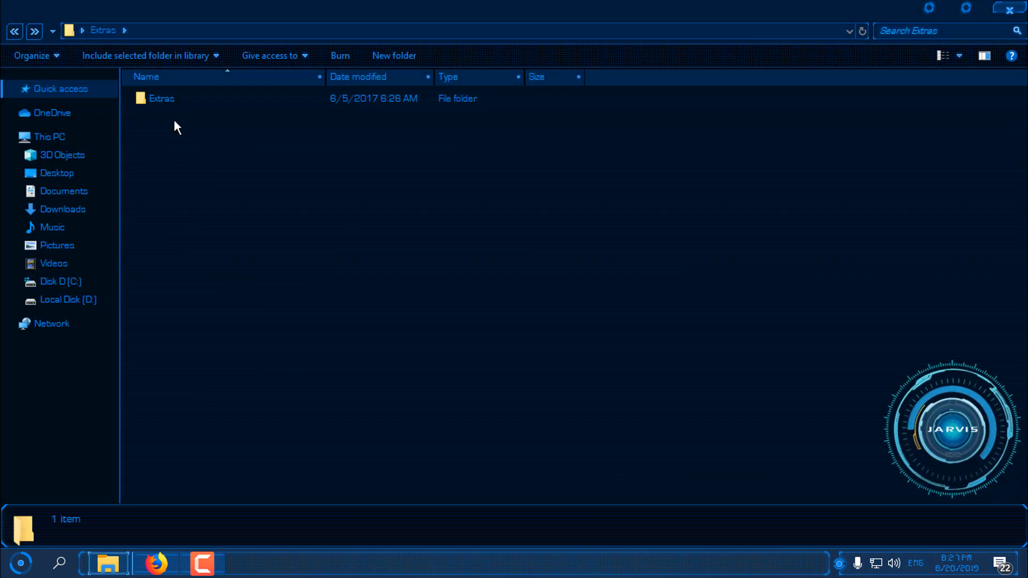
- Open Extras > Black Glass Enhanced v0.5 and launch BlackGlassEnhanced.exe
{"action": "double_click", "coordinate": [161, 97]}
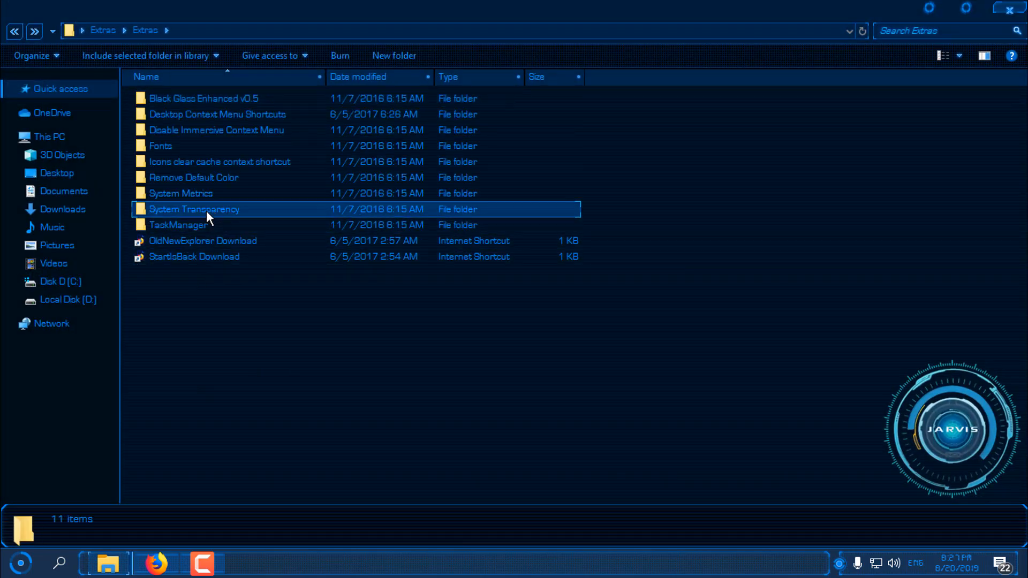
{"action": "left_click", "coordinate": [204, 98]}
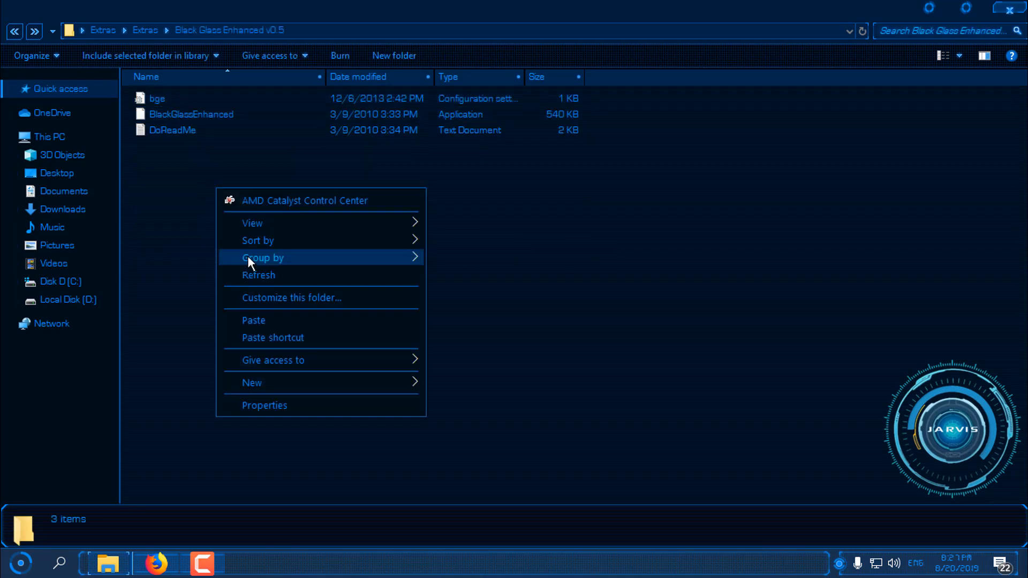
{"action": "left_click", "coordinate": [190, 114]}
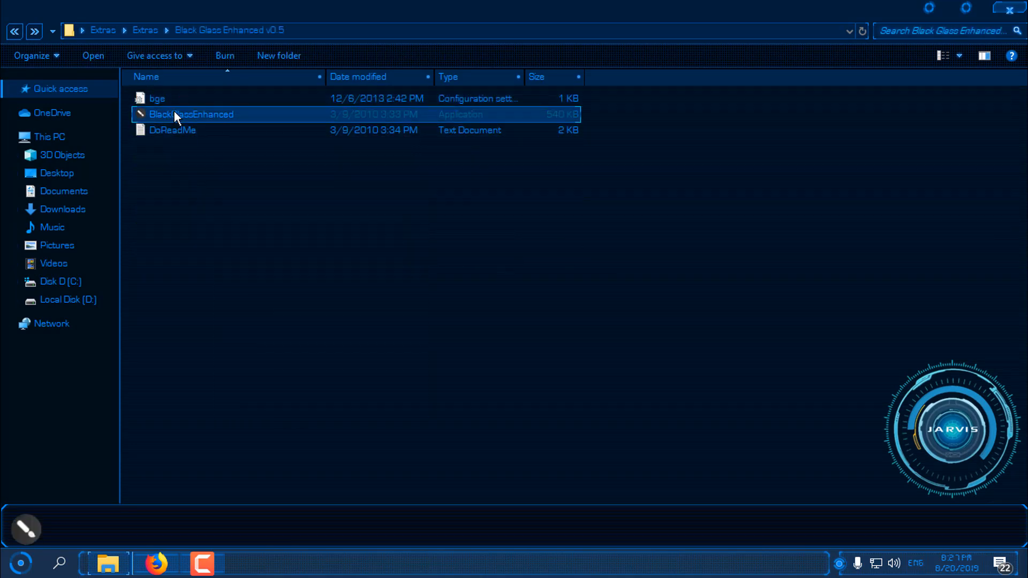
{"action": "left_click", "coordinate": [190, 114]}
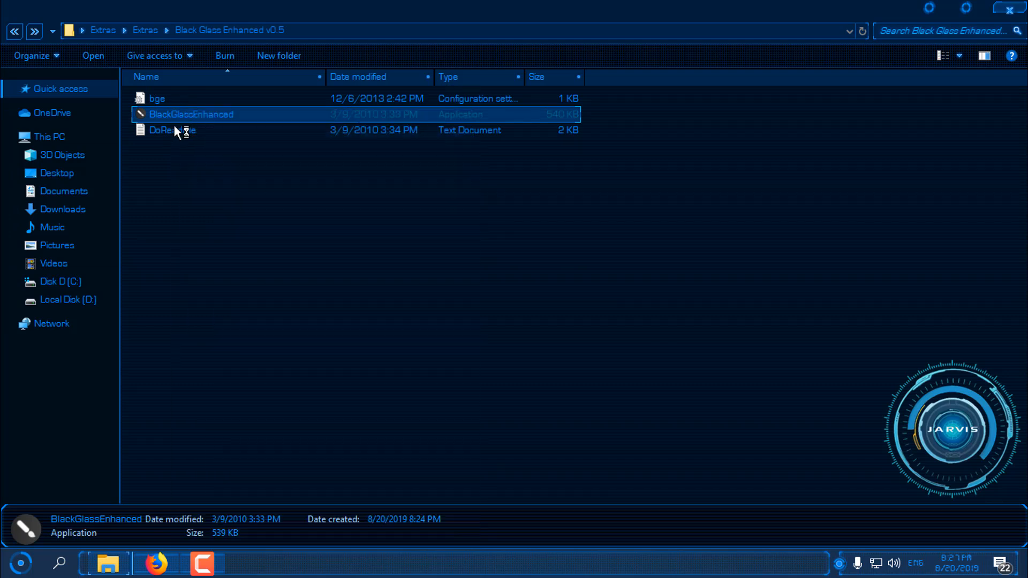
{"action": "double_click", "coordinate": [191, 114]}
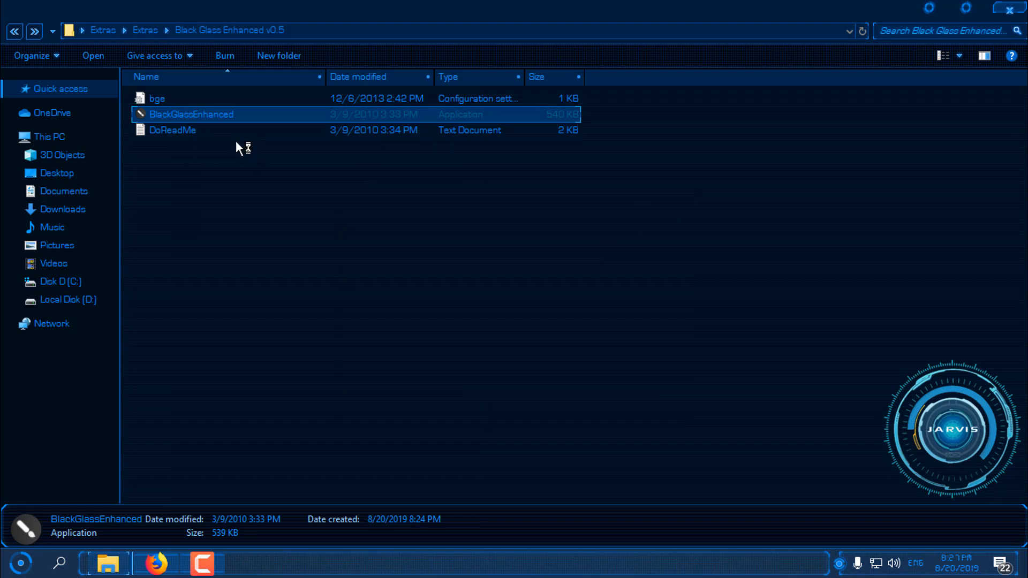
{"action": "mouse_move", "coordinate": [595, 368]}
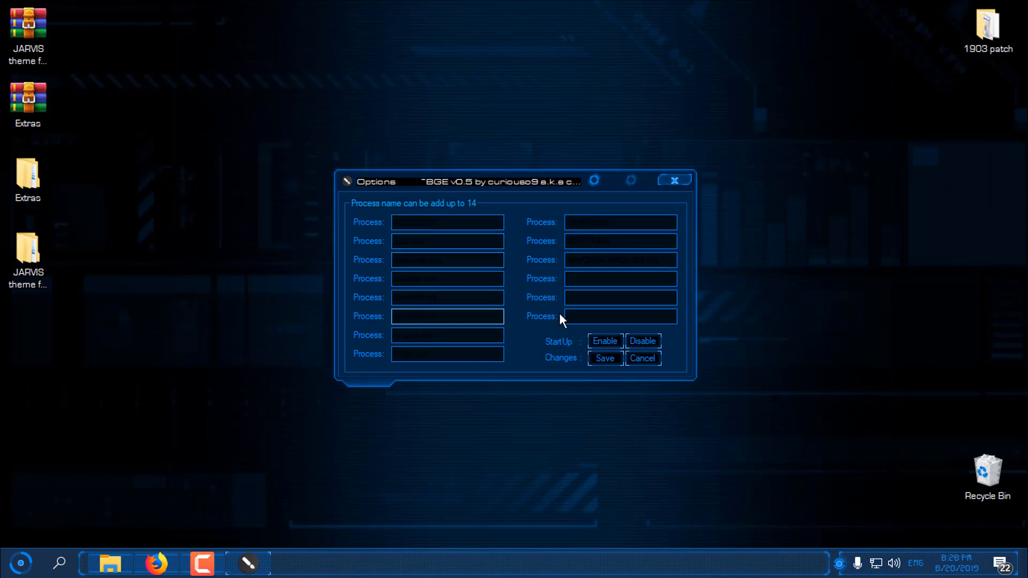
- Preview This PC from the Start menu maximized, then close it
{"action": "left_click", "coordinate": [447, 222]}
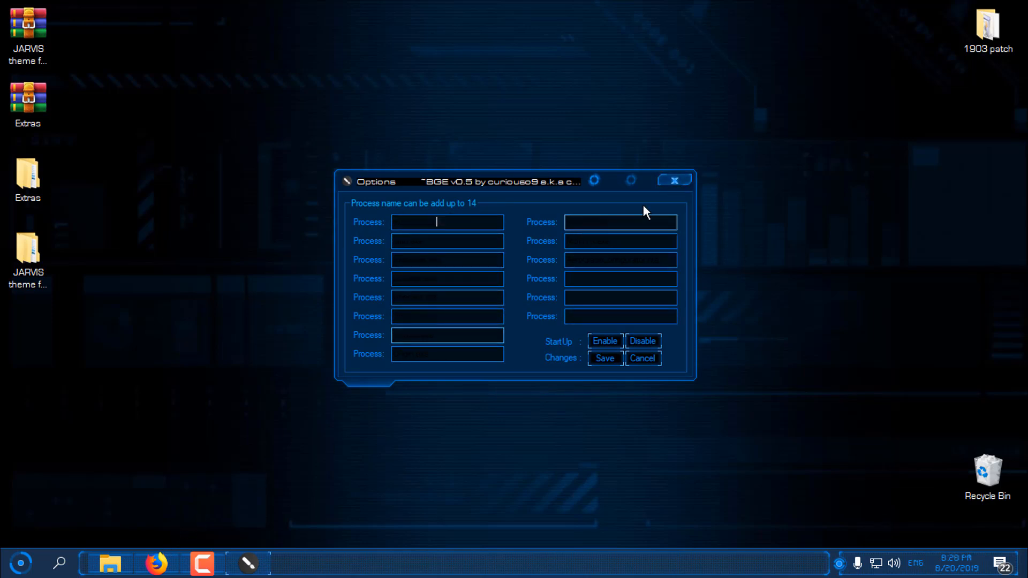
{"action": "left_click", "coordinate": [20, 562]}
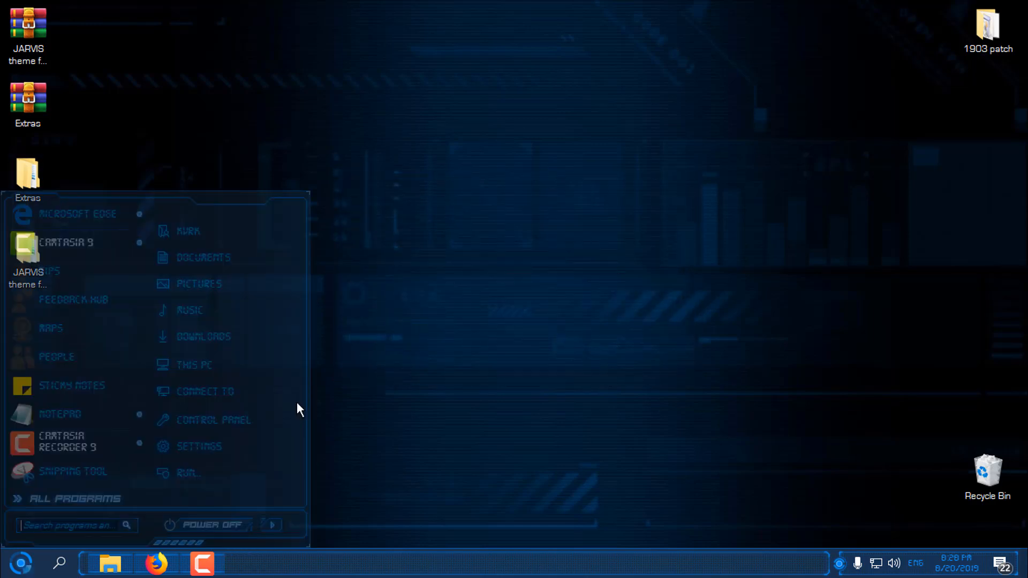
{"action": "left_click", "coordinate": [194, 365]}
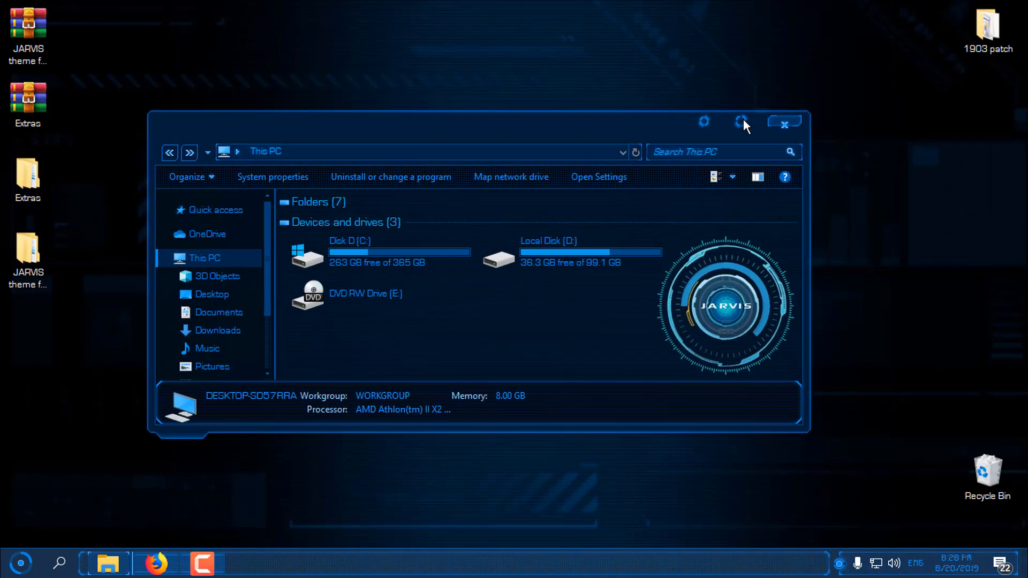
{"action": "left_click", "coordinate": [742, 125]}
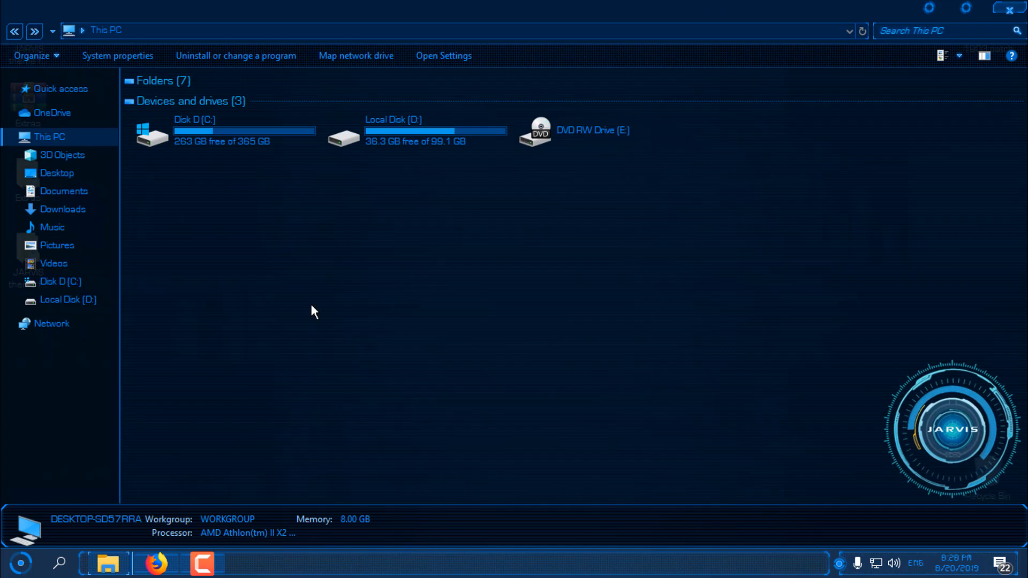
{"action": "mouse_move", "coordinate": [441, 292]}
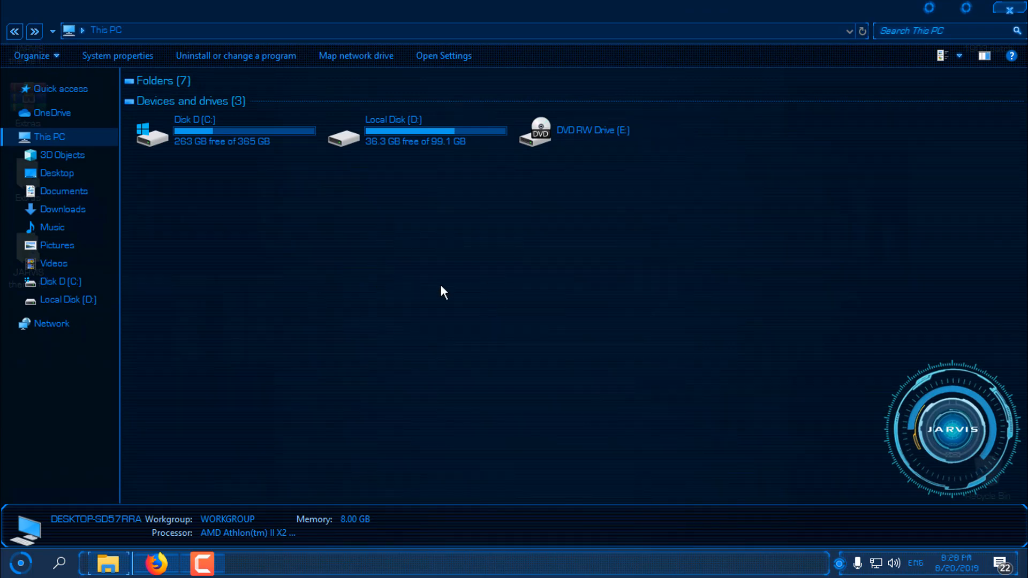
{"action": "mouse_move", "coordinate": [999, 13]}
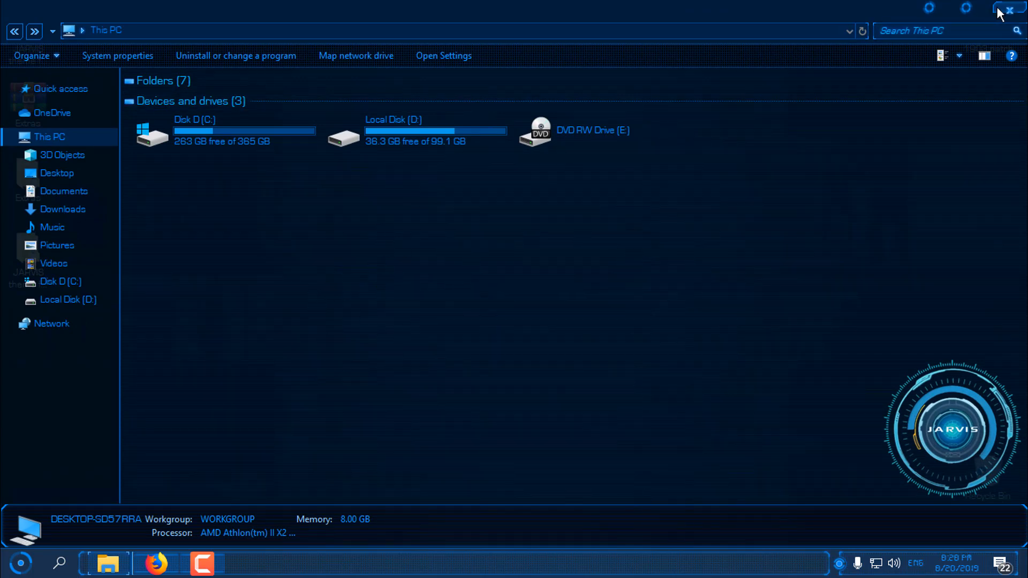
{"action": "left_click", "coordinate": [1010, 9]}
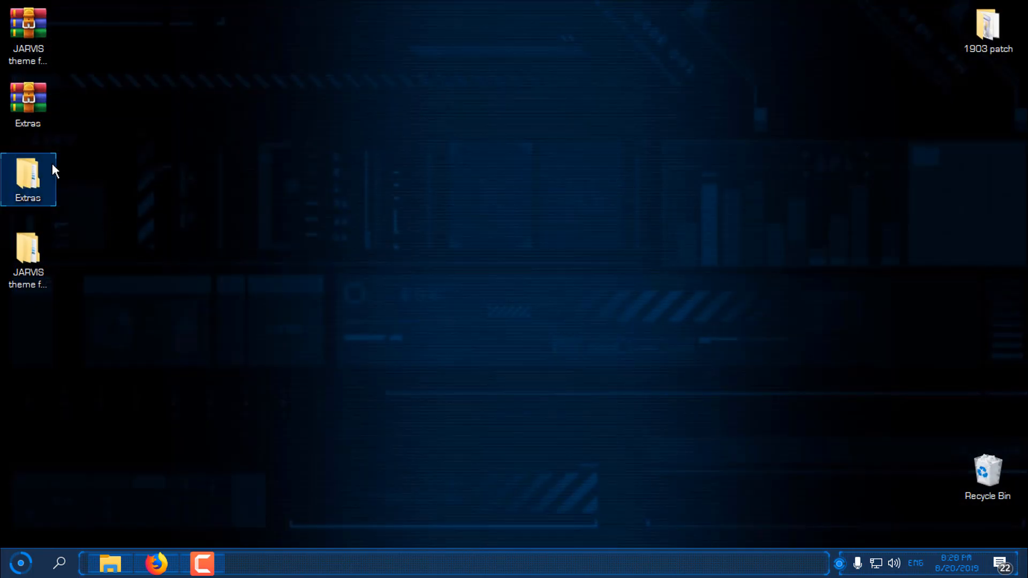
{"action": "mouse_move", "coordinate": [43, 199]}
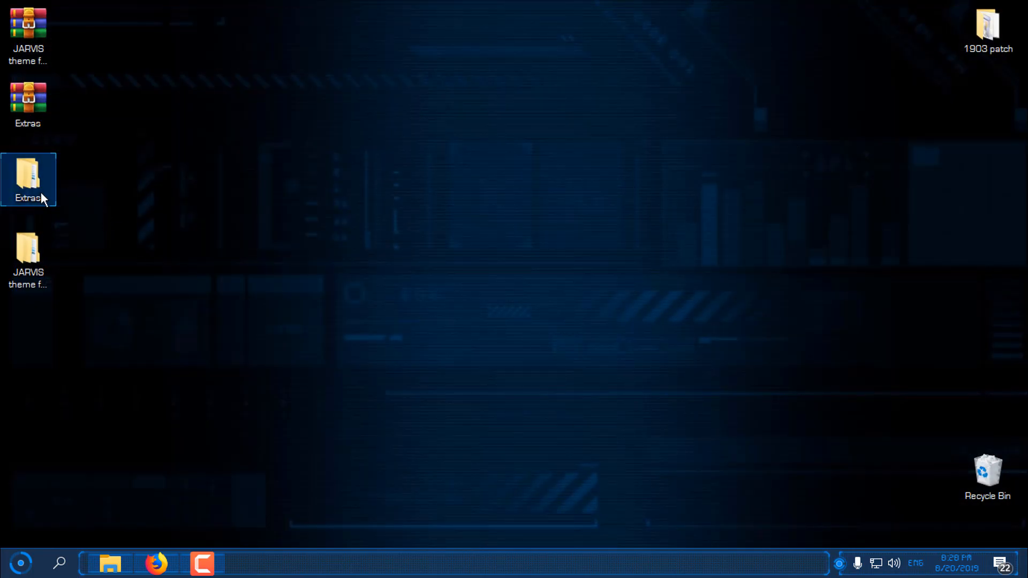
- Open the System Transparency folder inside Extras > Extras
{"action": "double_click", "coordinate": [27, 178]}
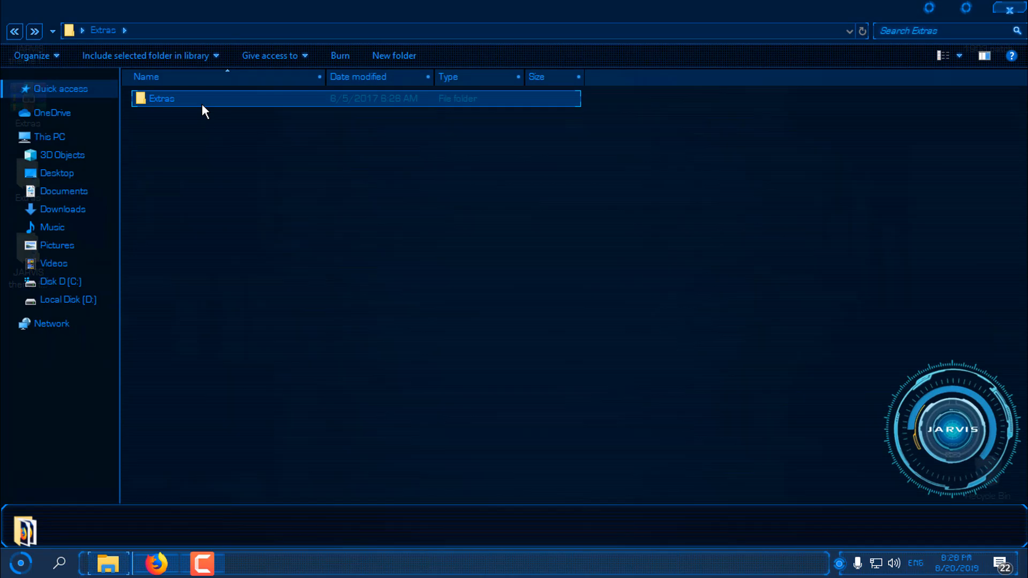
{"action": "double_click", "coordinate": [161, 98]}
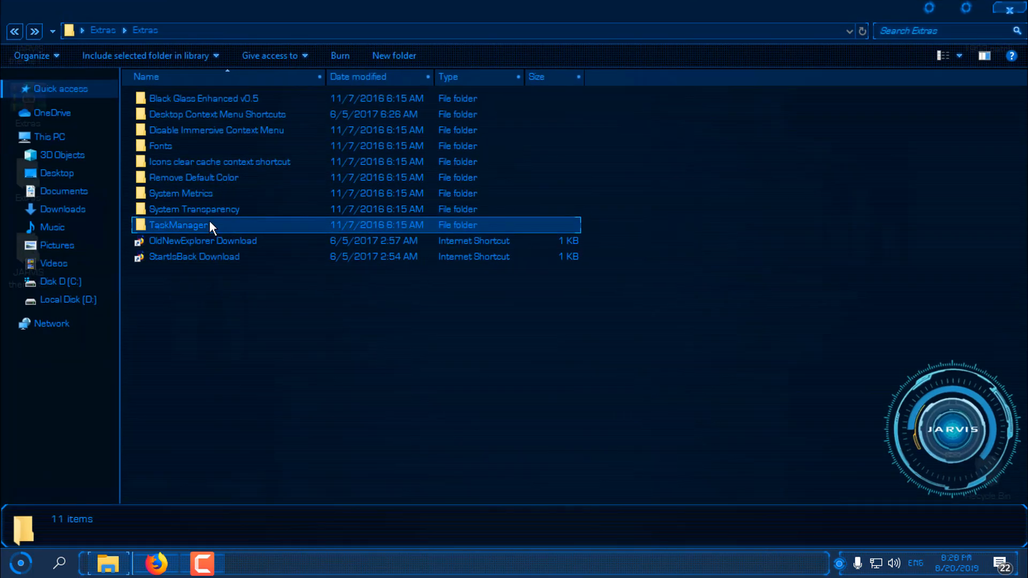
{"action": "double_click", "coordinate": [194, 209]}
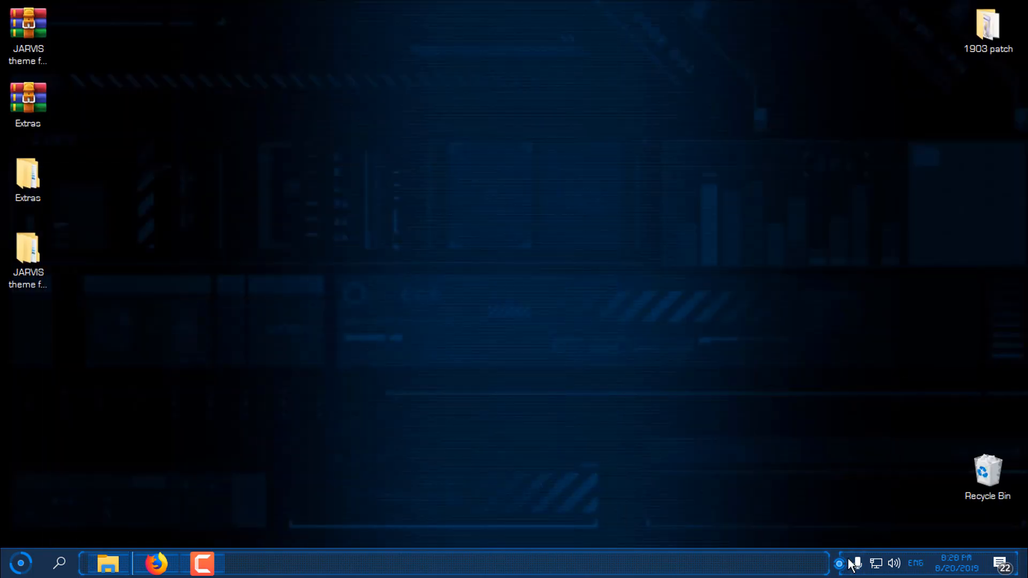
{"action": "left_click", "coordinate": [27, 177]}
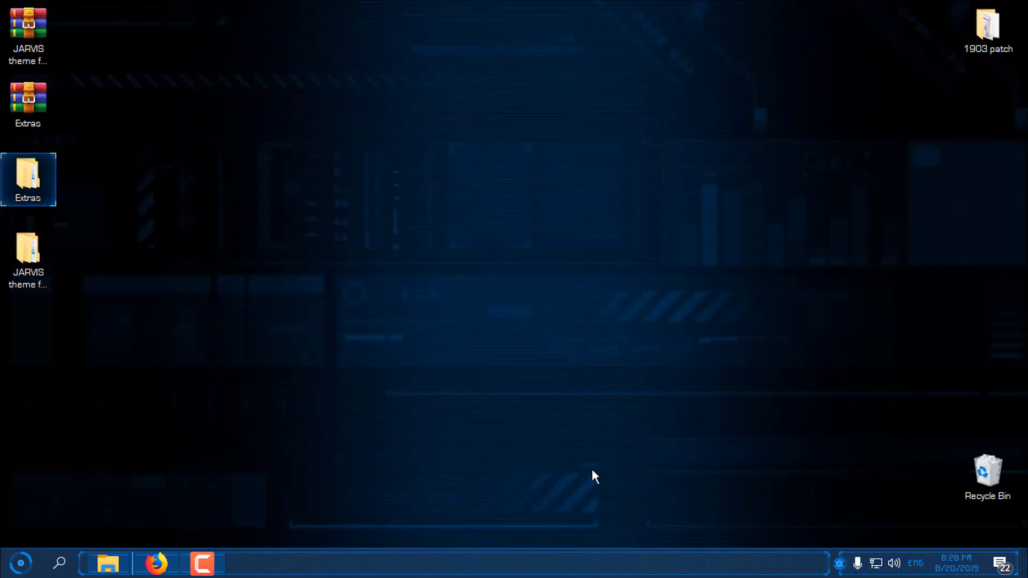
{"action": "left_click", "coordinate": [284, 499]}
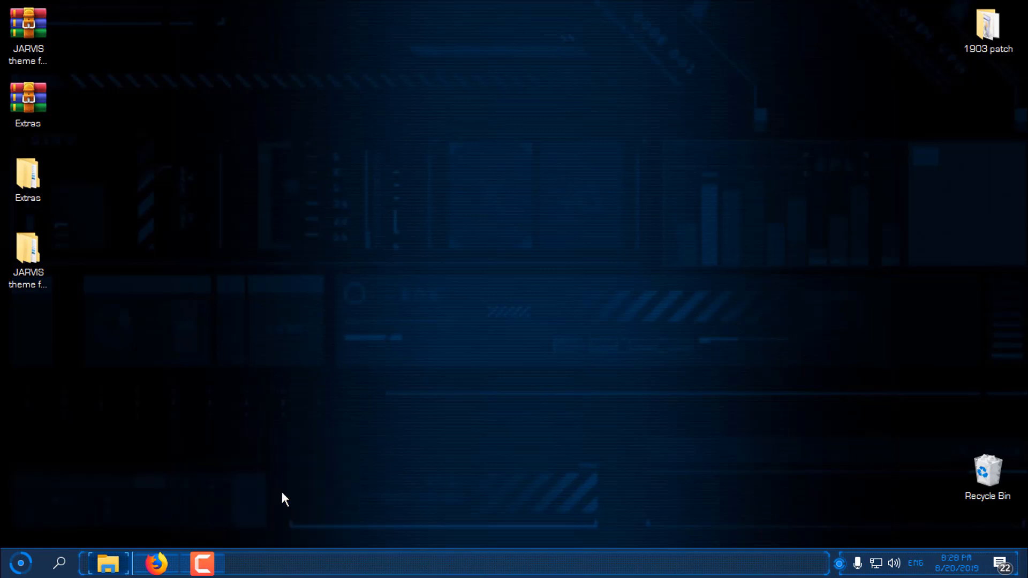
- Run System Transparency, then go back and open the Black Glass Enhanced v0.5 folder
{"action": "right_click", "coordinate": [164, 129]}
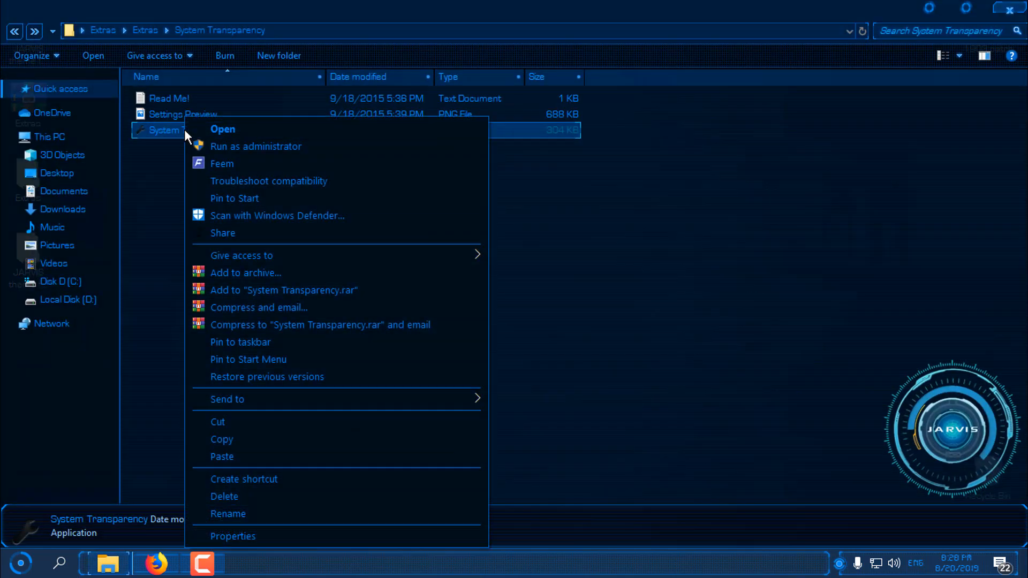
{"action": "left_click", "coordinate": [222, 128]}
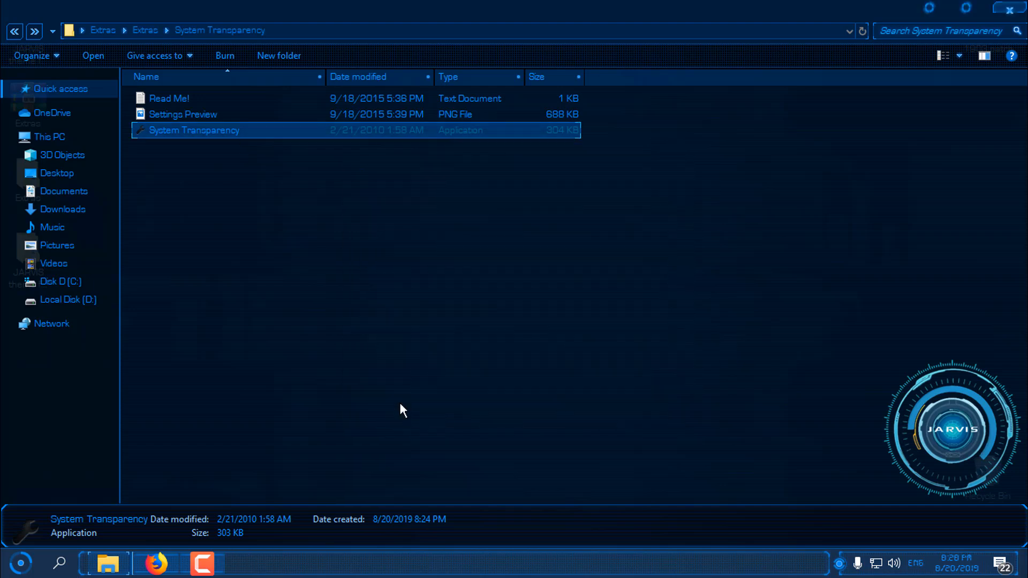
{"action": "left_click", "coordinate": [144, 30]}
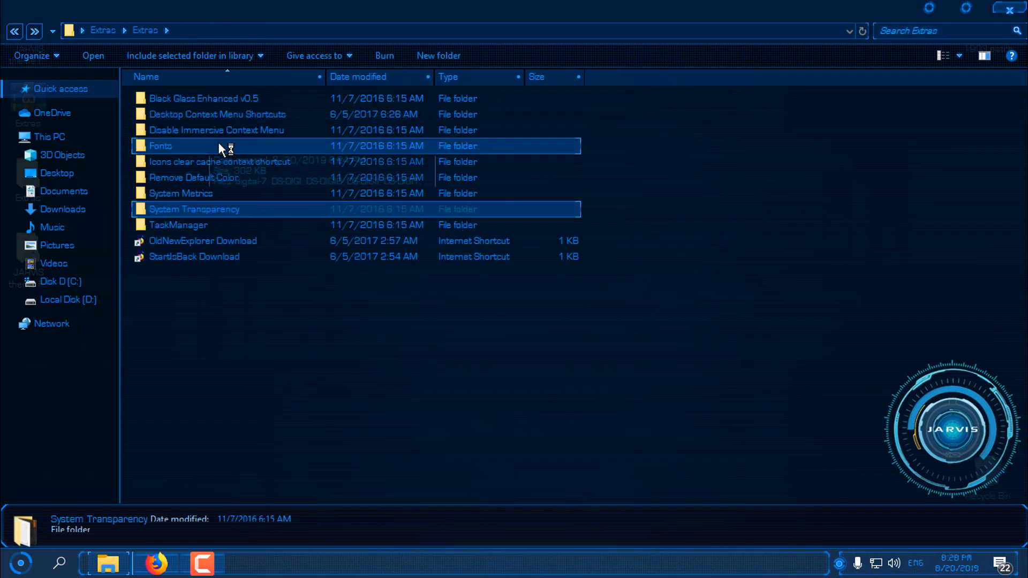
{"action": "double_click", "coordinate": [204, 99]}
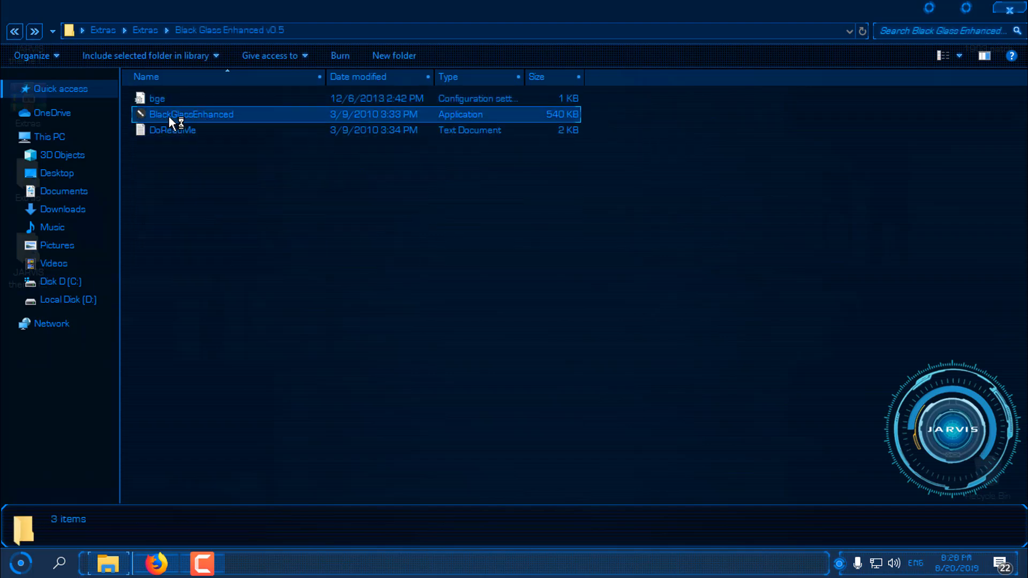
- Run BlackGlassEnhanced, close its folder window, and reopen This PC from Start
{"action": "right_click", "coordinate": [190, 114]}
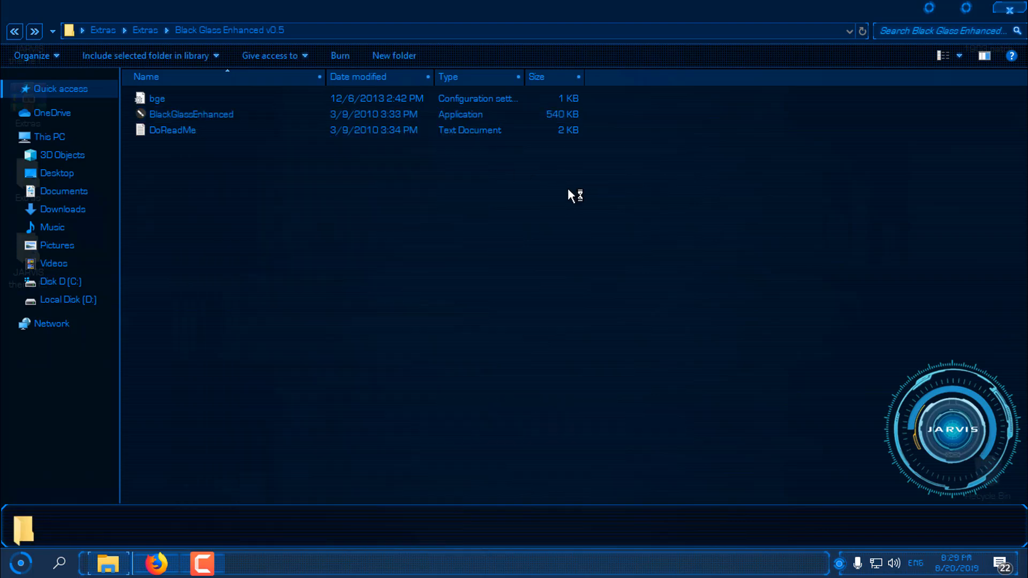
{"action": "left_click", "coordinate": [172, 130]}
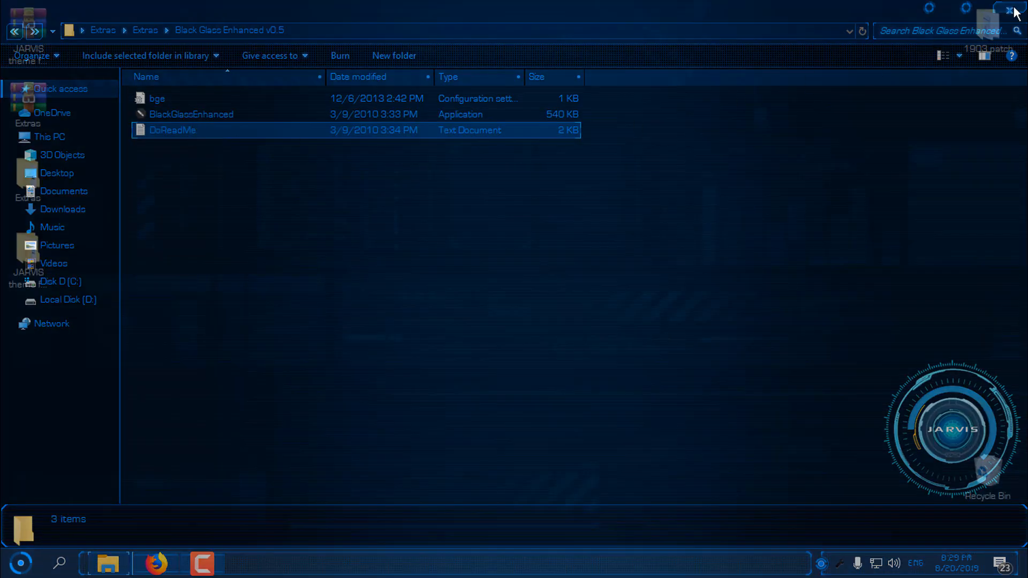
{"action": "left_click", "coordinate": [1010, 11]}
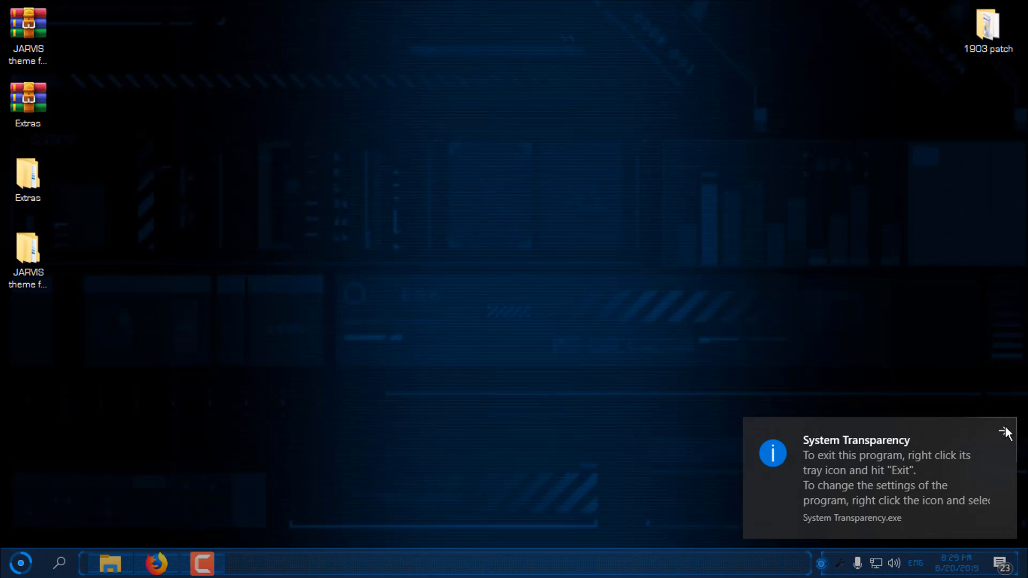
{"action": "left_click", "coordinate": [20, 563]}
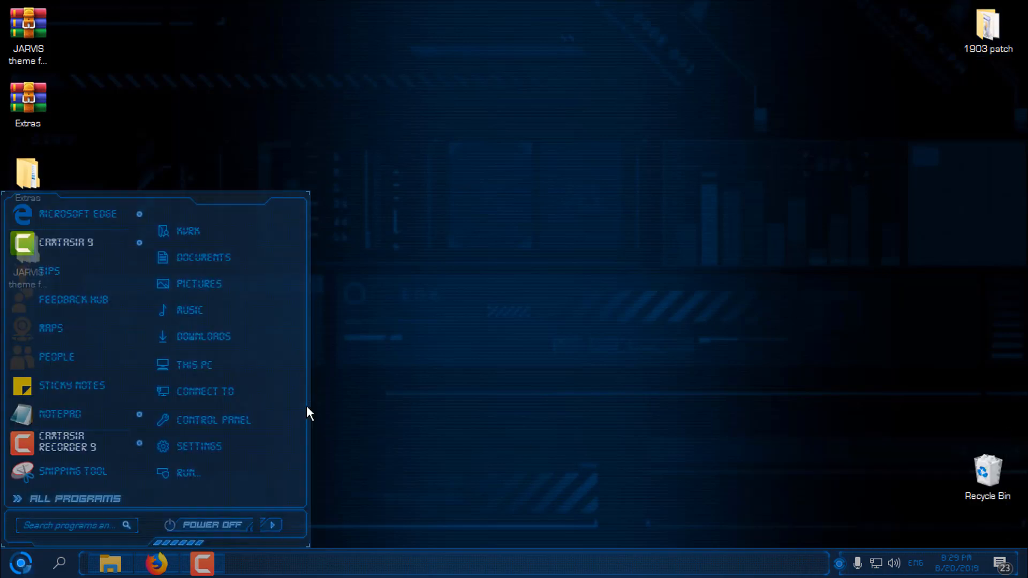
{"action": "left_click", "coordinate": [193, 365]}
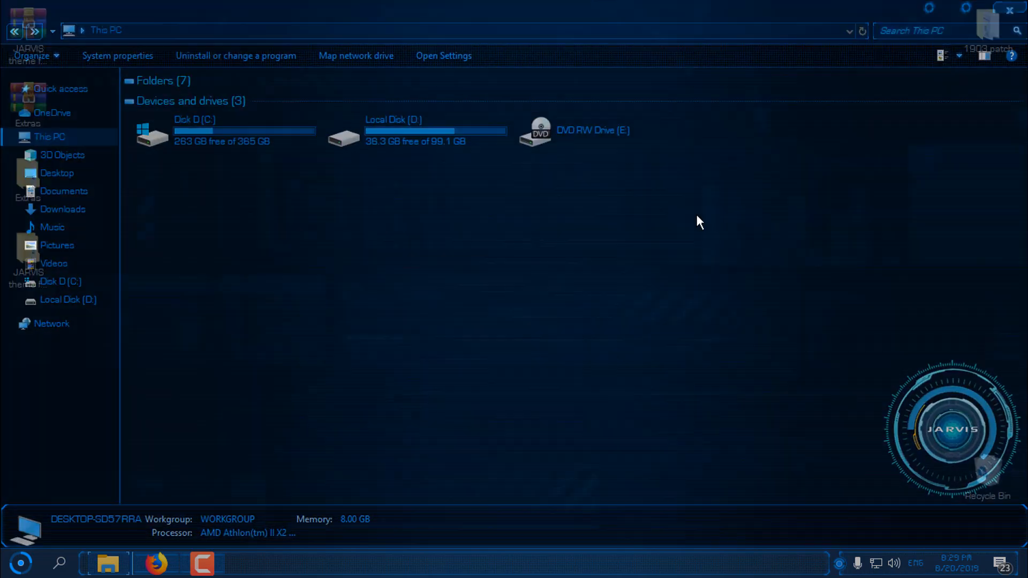
{"action": "mouse_move", "coordinate": [518, 282]}
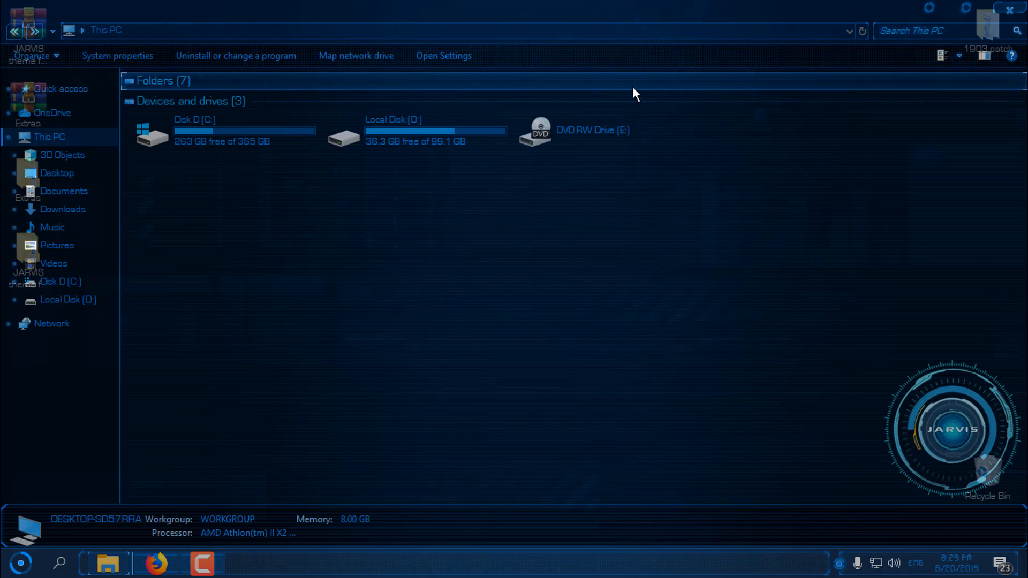
{"action": "mouse_move", "coordinate": [1012, 505]}
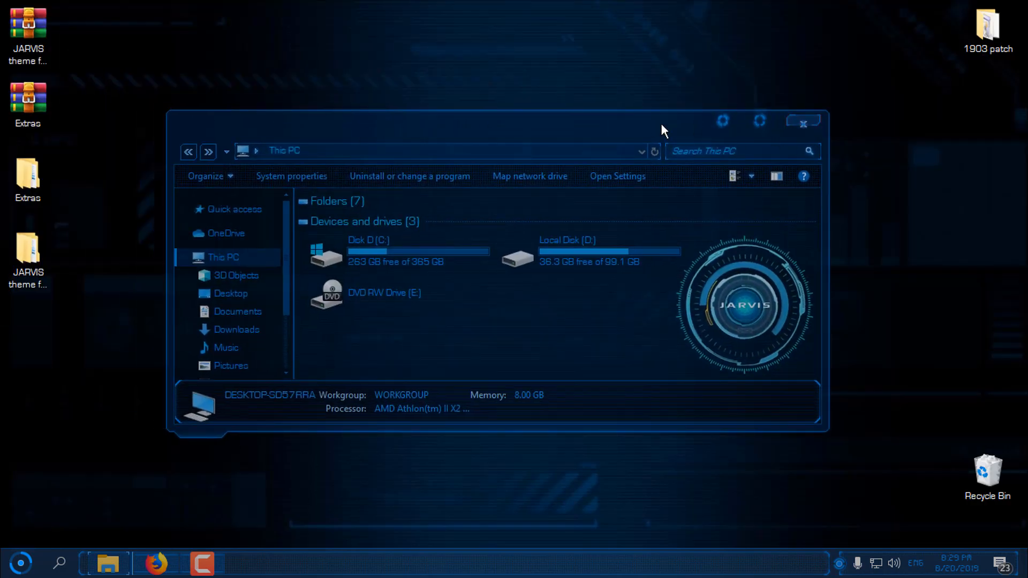
{"action": "mouse_move", "coordinate": [804, 448]}
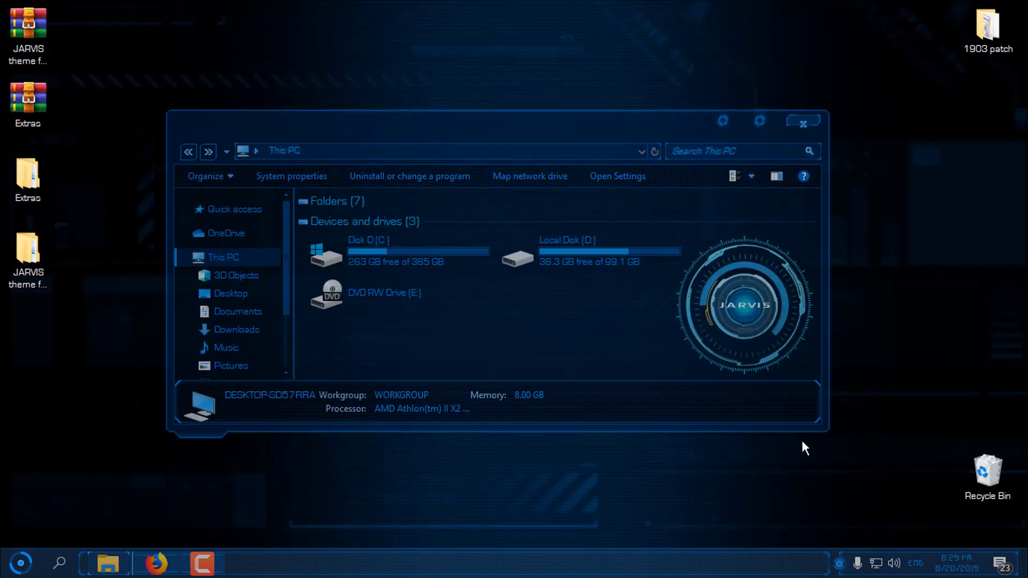
{"action": "mouse_move", "coordinate": [579, 147]}
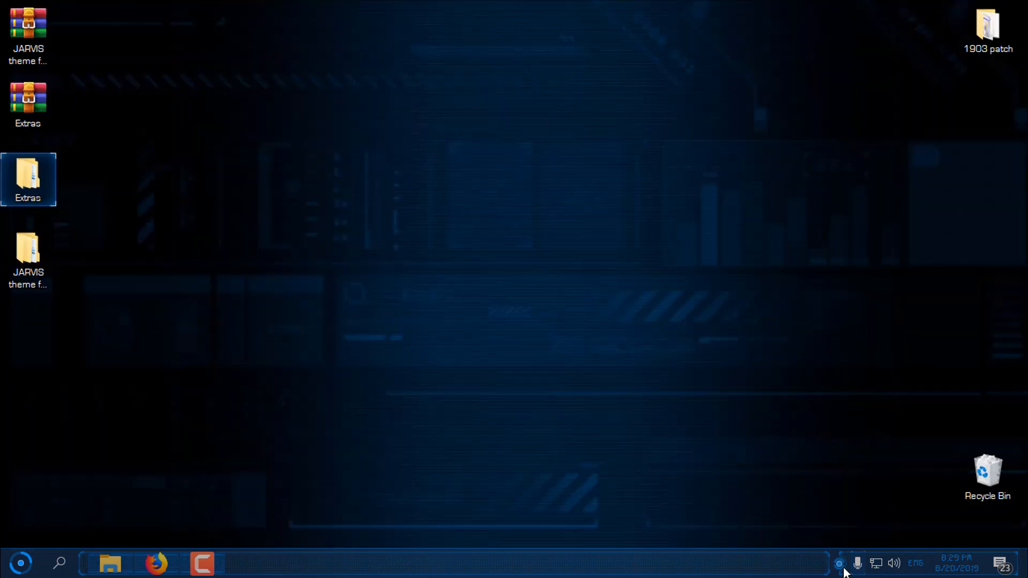
- Apply transparency 177 to all Explorer windows in System Transparency's Window Settings
{"action": "right_click", "coordinate": [838, 563]}
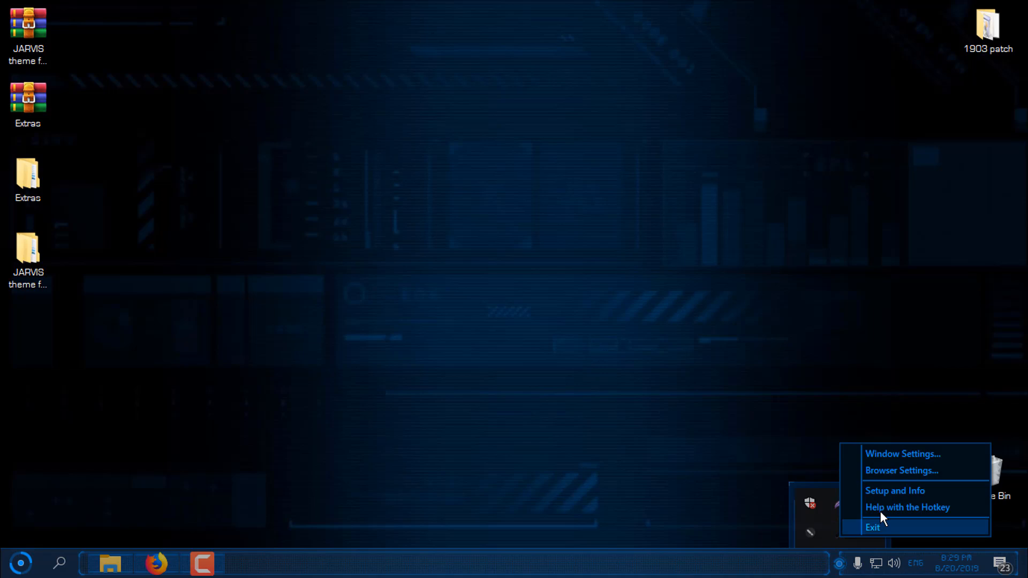
{"action": "left_click", "coordinate": [902, 453]}
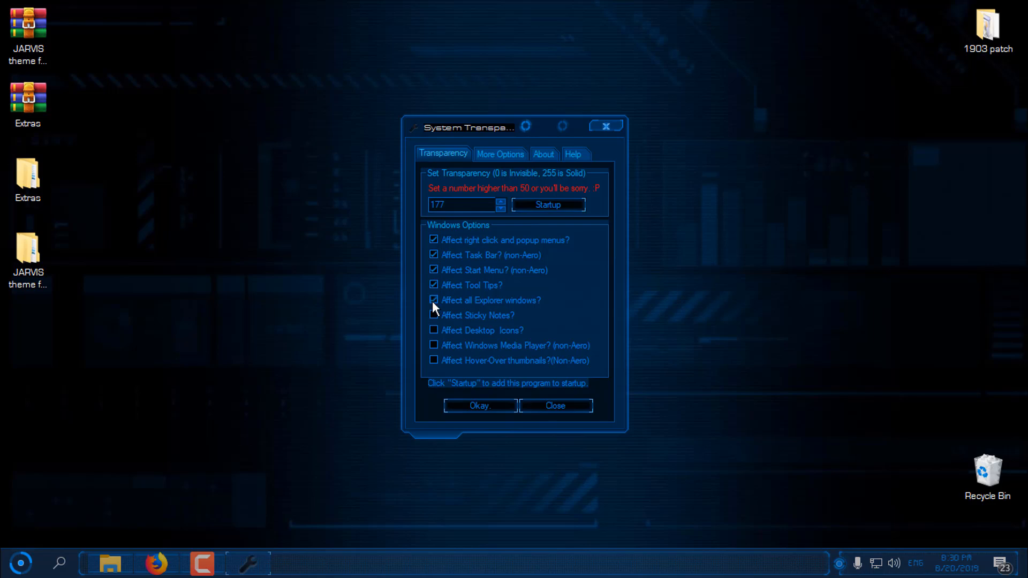
{"action": "triple_click", "coordinate": [462, 204]}
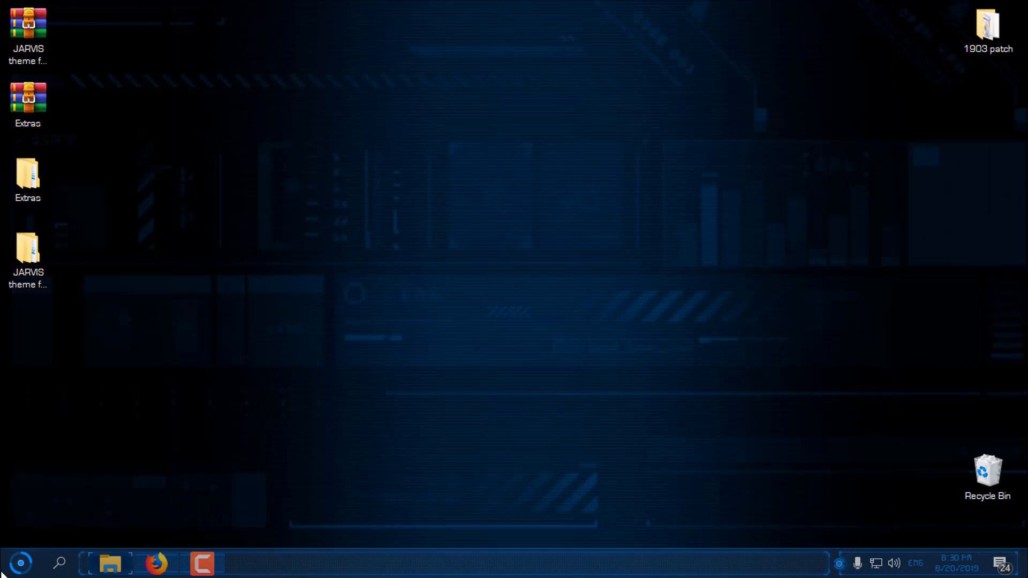
- Check the hidden tray icons, then bring up the translucent Start menu
{"action": "left_click", "coordinate": [109, 563]}
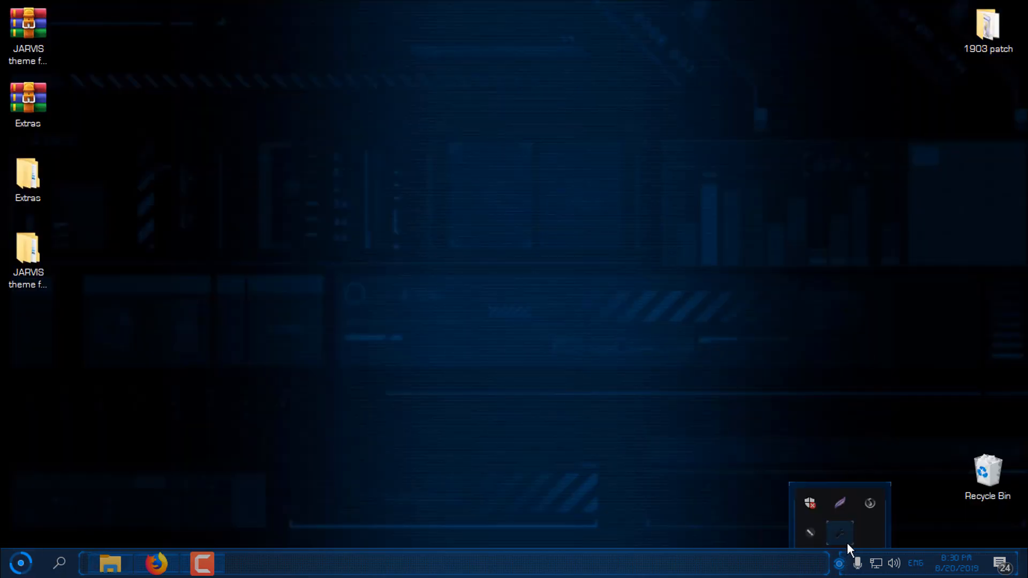
{"action": "mouse_move", "coordinate": [839, 532]}
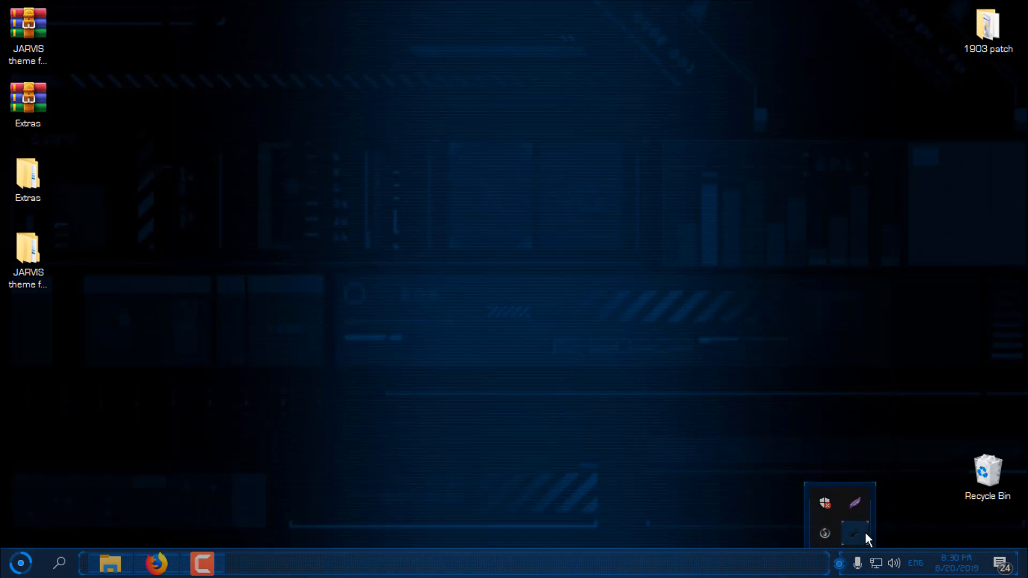
{"action": "mouse_move", "coordinate": [855, 534]}
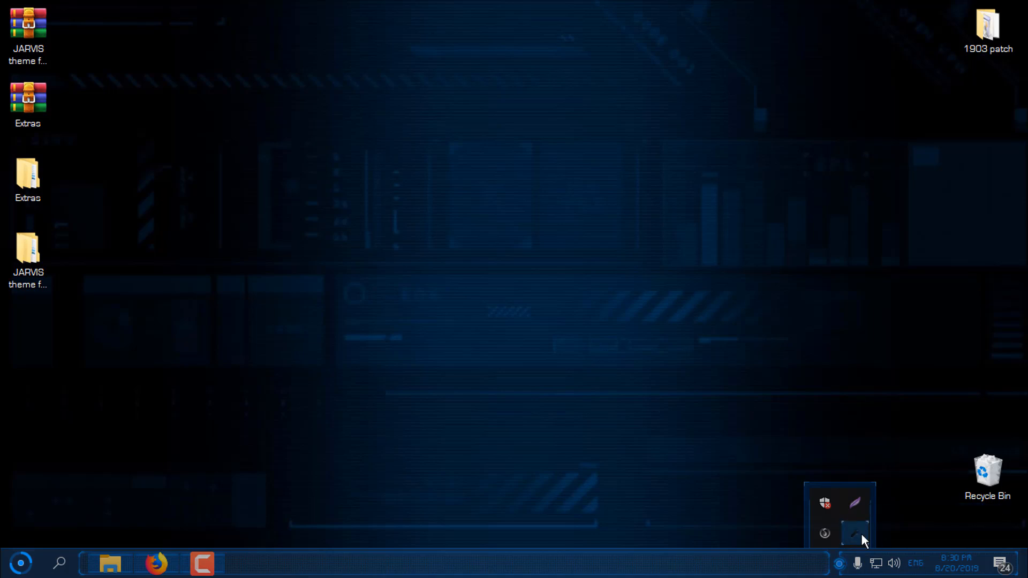
{"action": "mouse_move", "coordinate": [385, 218]}
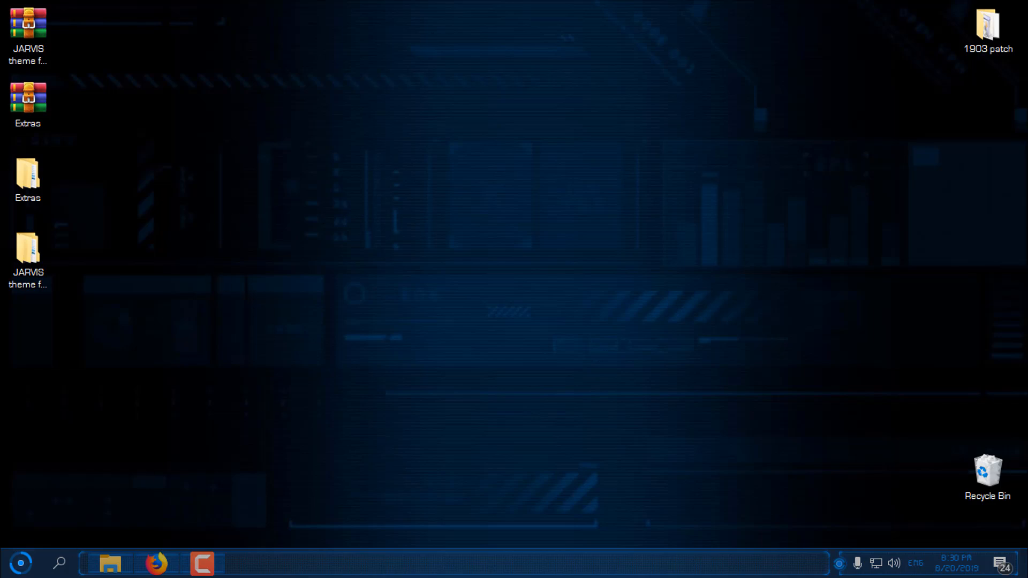
{"action": "mouse_move", "coordinate": [338, 205]}
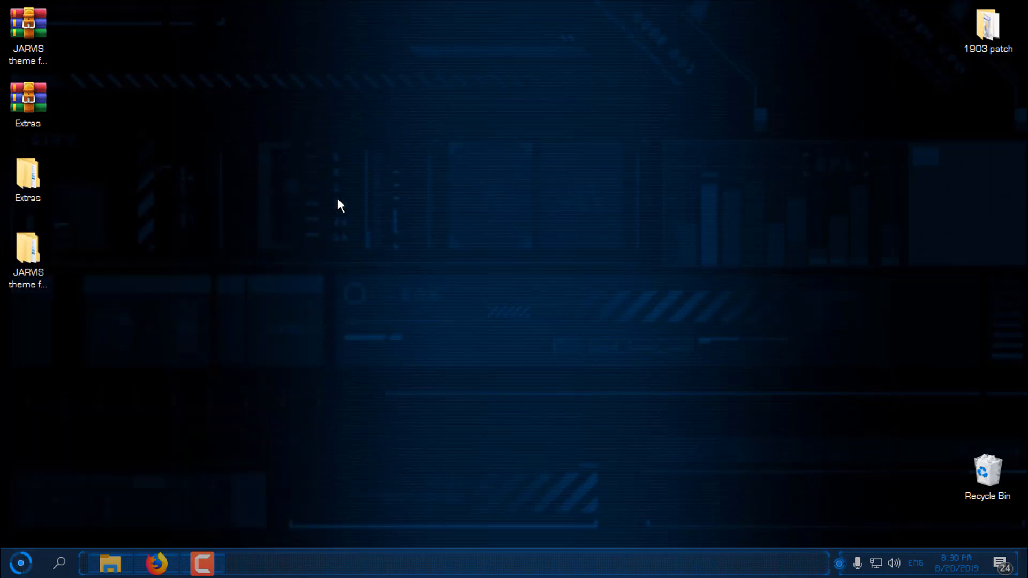
{"action": "left_click", "coordinate": [20, 562]}
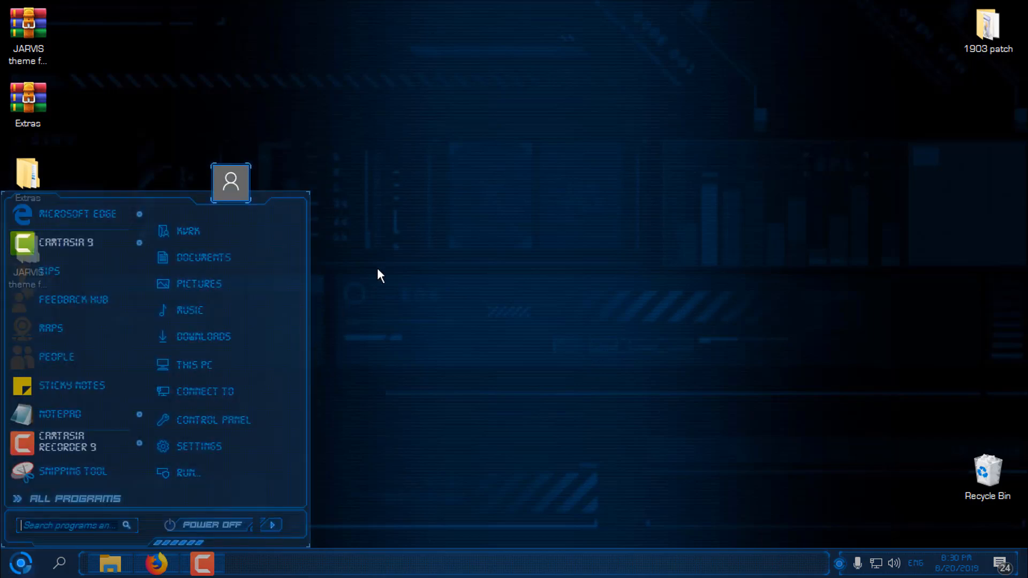